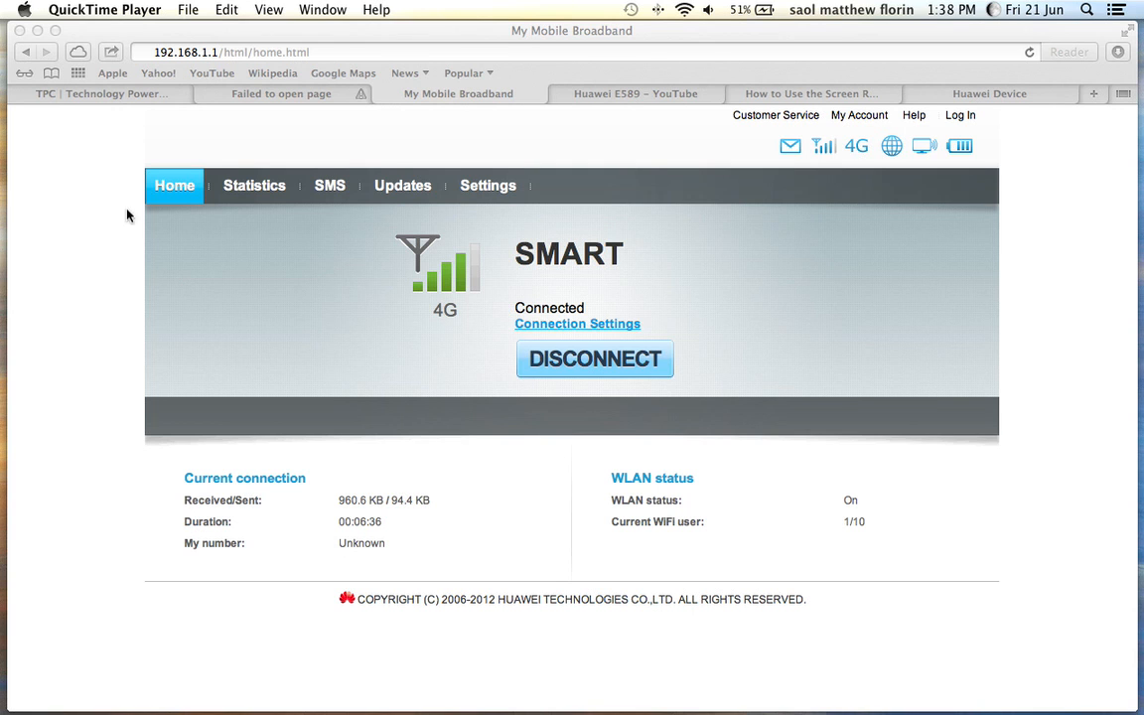
mouse_move(151, 705)
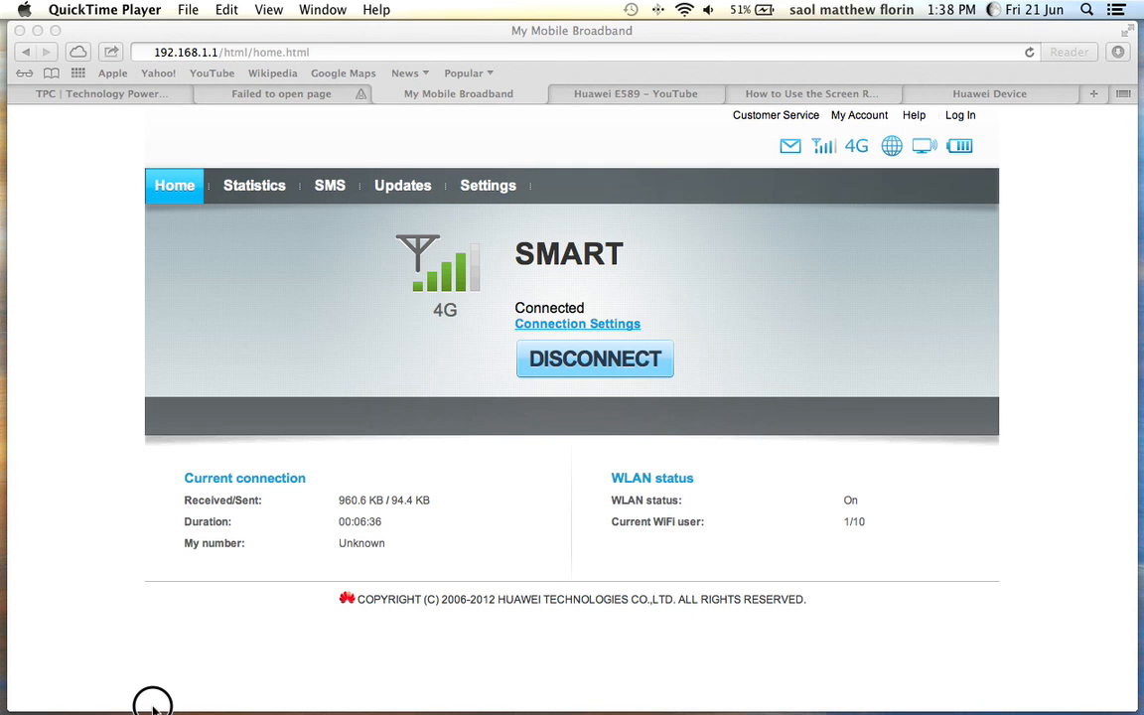
mouse_move(110, 429)
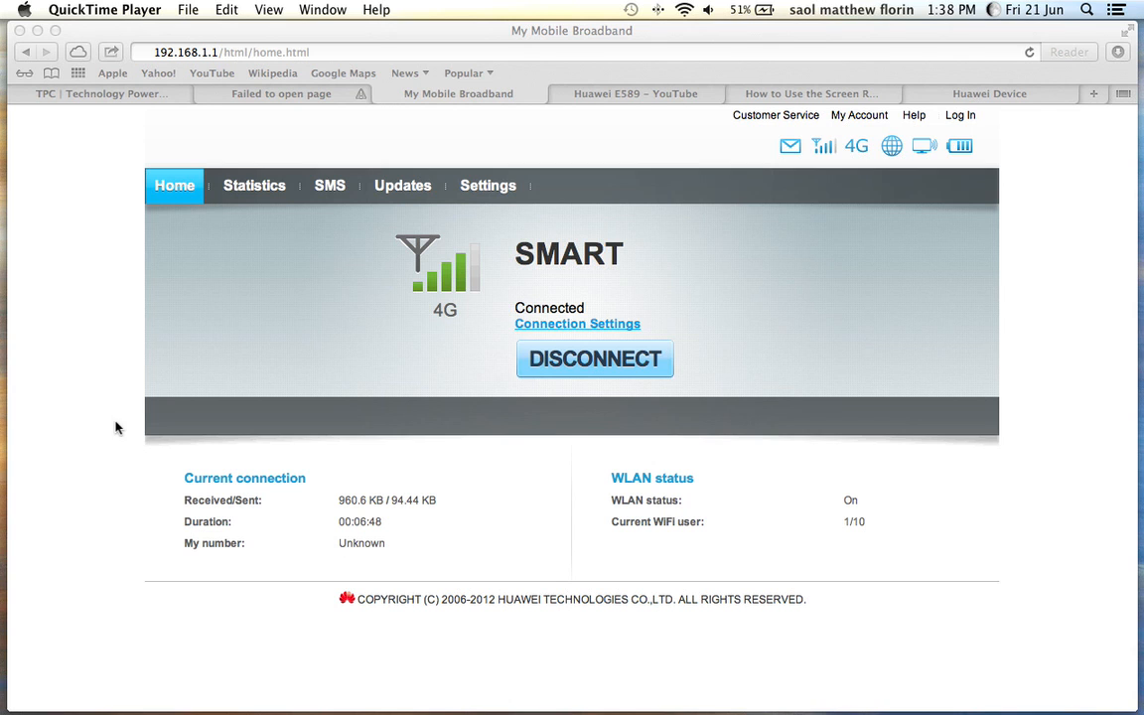
mouse_move(342, 71)
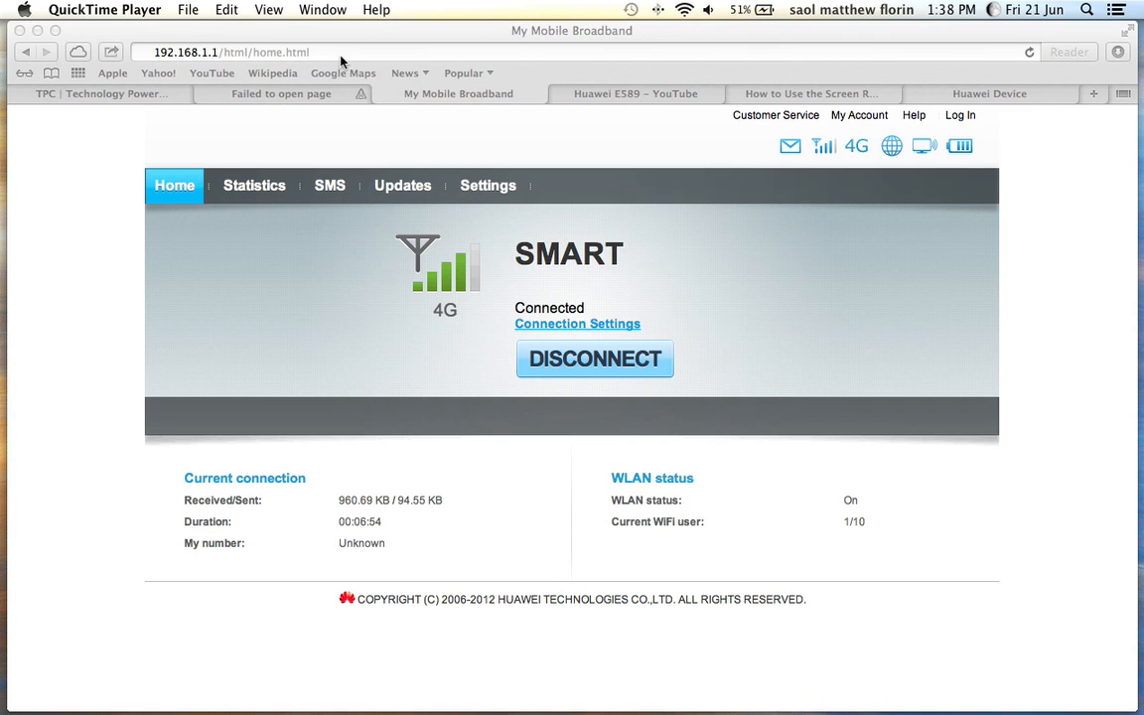
mouse_move(251, 258)
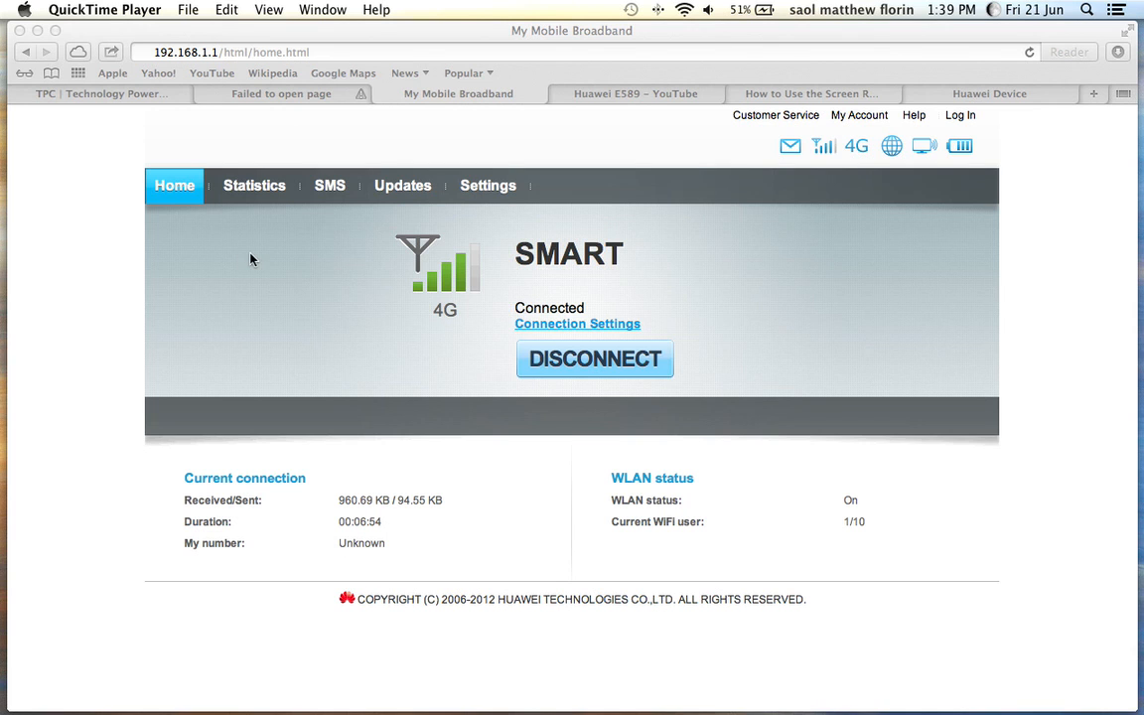
mouse_move(284, 268)
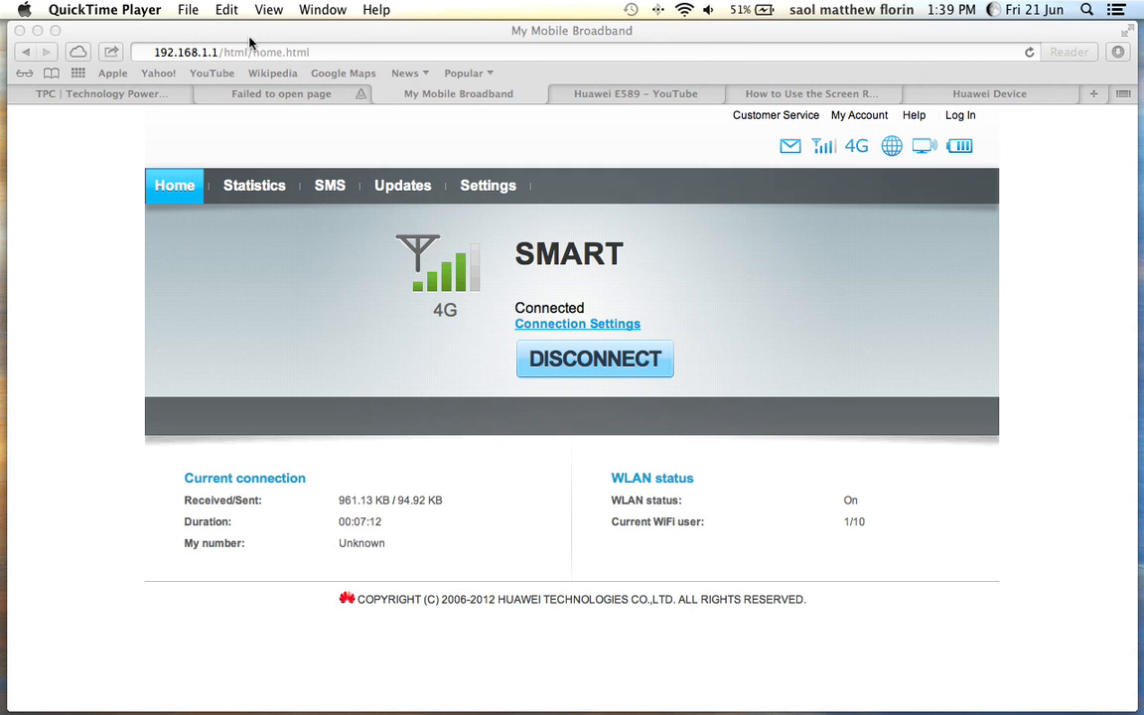
mouse_move(292, 67)
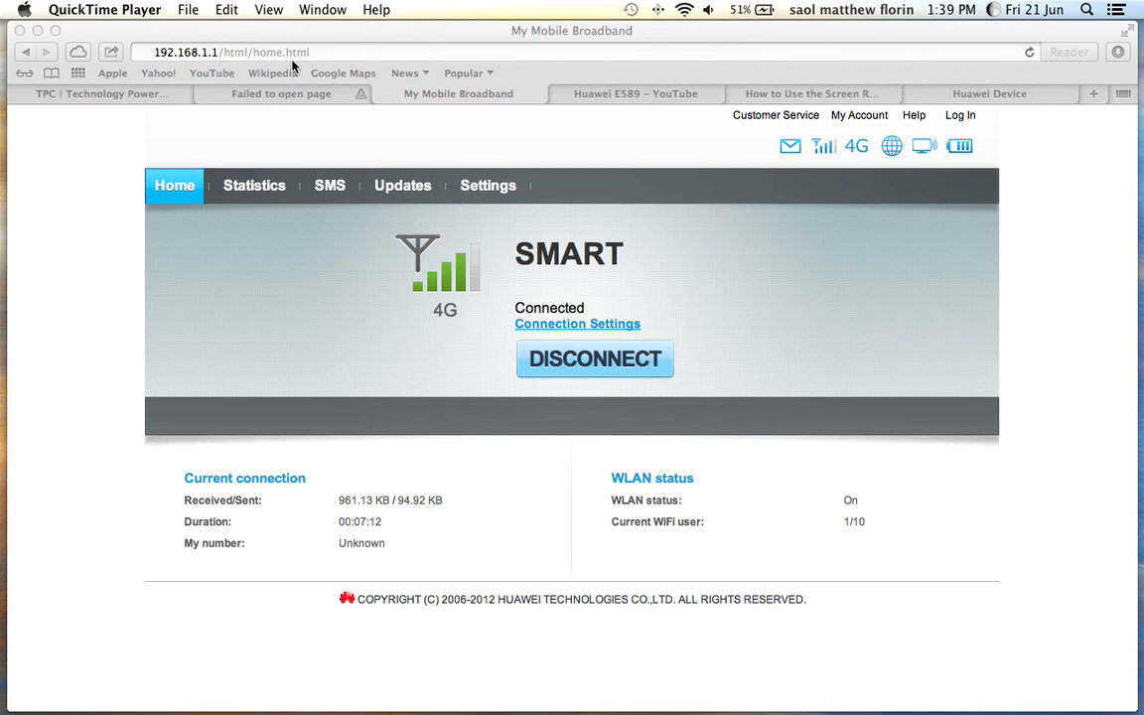
mouse_move(357, 62)
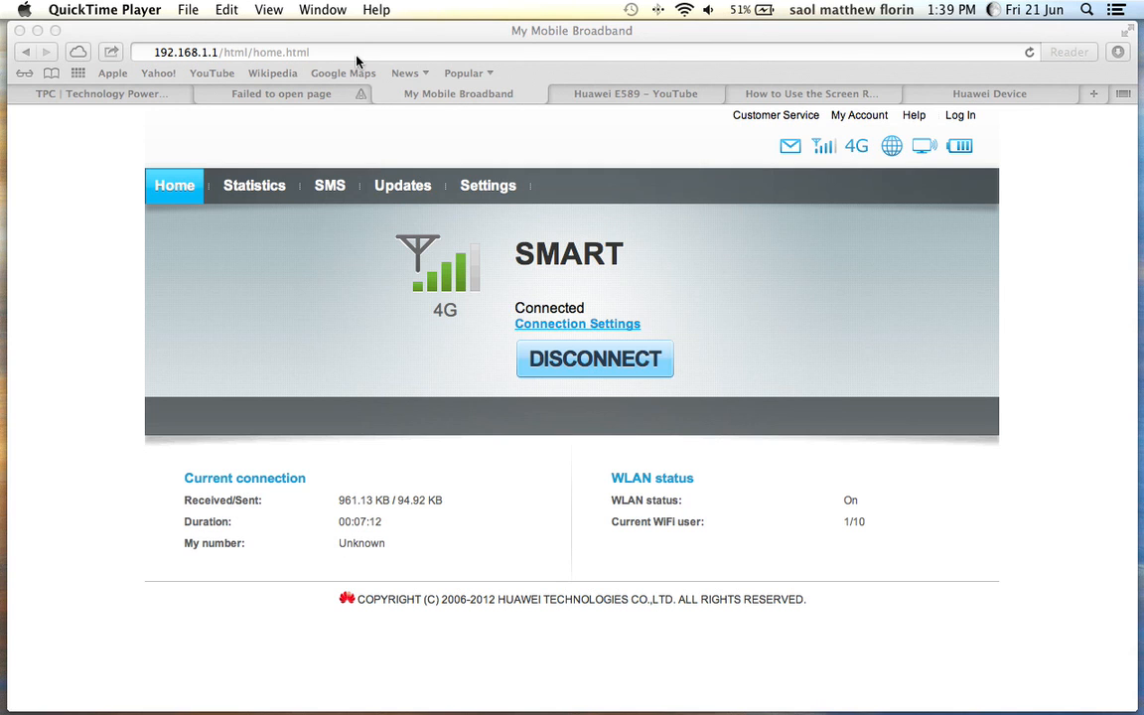
mouse_move(163, 63)
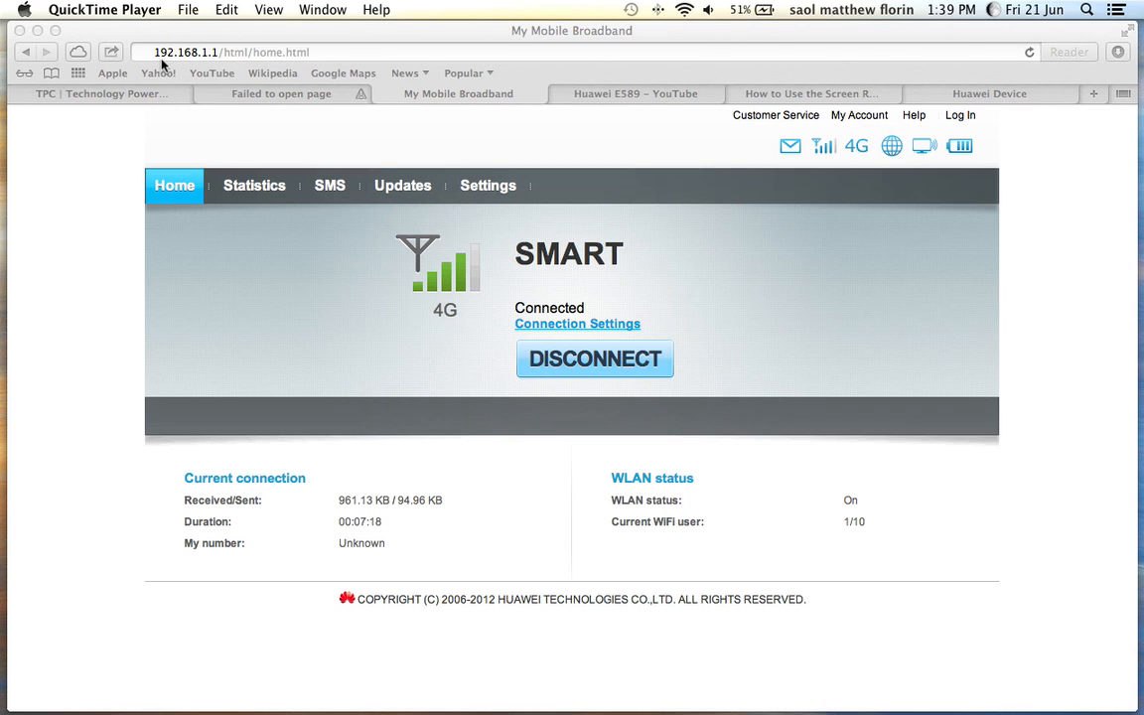
mouse_move(208, 62)
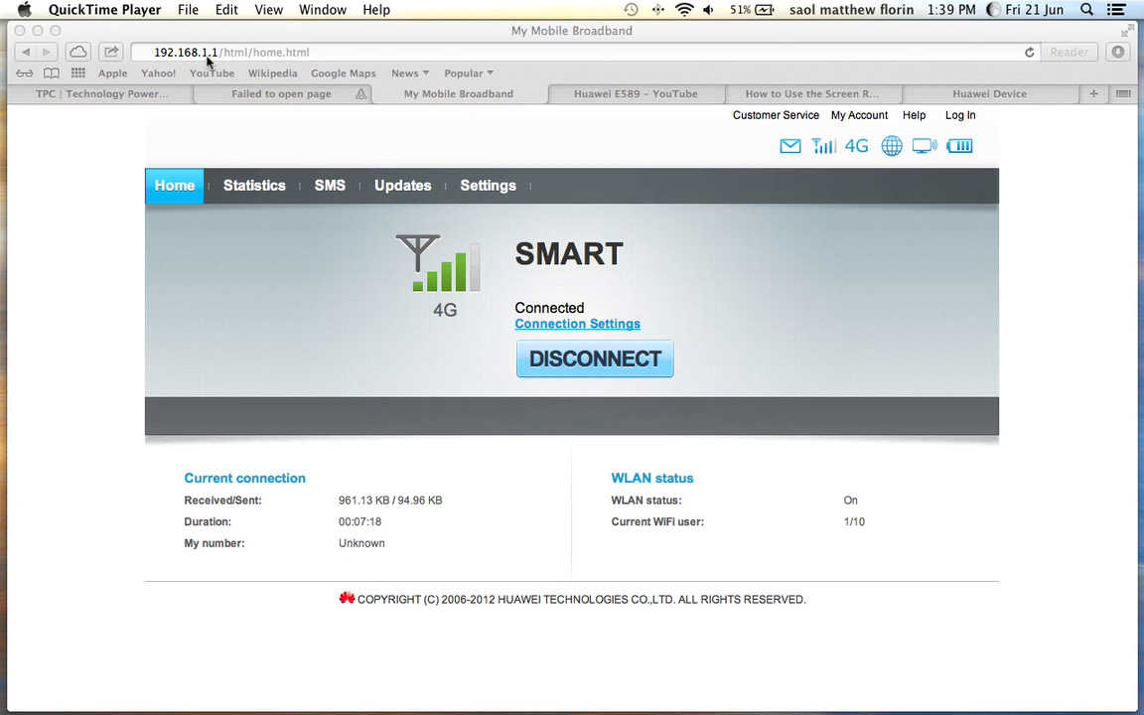
mouse_move(366, 55)
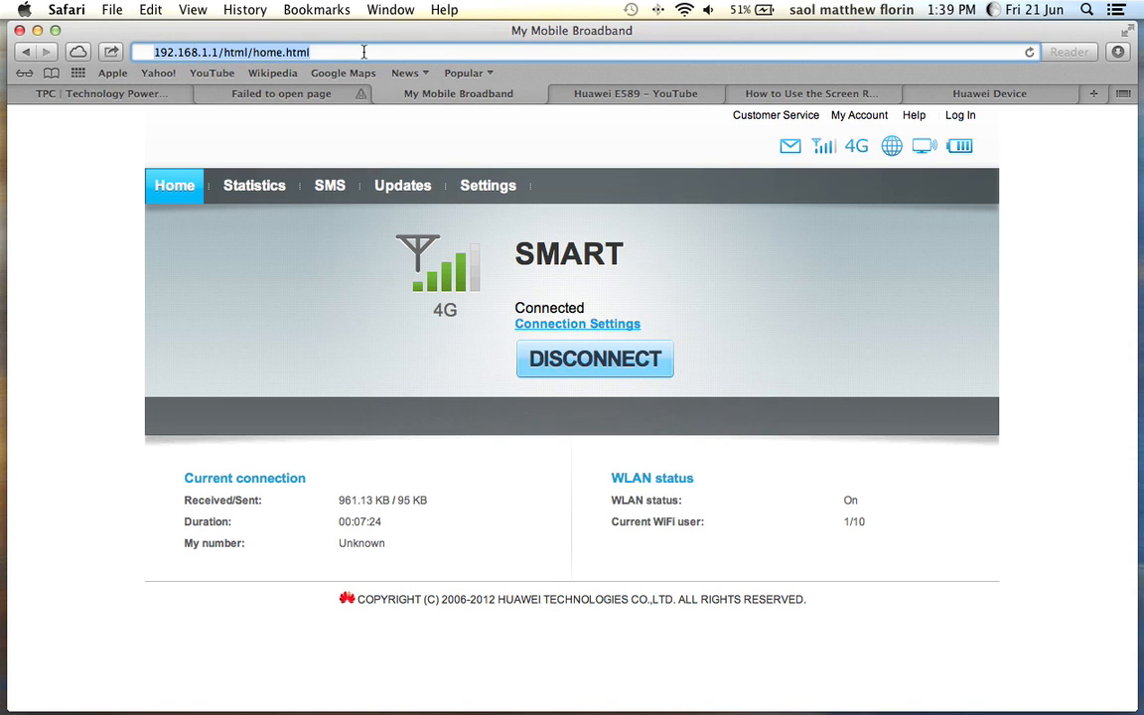
mouse_move(366, 272)
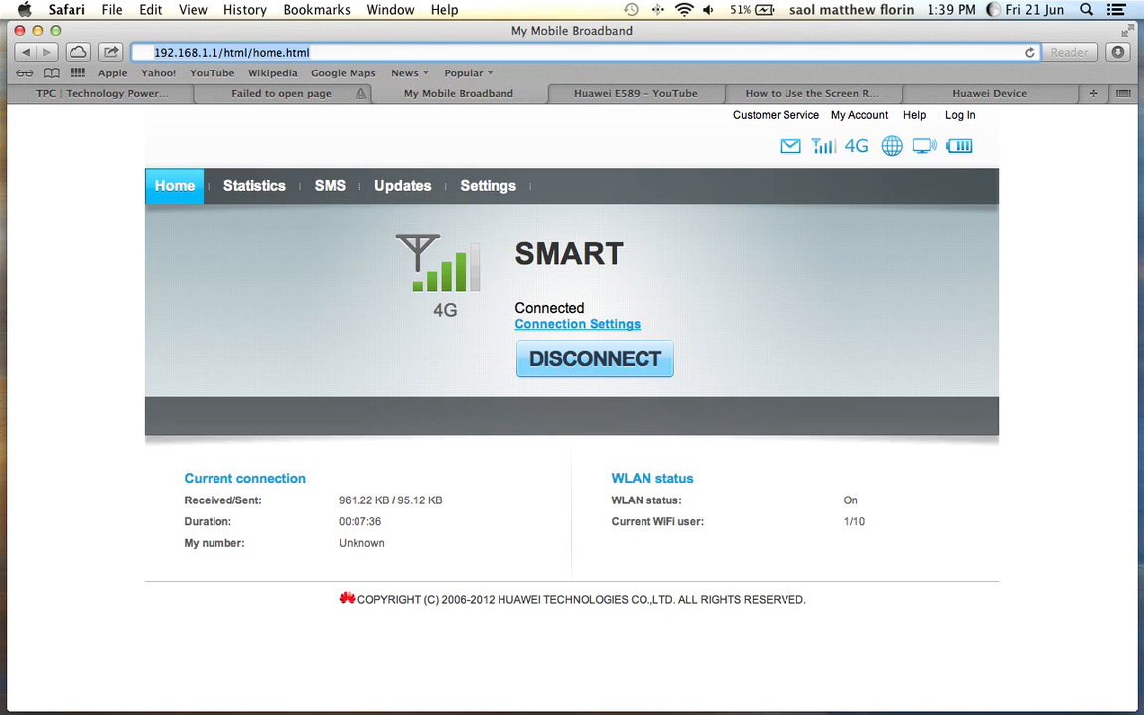
mouse_move(179, 204)
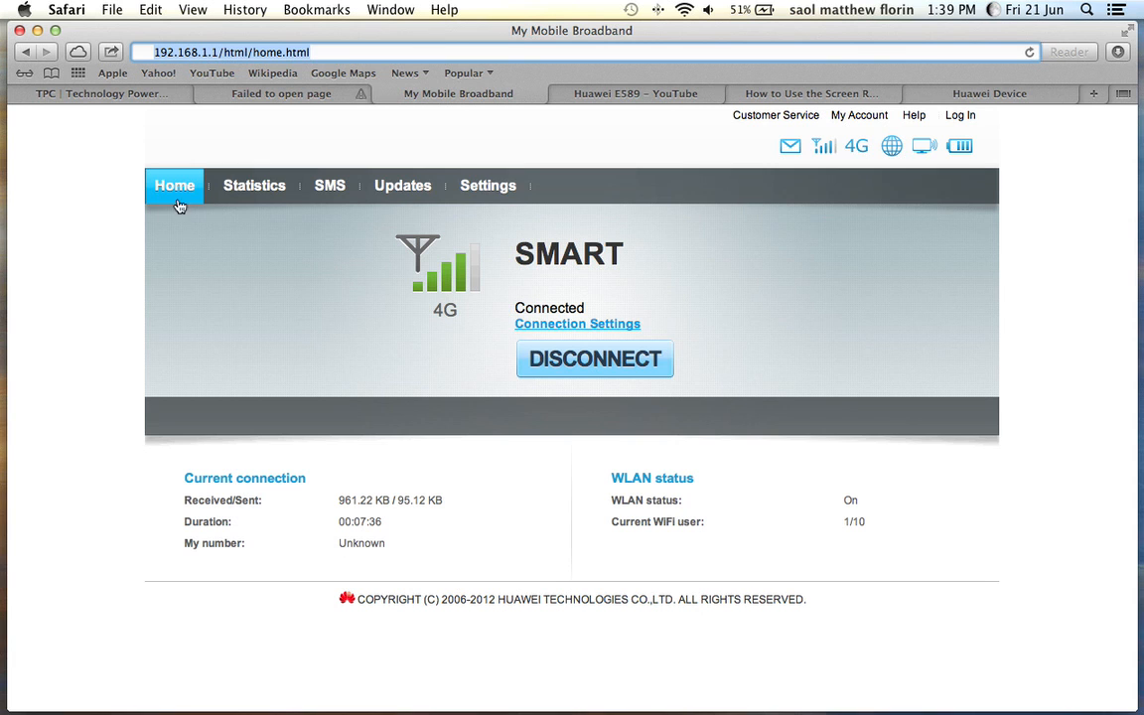
mouse_move(254, 187)
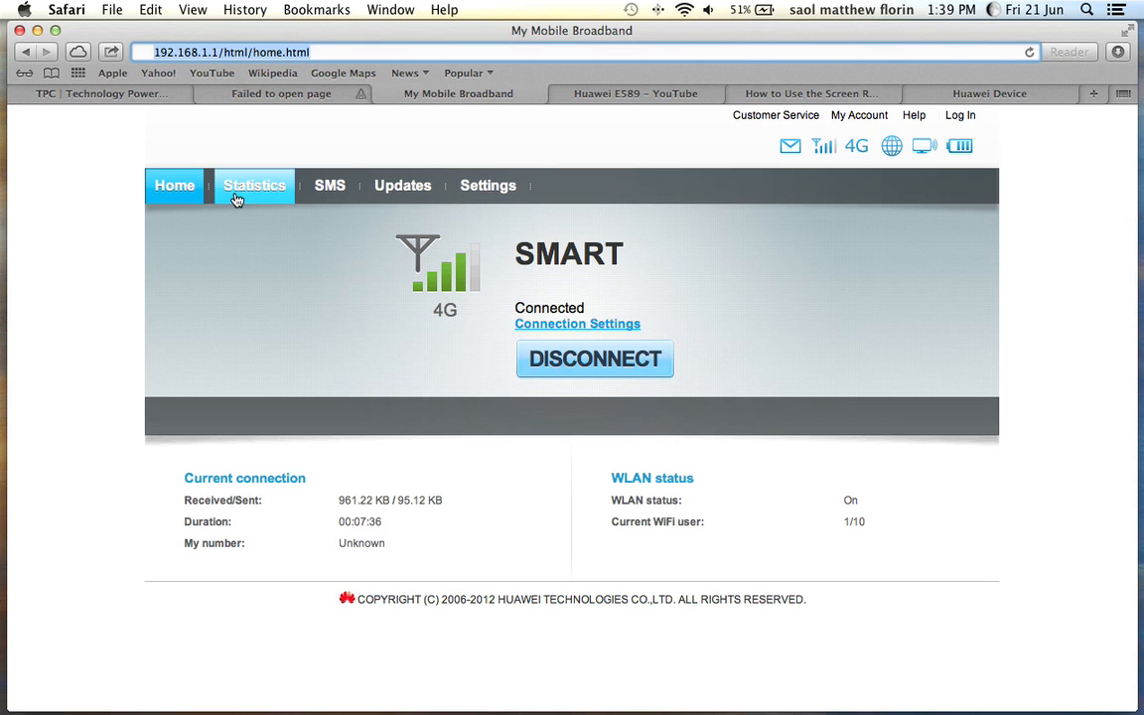
mouse_move(402, 187)
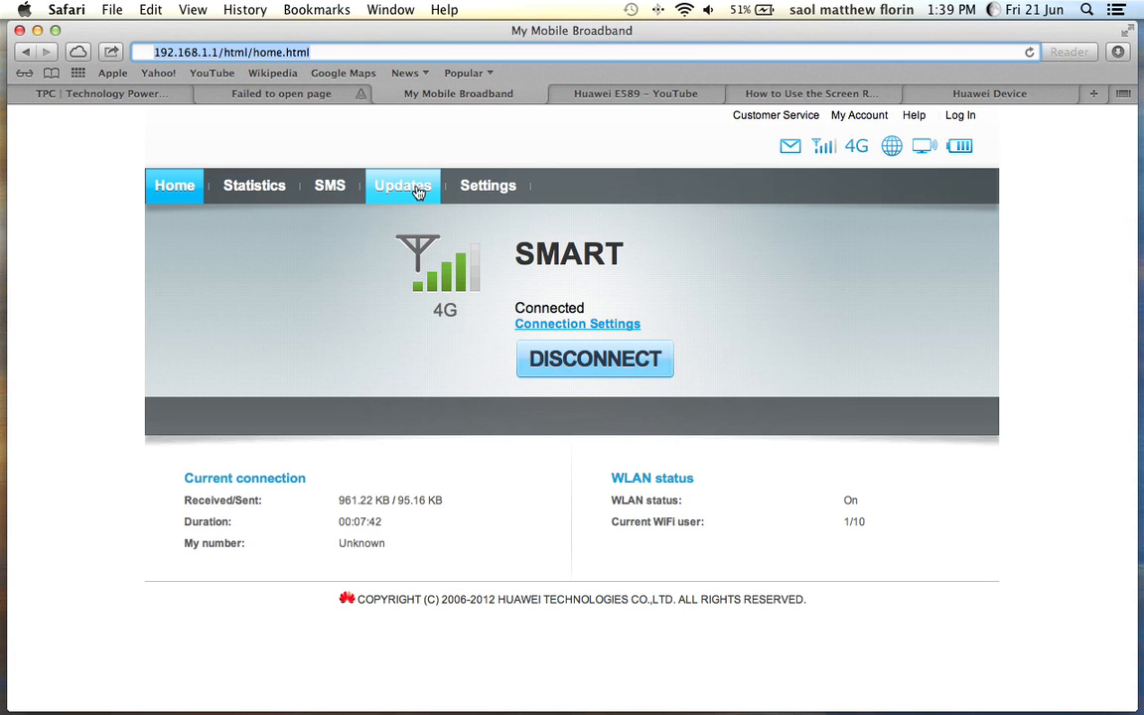
mouse_move(175, 204)
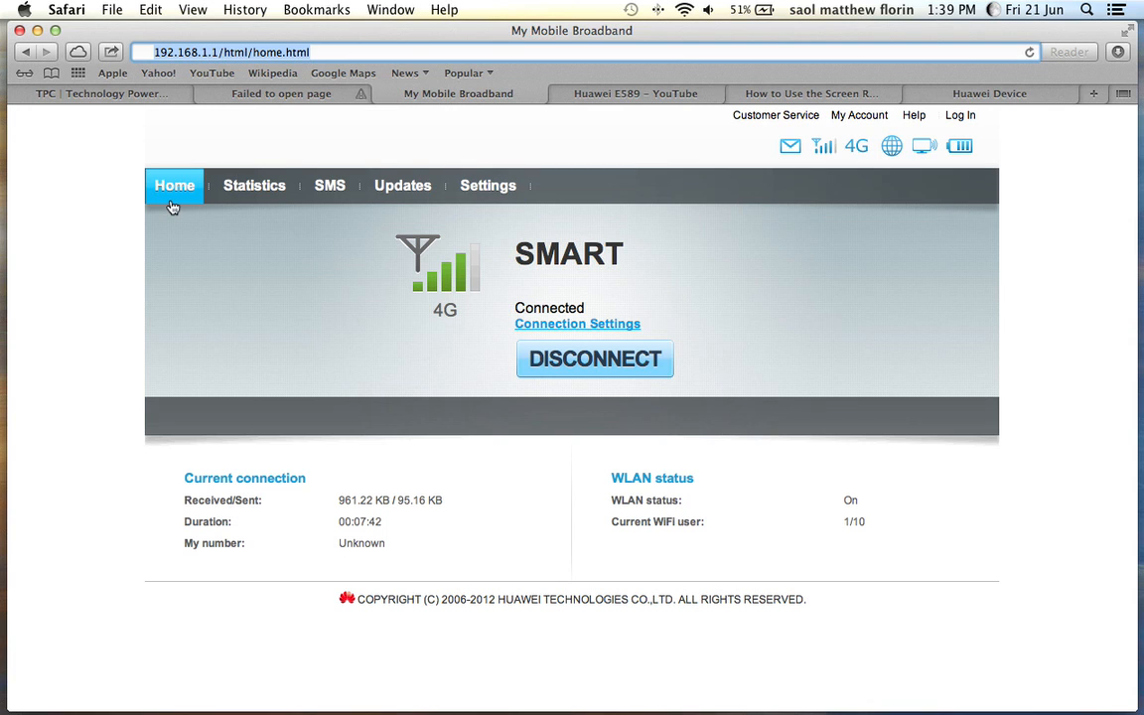
mouse_move(463, 282)
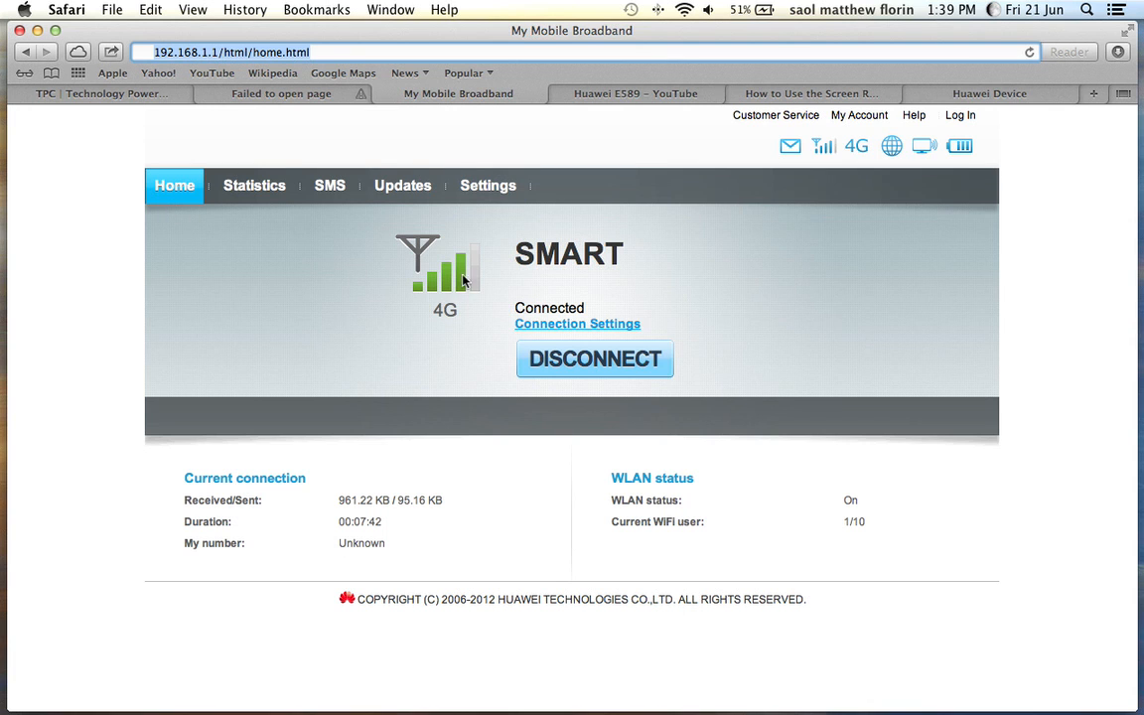
mouse_move(449, 314)
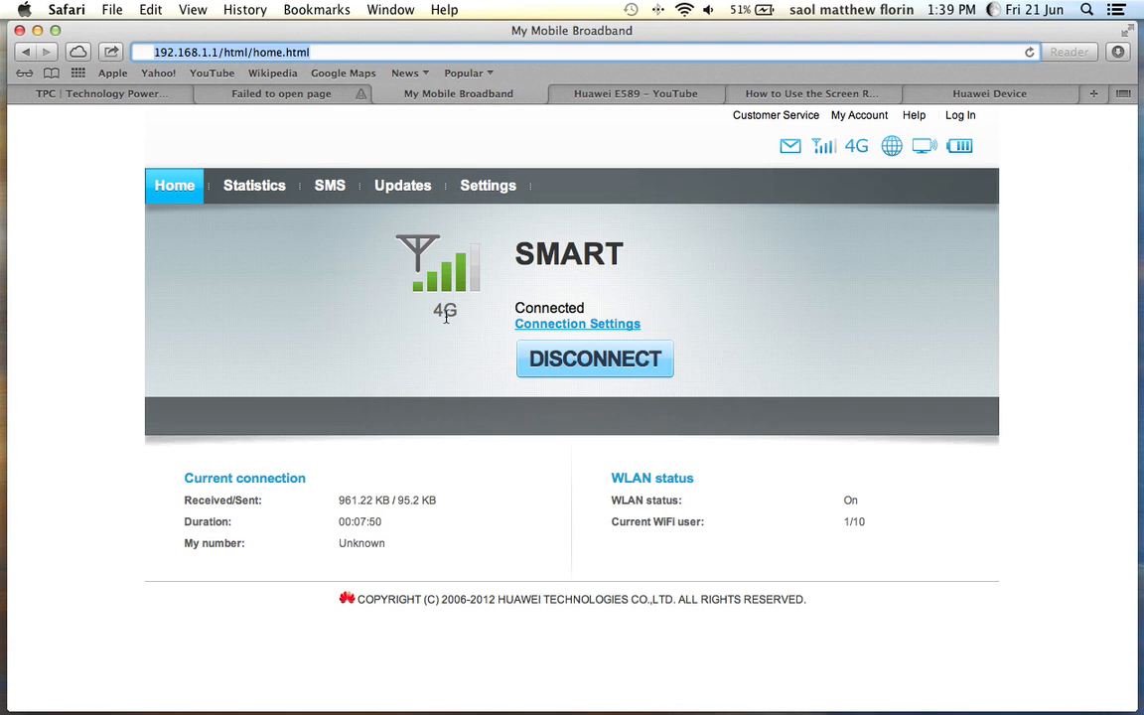
mouse_move(477, 314)
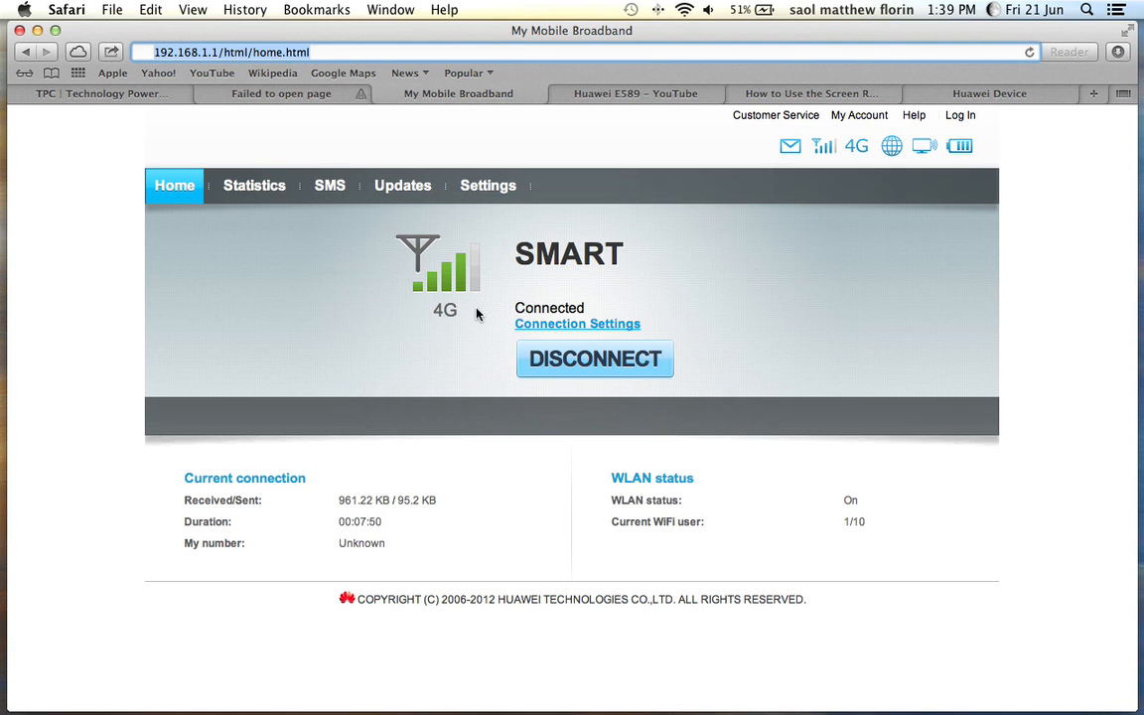
mouse_move(639, 270)
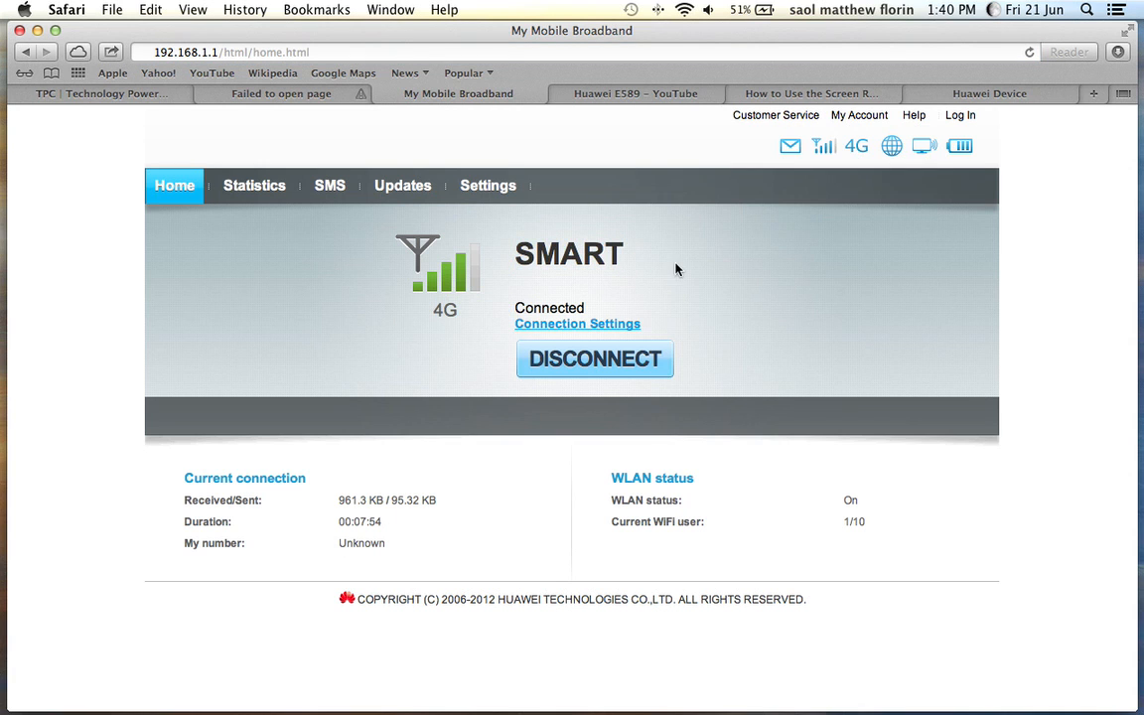
mouse_move(644, 262)
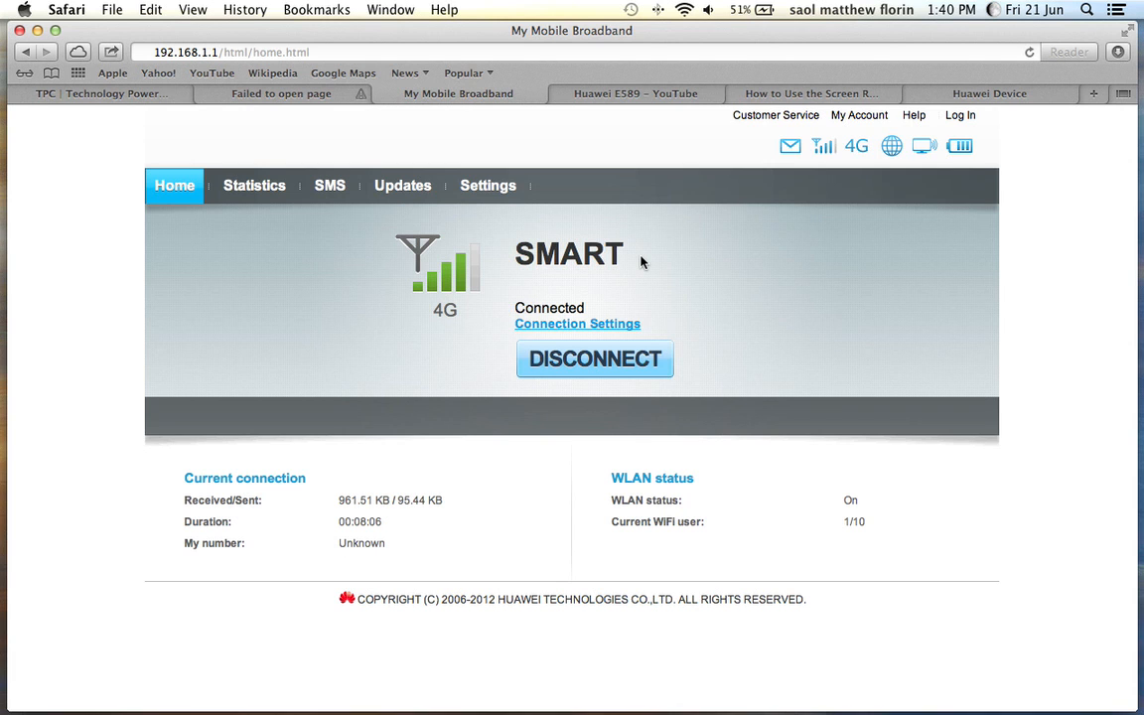
mouse_move(655, 290)
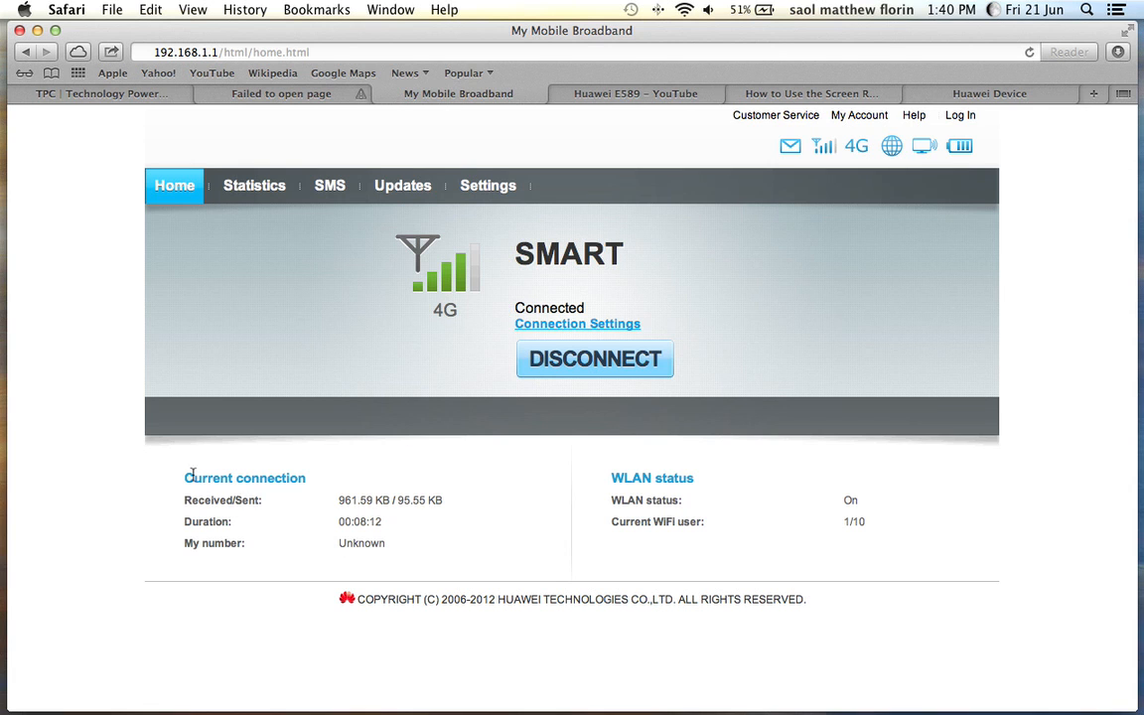
mouse_move(231, 503)
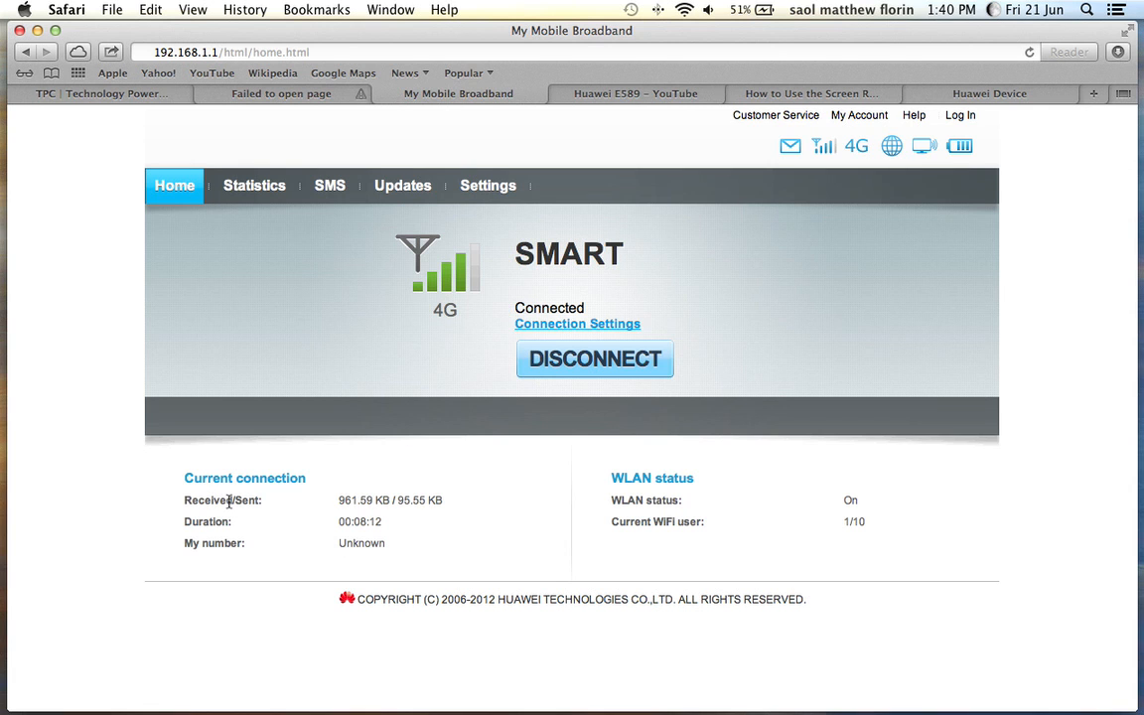
mouse_move(316, 509)
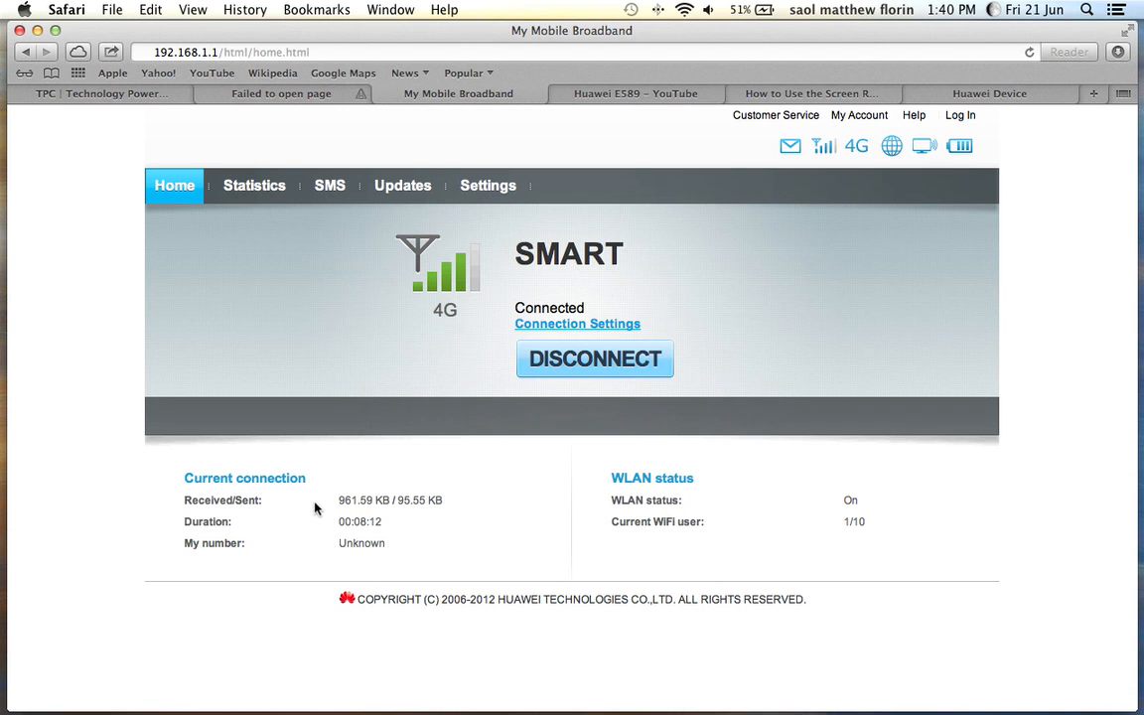
mouse_move(300, 520)
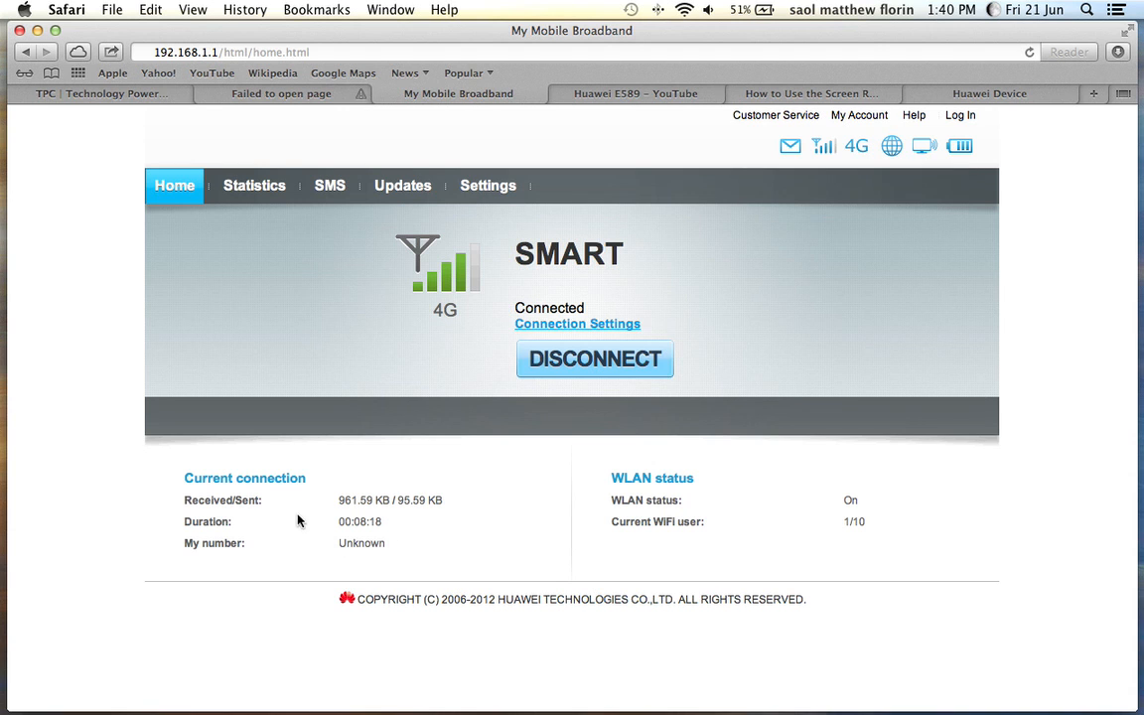
- Log in as admin with the password so the Statistics page opens
double_click(359, 520)
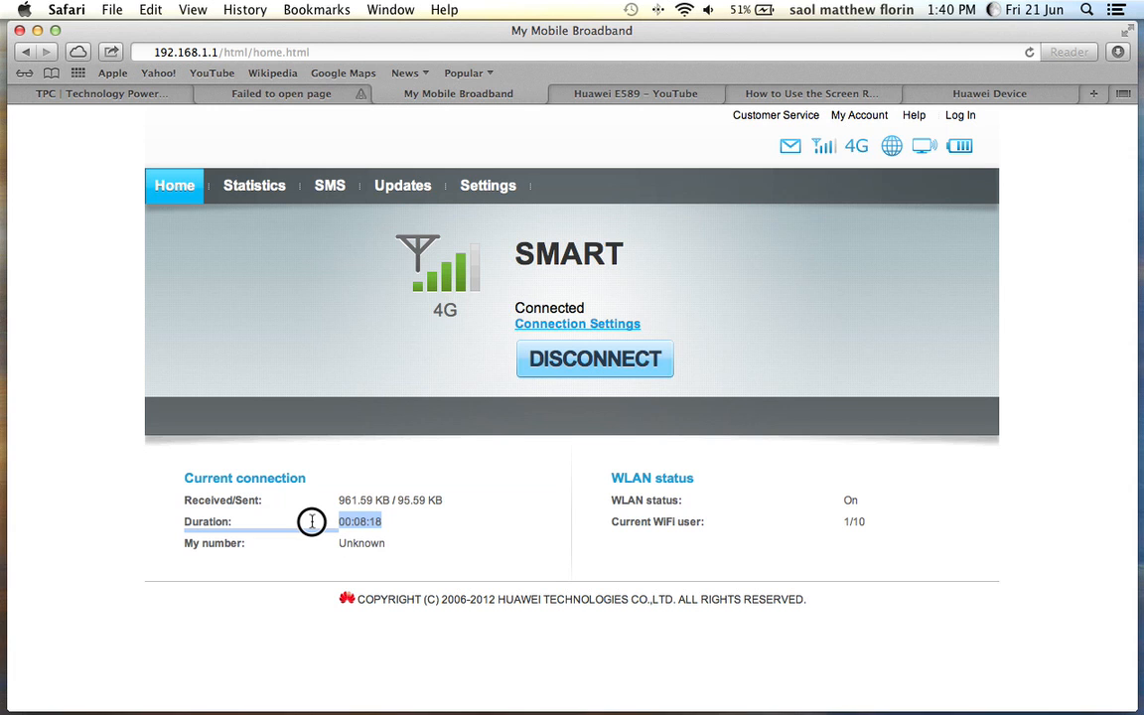
mouse_move(738, 501)
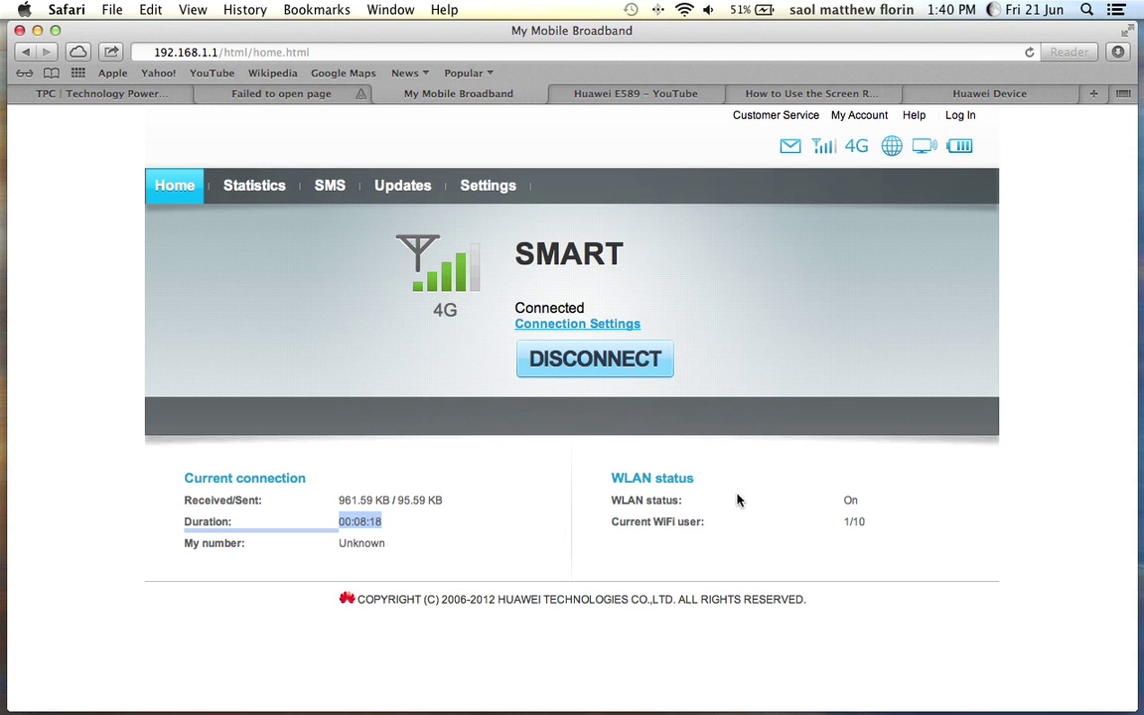
mouse_move(759, 513)
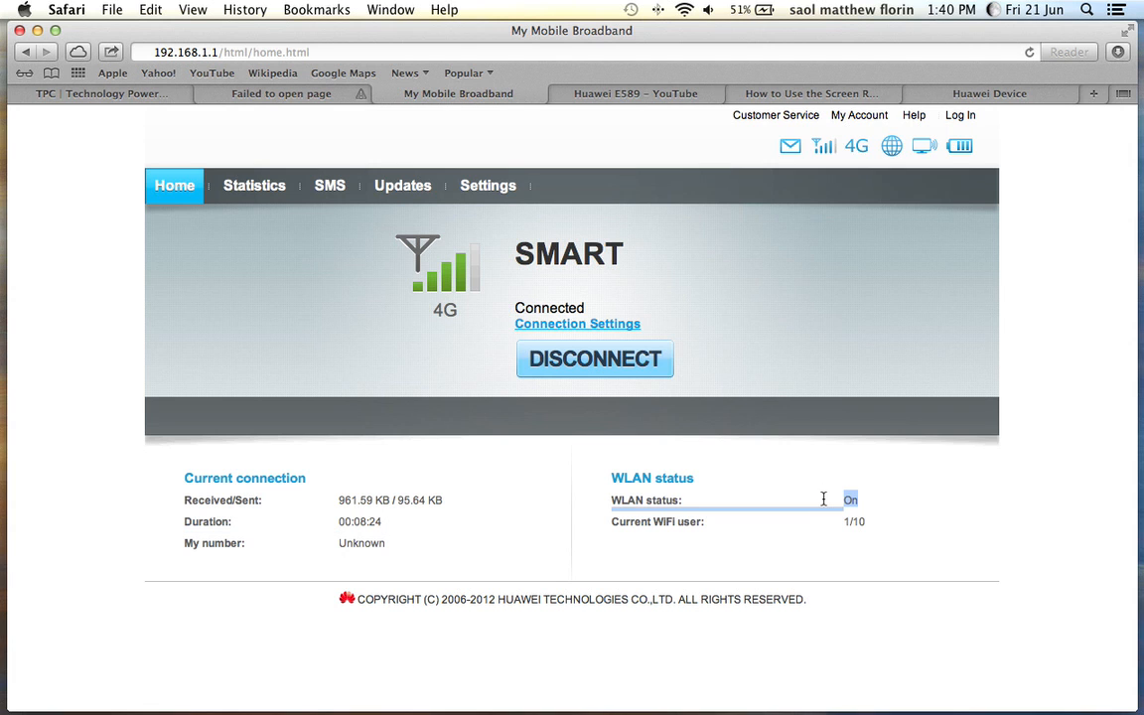
mouse_move(872, 518)
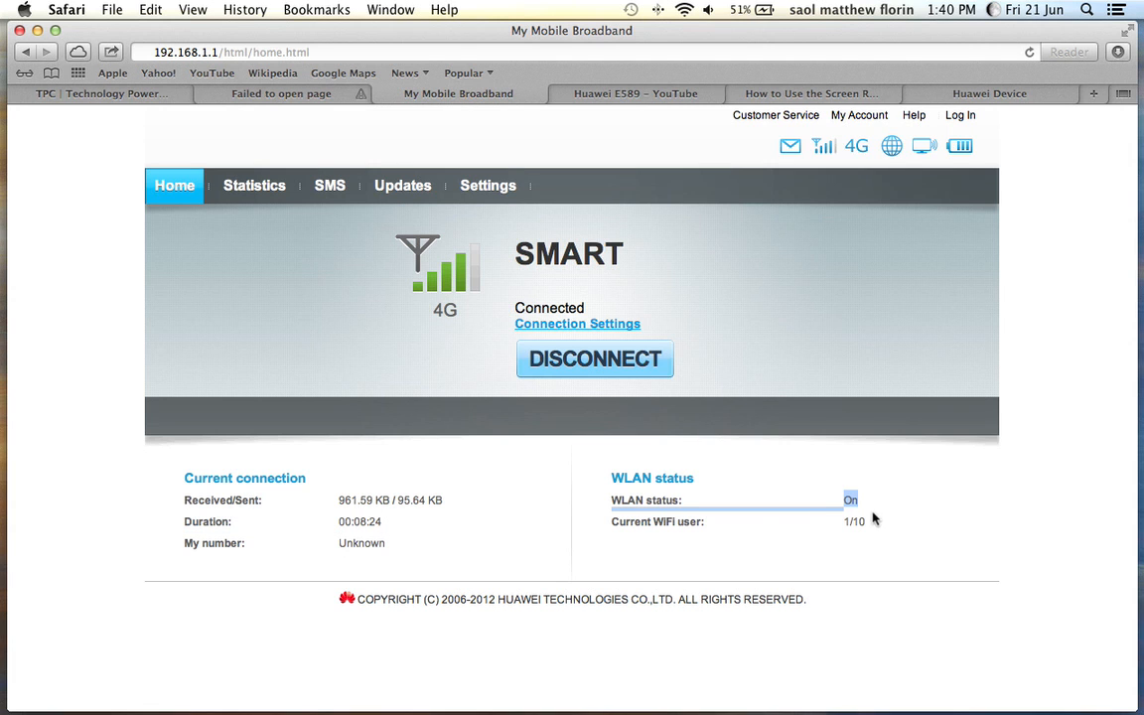
mouse_move(818, 532)
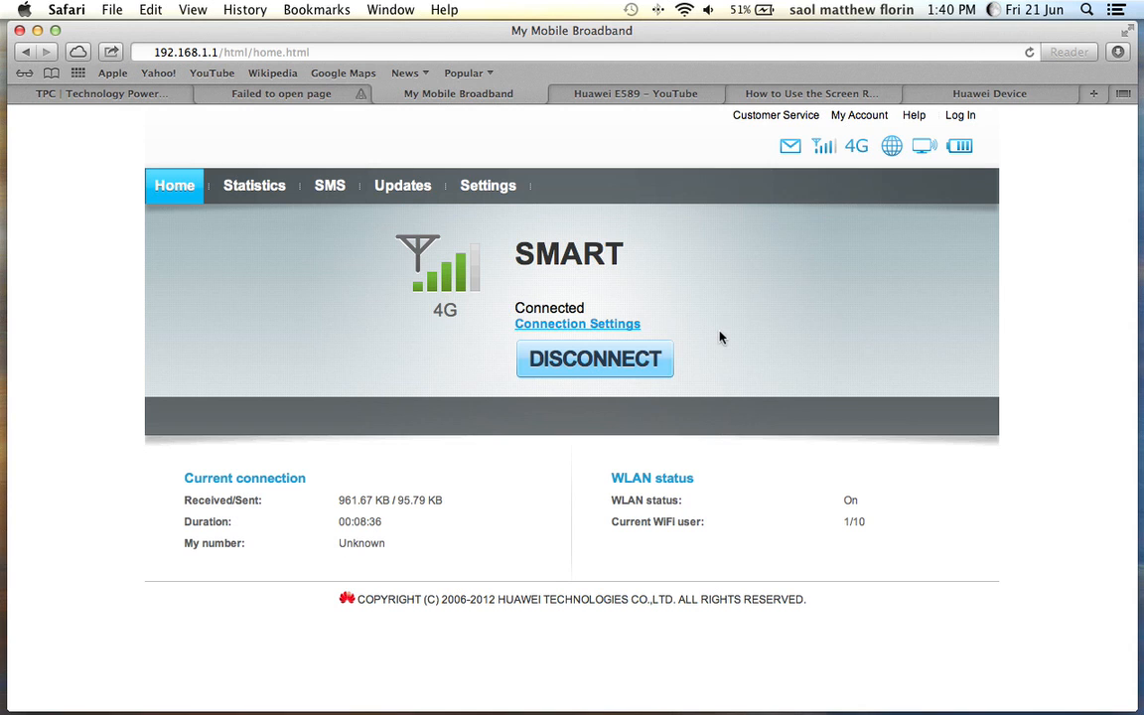
mouse_move(878, 529)
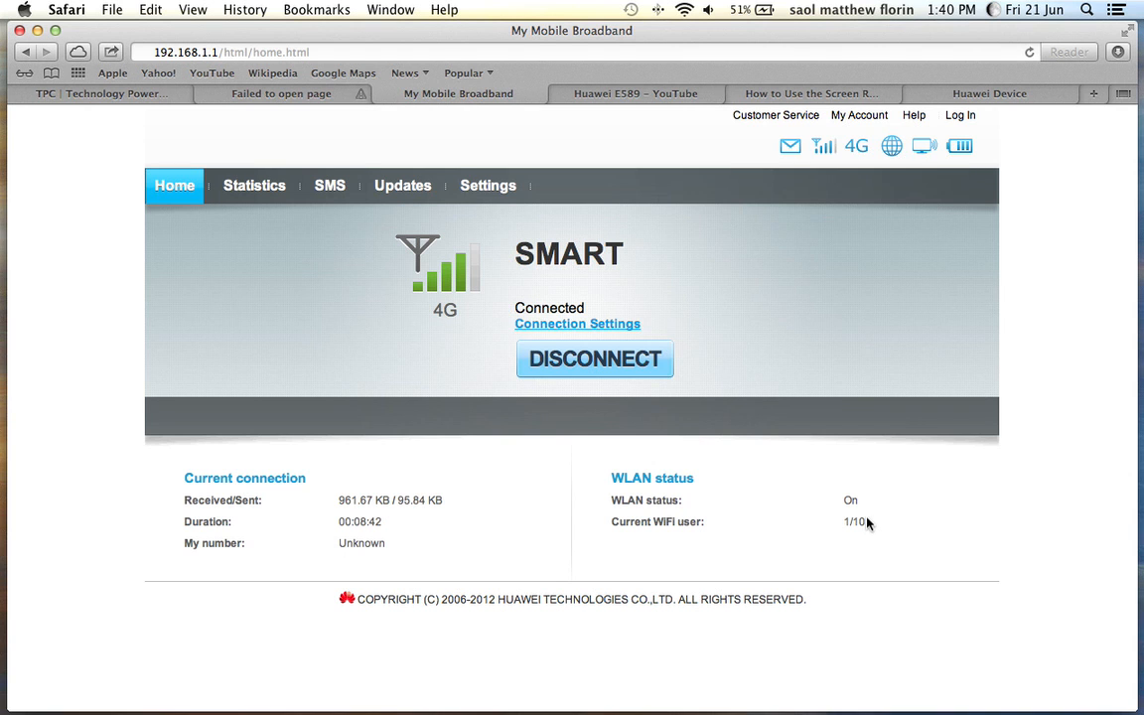
mouse_move(254, 187)
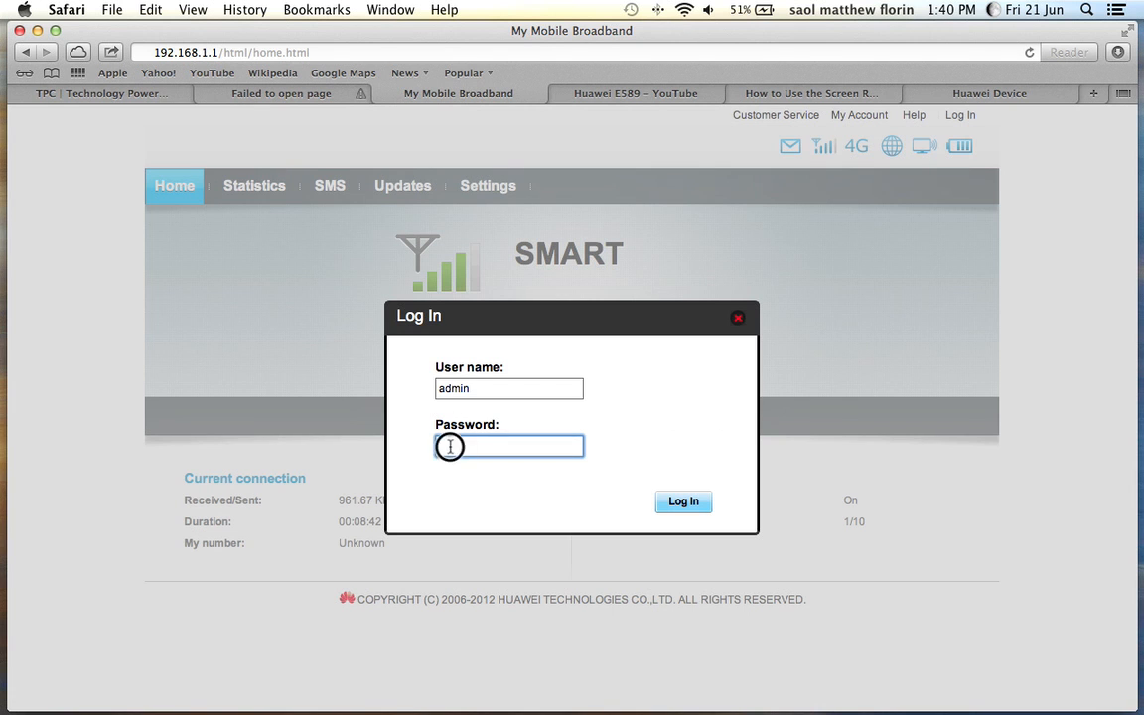
type("••")
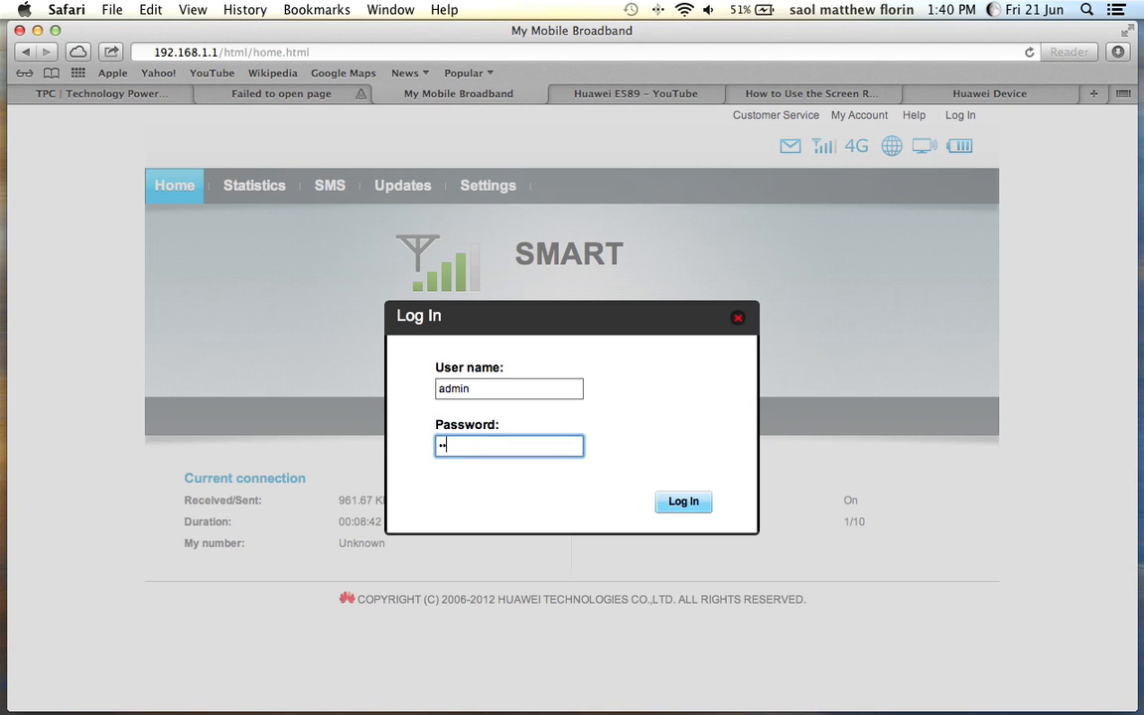
left_click(683, 500)
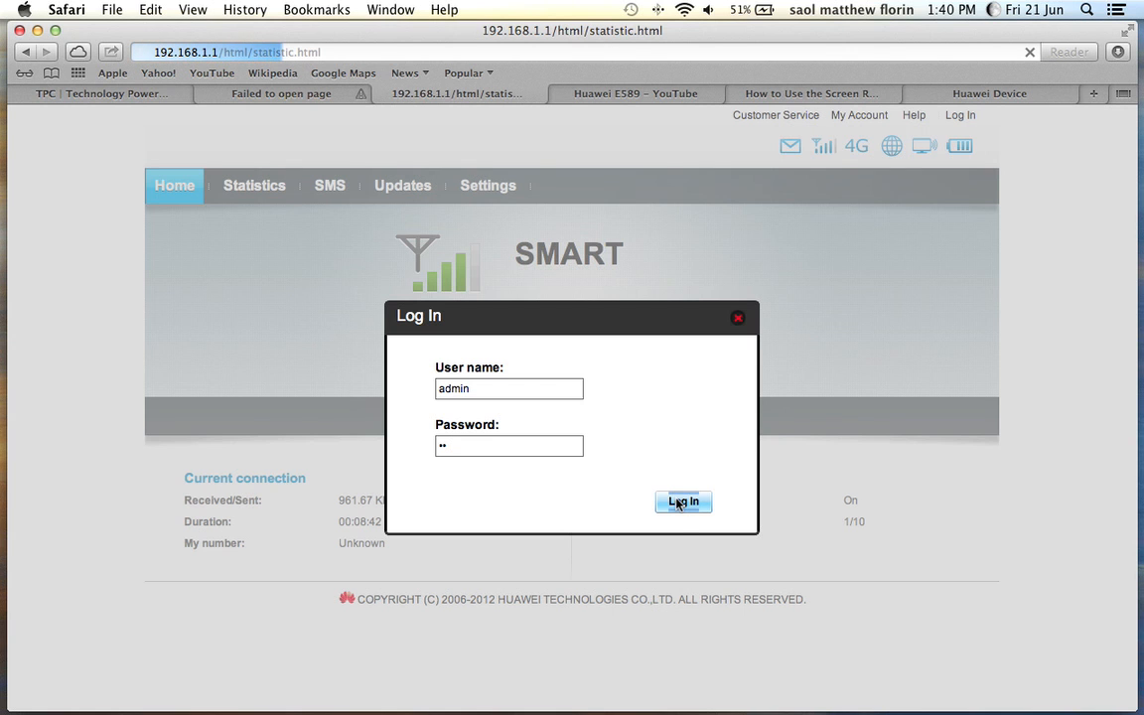
left_click(684, 500)
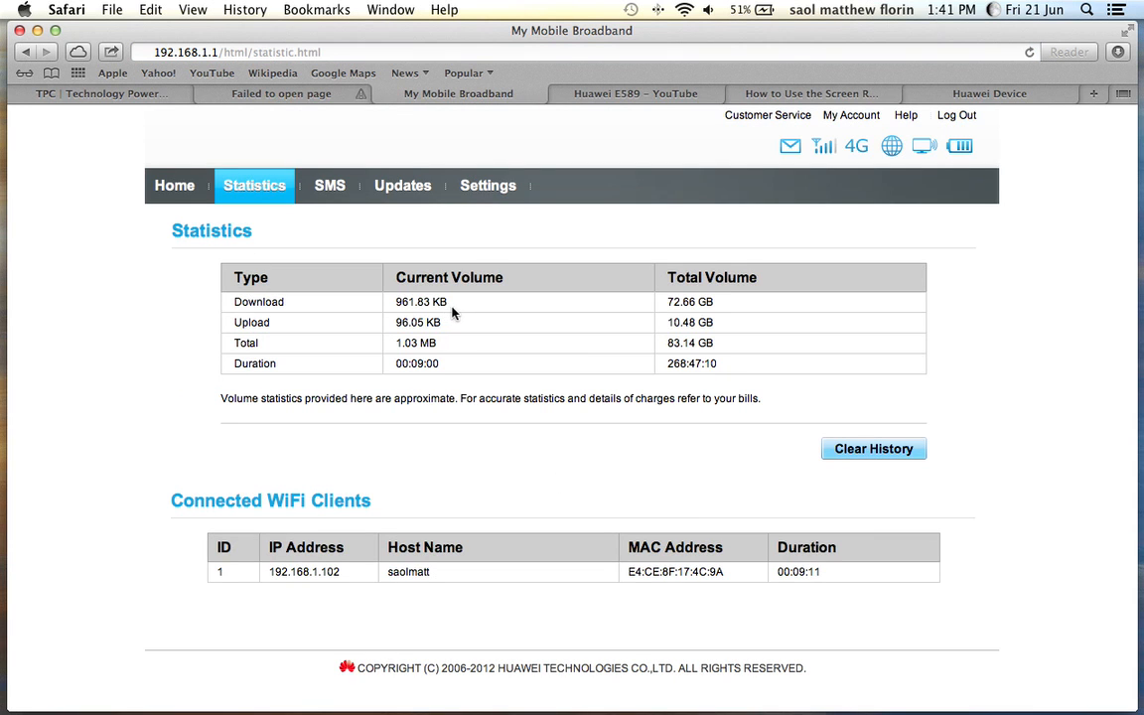
mouse_move(282, 306)
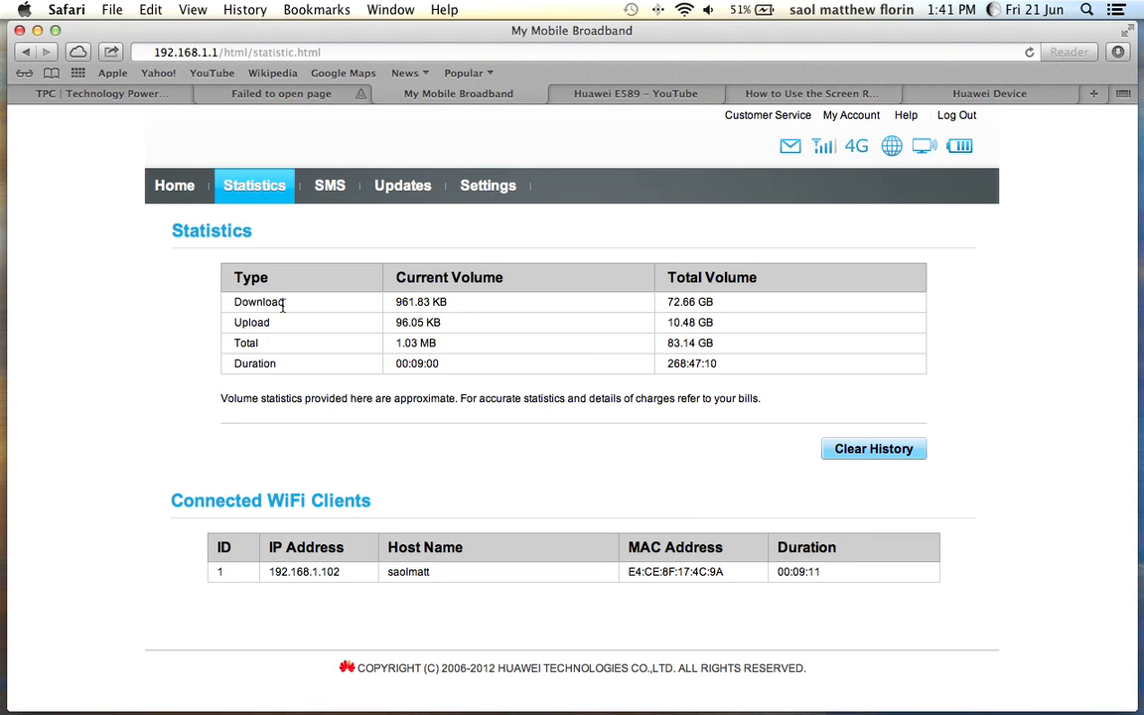
mouse_move(542, 301)
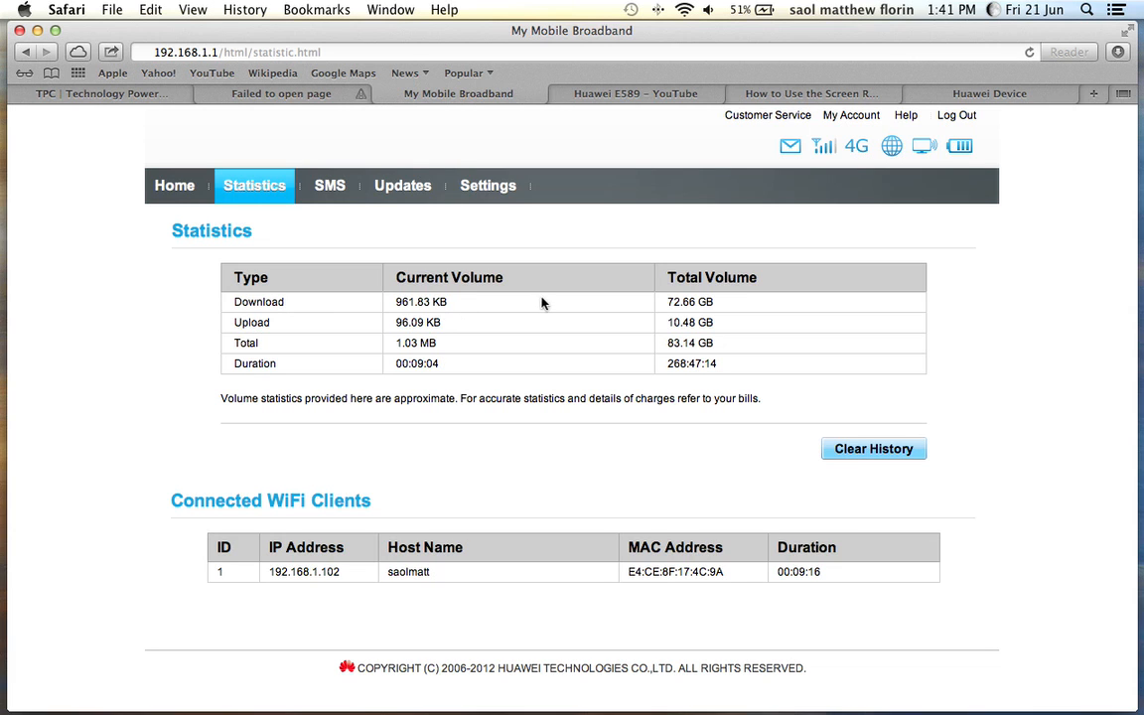
mouse_move(771, 302)
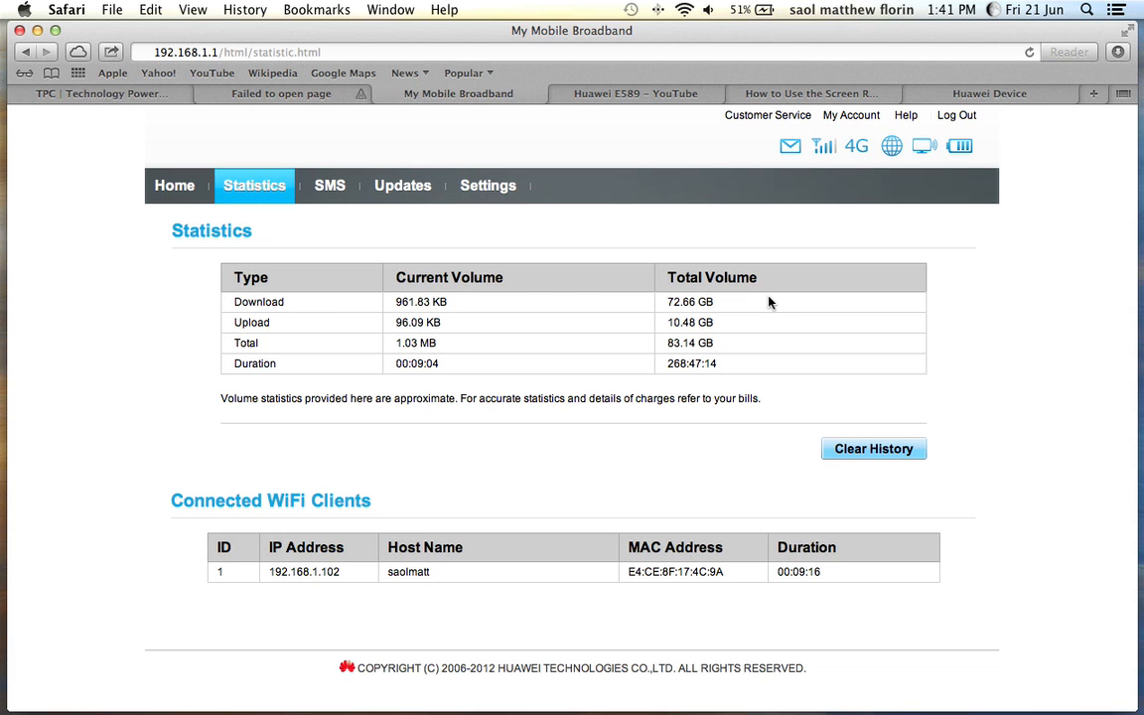
mouse_move(739, 295)
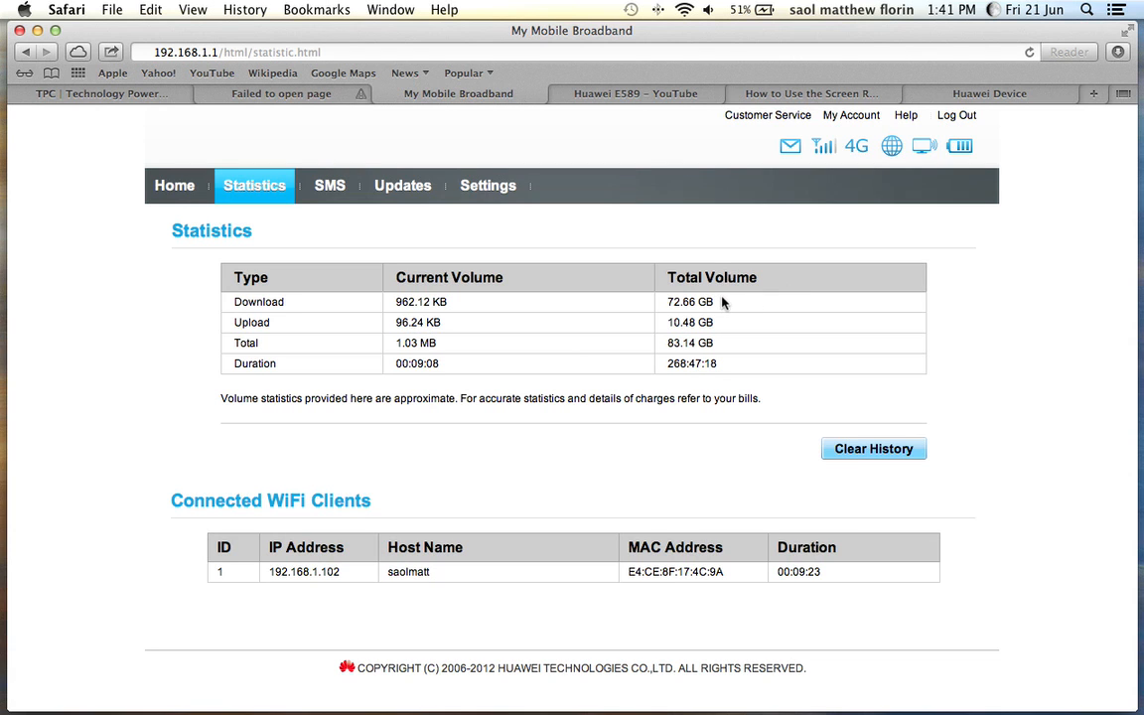
mouse_move(679, 302)
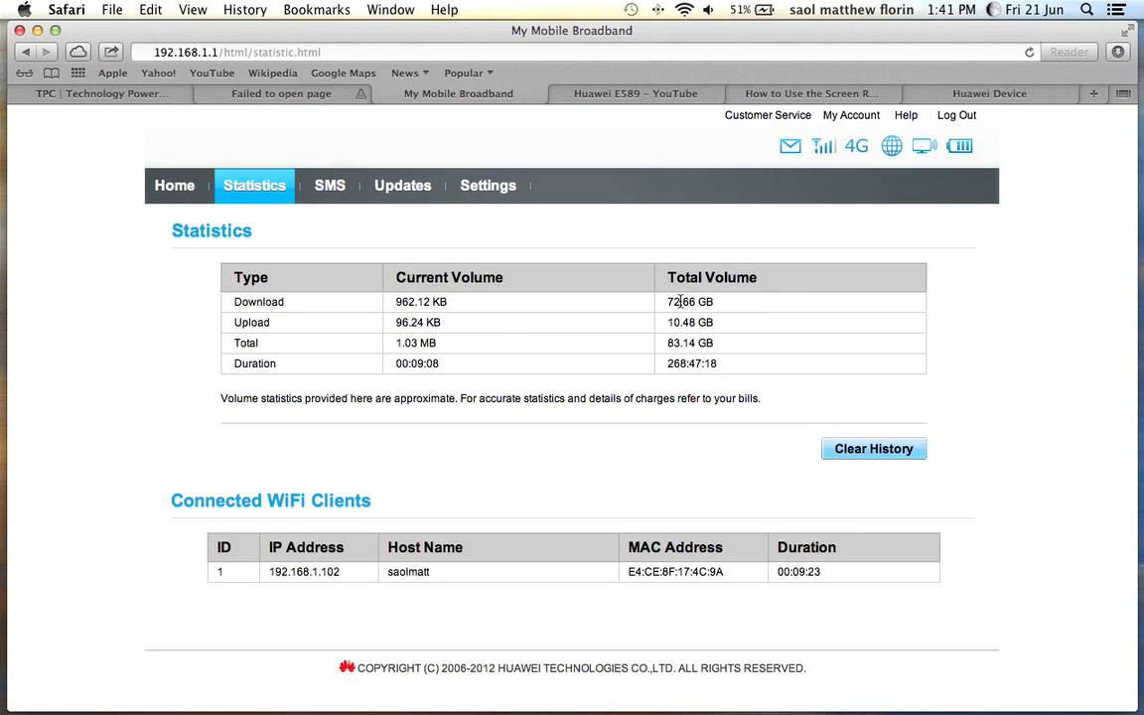
mouse_move(735, 325)
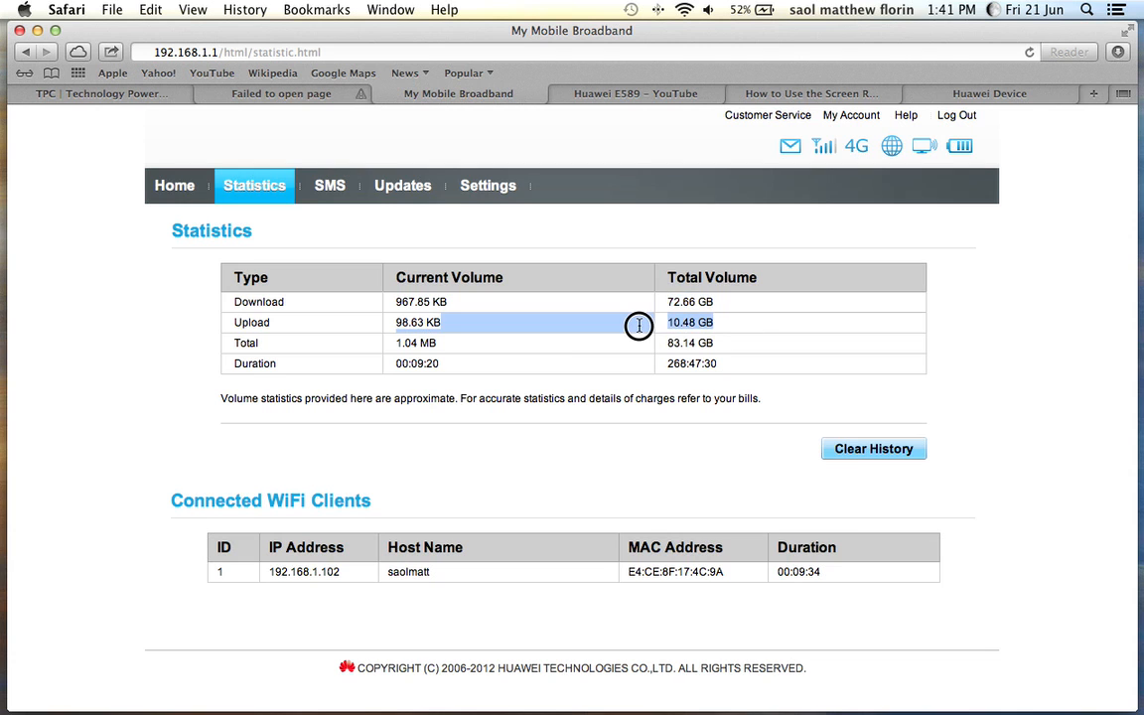
mouse_move(719, 337)
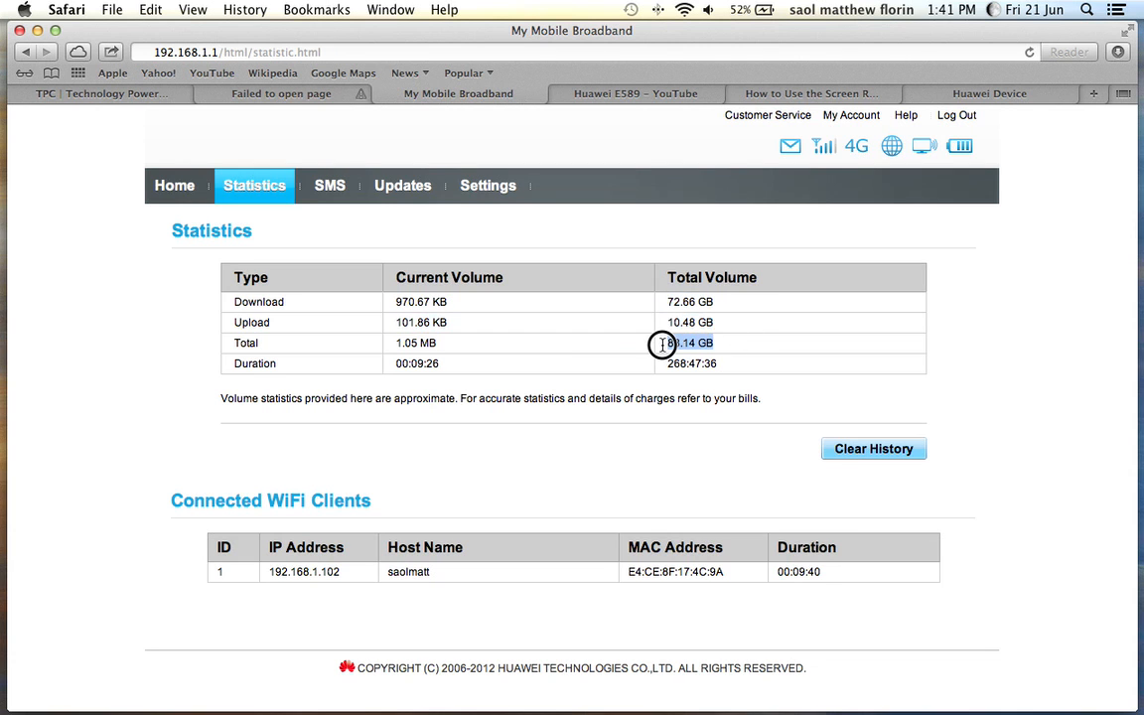
double_click(689, 341)
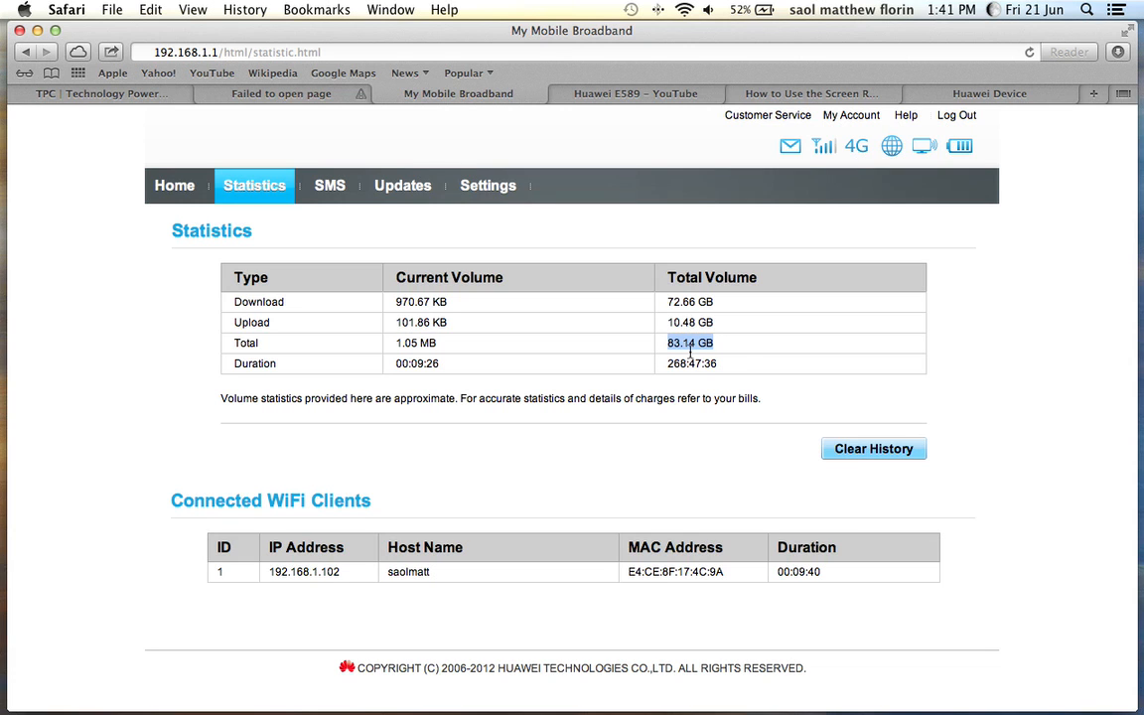
mouse_move(725, 367)
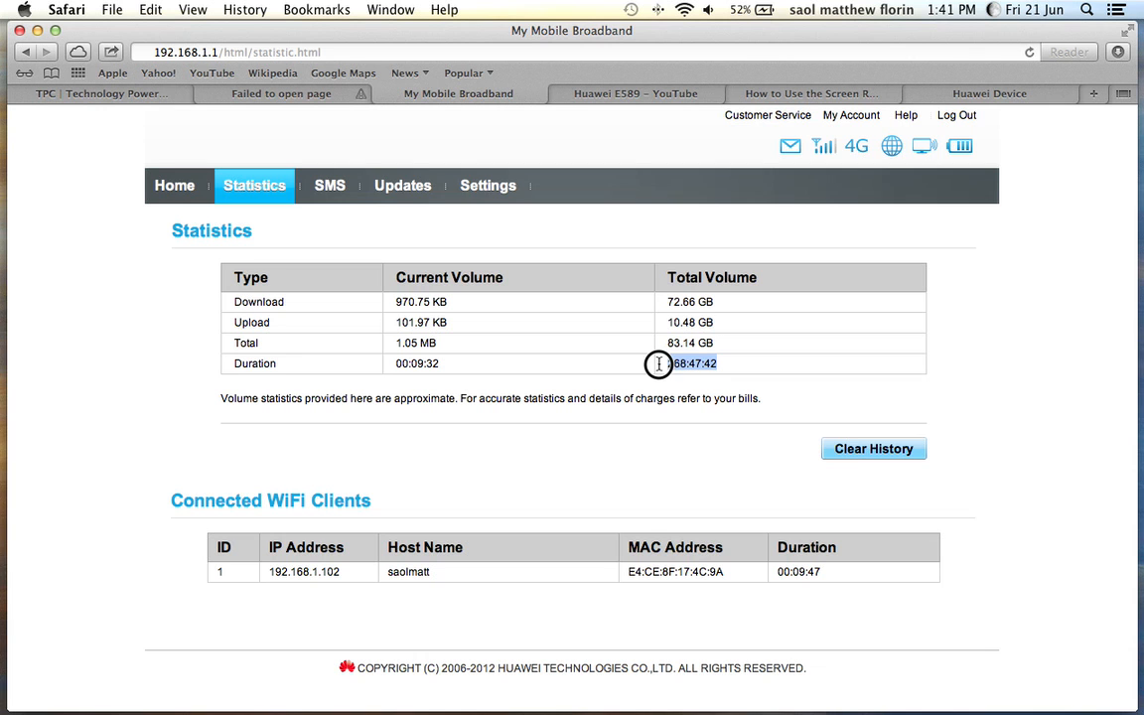
double_click(691, 363)
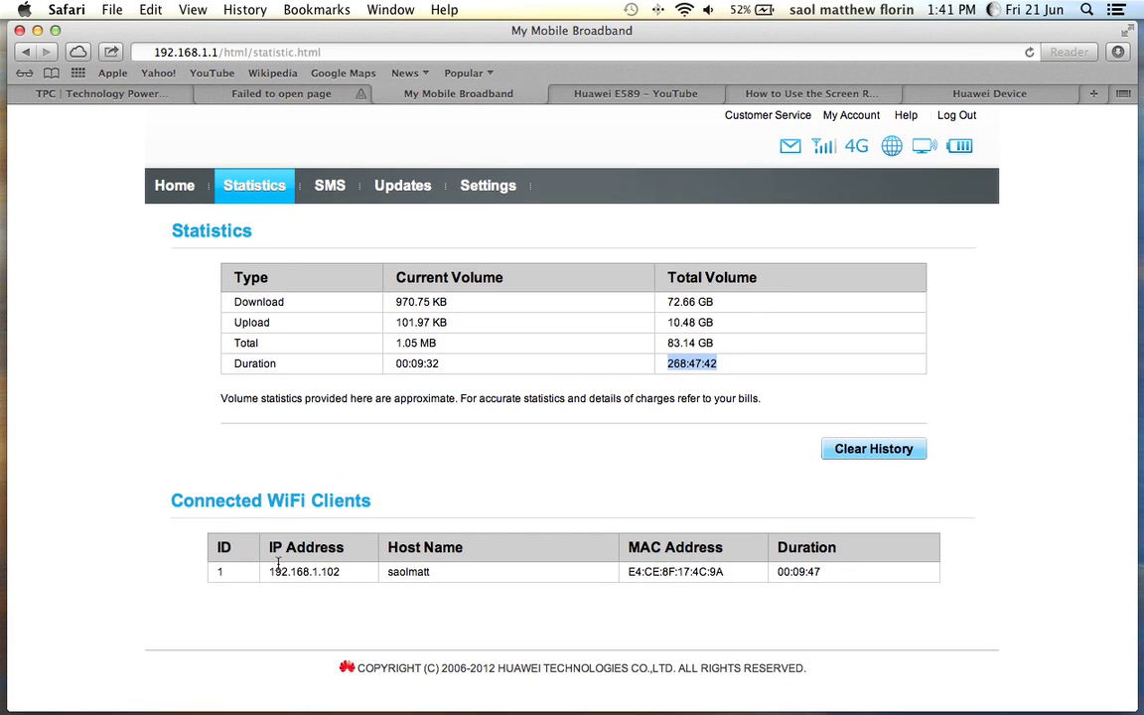
double_click(304, 572)
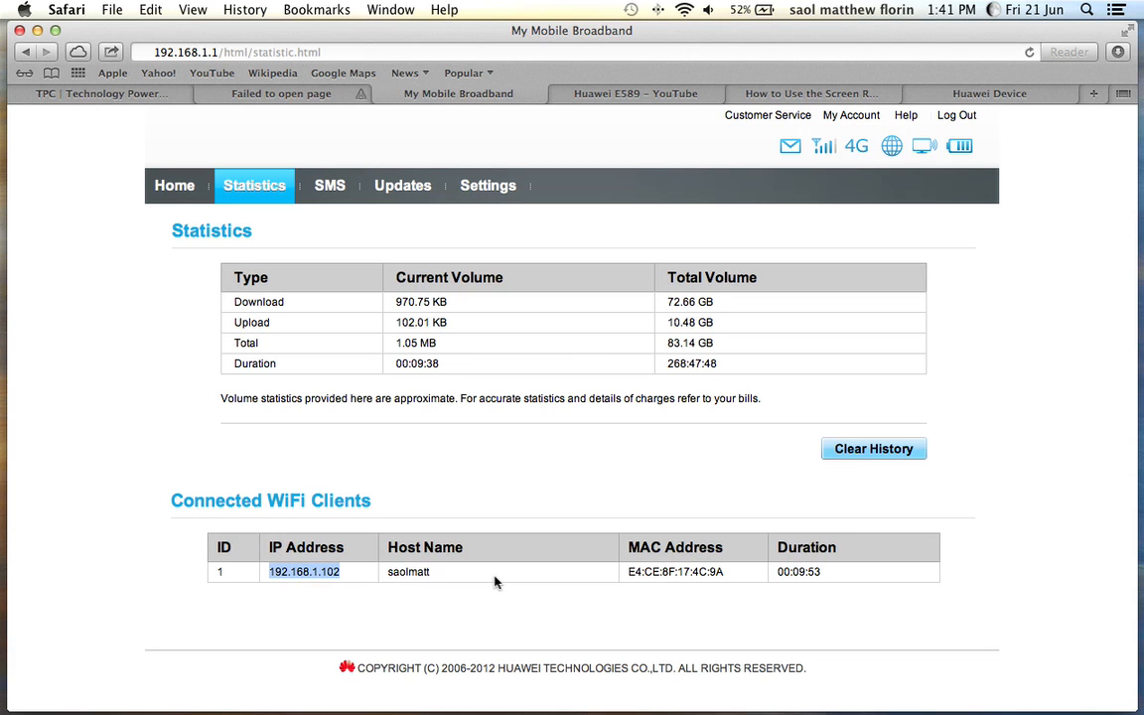
mouse_move(345, 576)
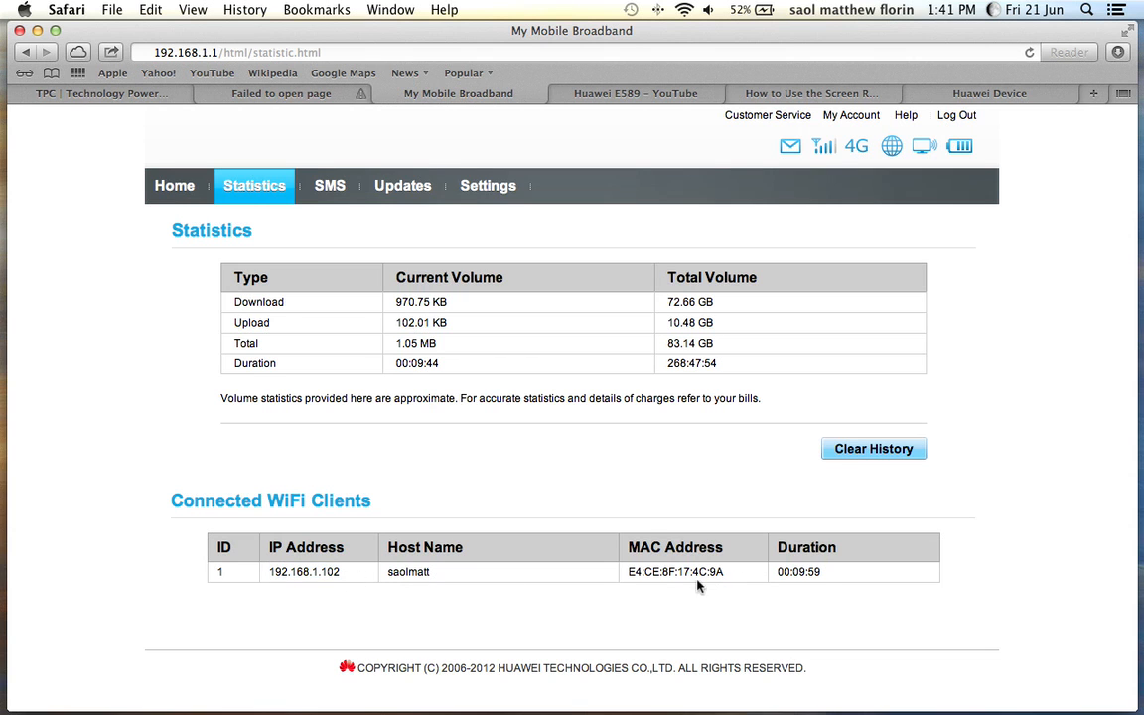
- Open the SMS inbox listing messages from SMART and SMARTLoad
left_click(330, 186)
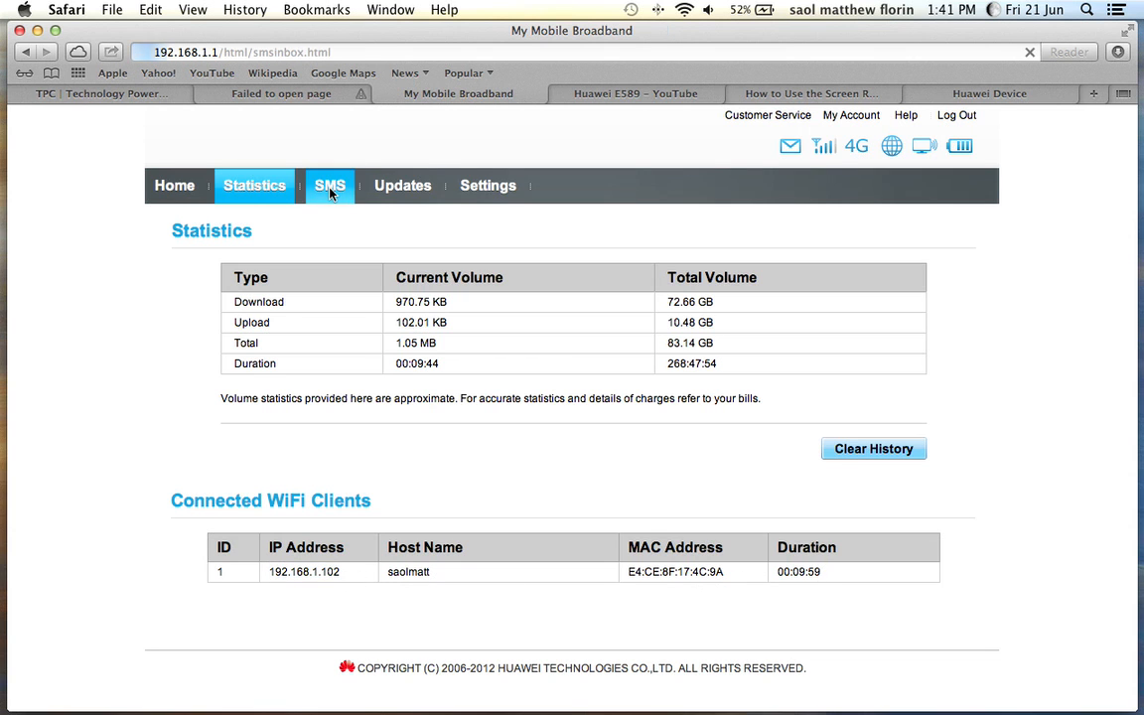
left_click(329, 185)
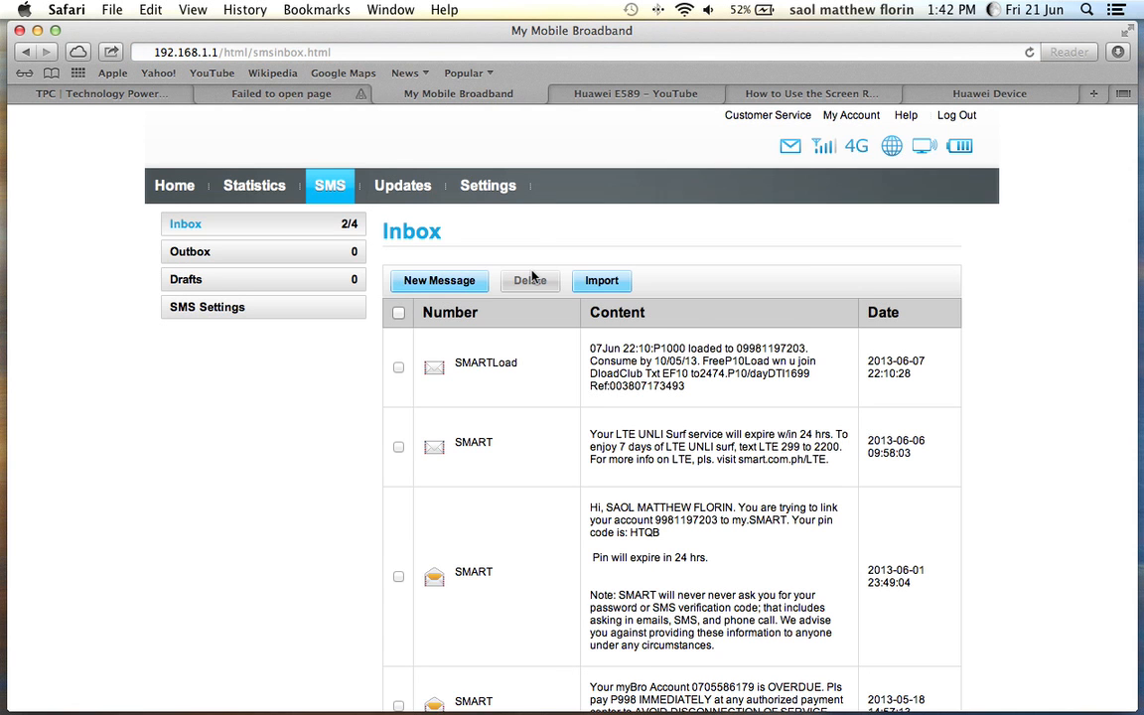
mouse_move(640, 423)
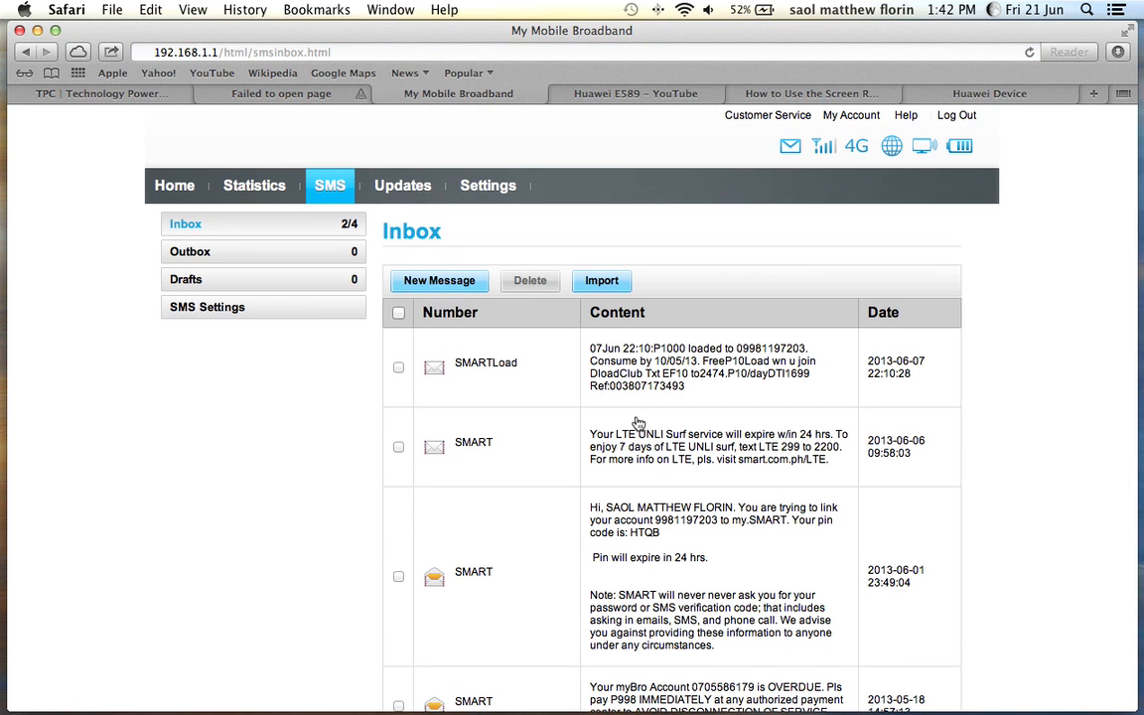
- View the Update page reporting the system is up to date, then head to Settings
left_click(401, 187)
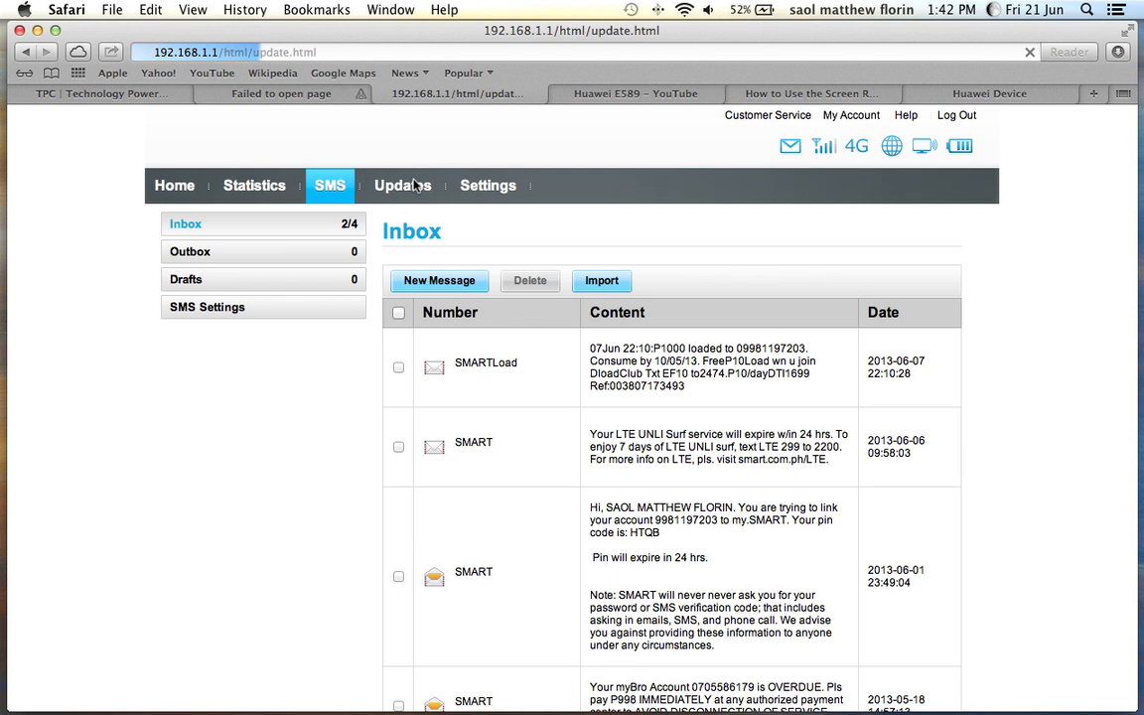
left_click(401, 186)
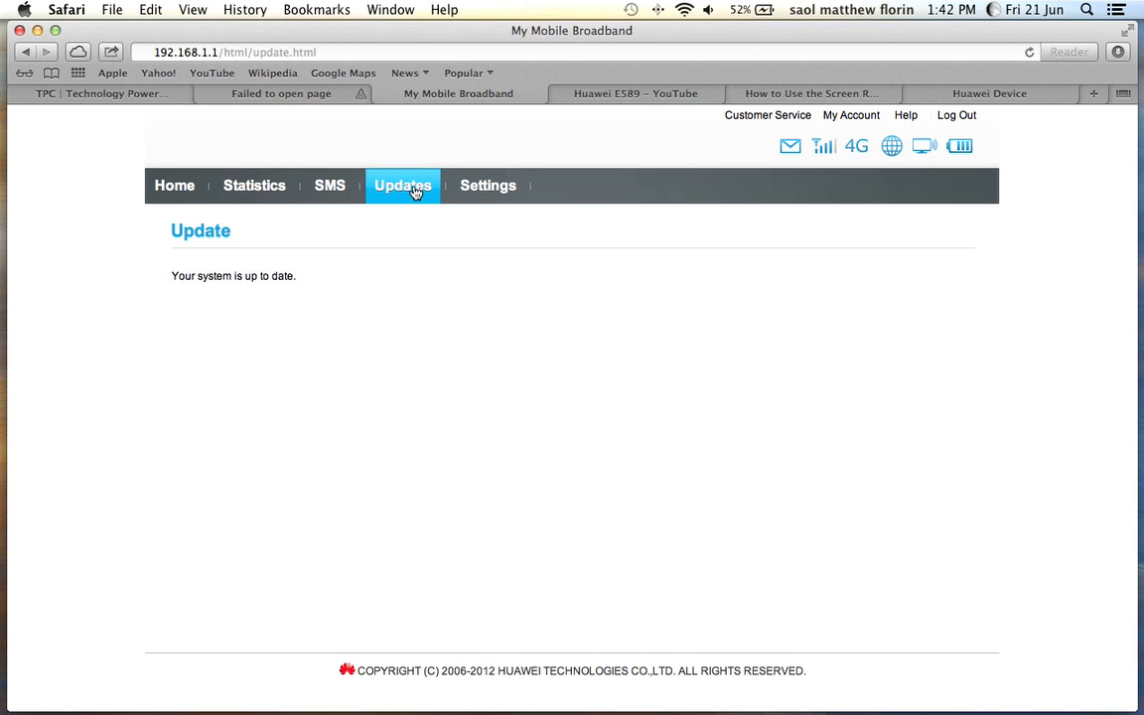
mouse_move(293, 253)
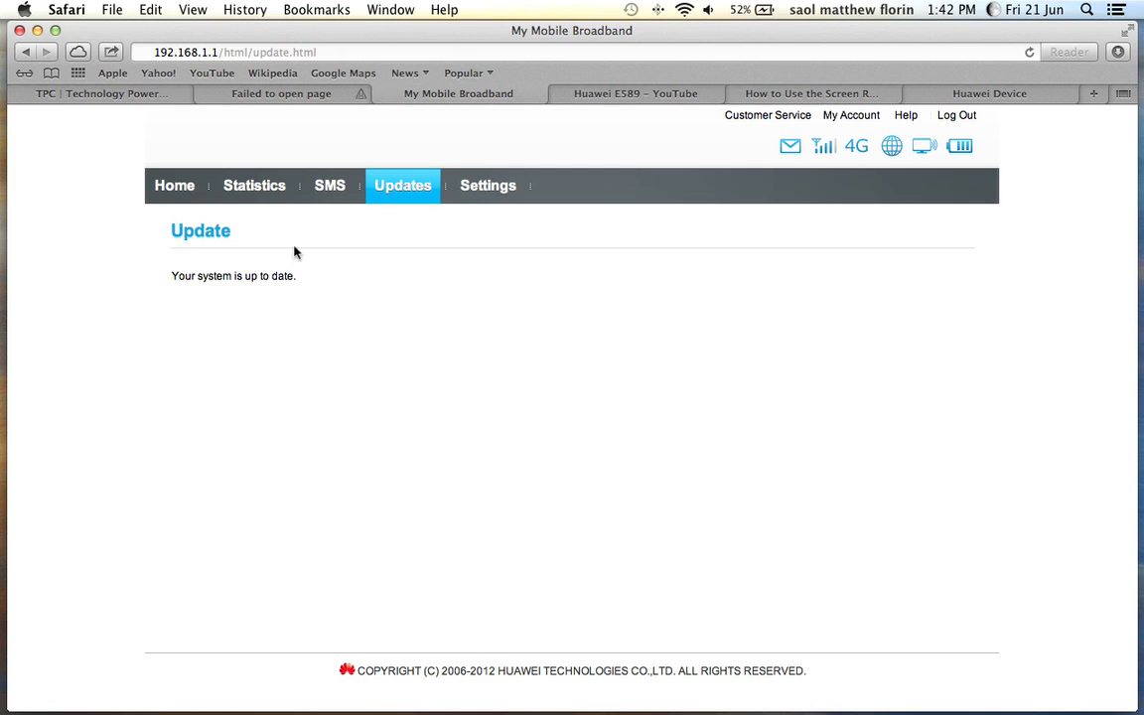
mouse_move(308, 282)
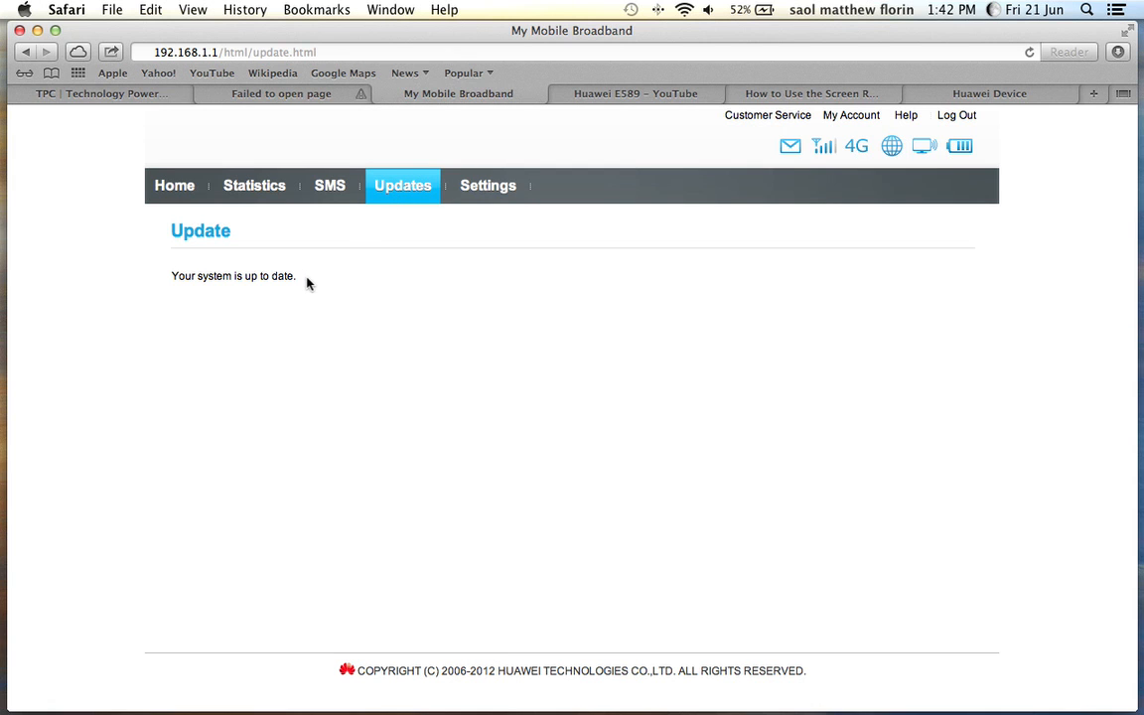
left_click(489, 187)
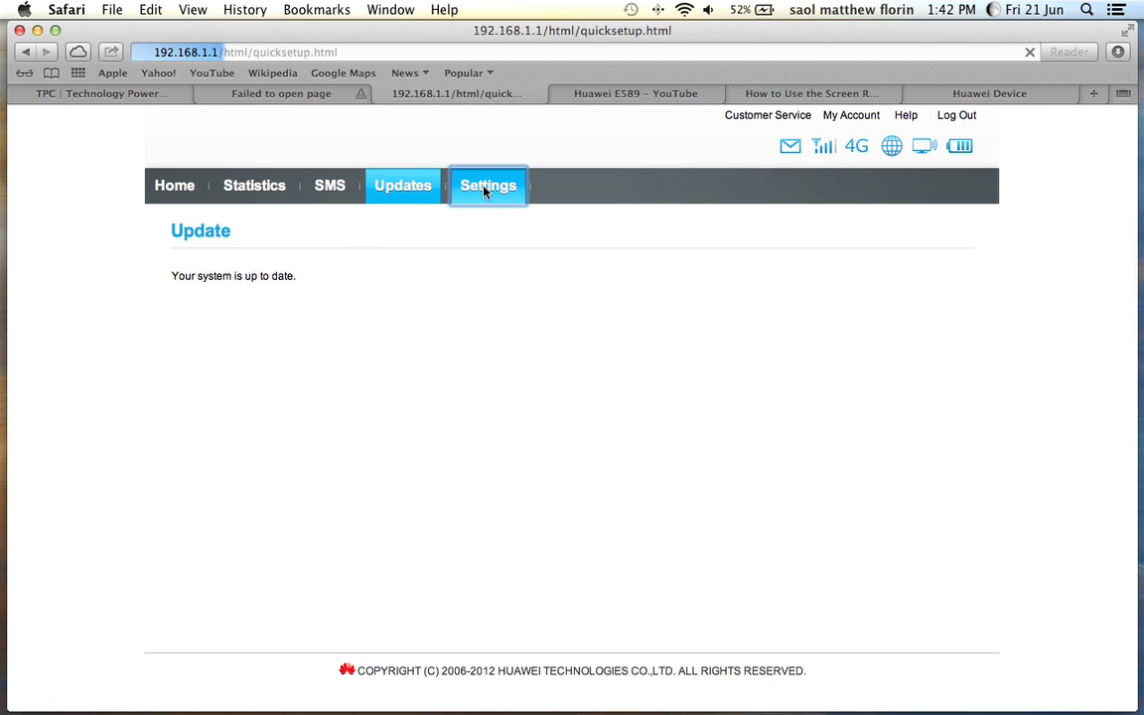
- Open the Settings tab on the Quick Setup Wizard, step 1 of 6
left_click(489, 187)
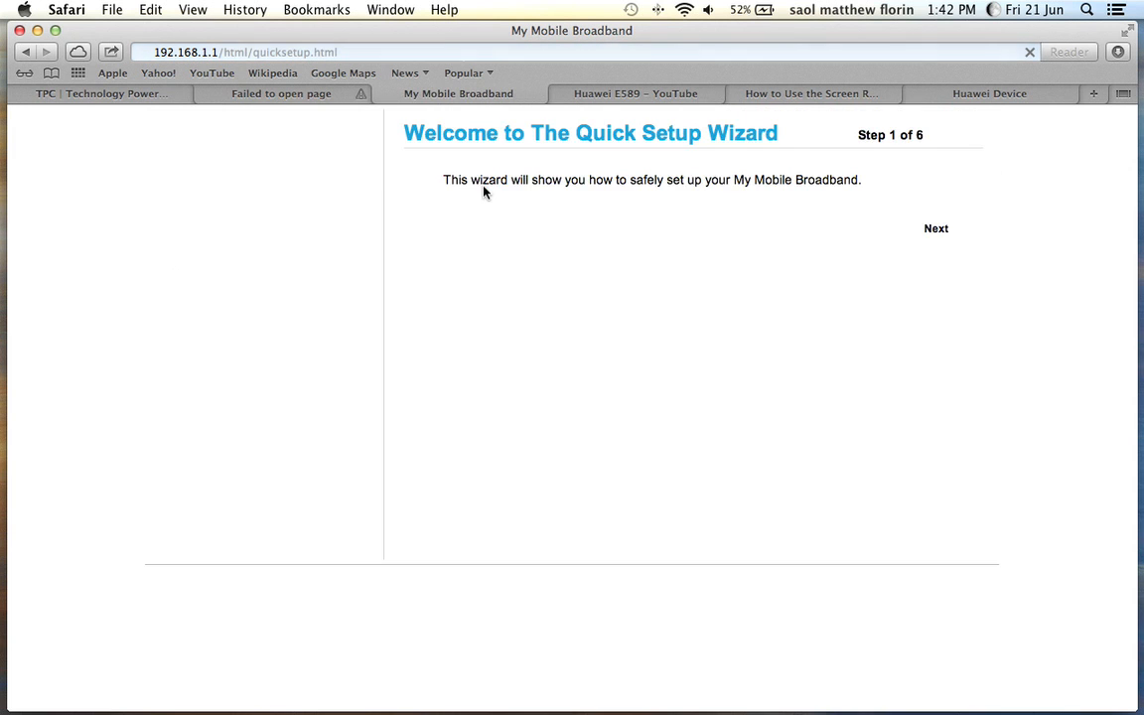
left_click(489, 185)
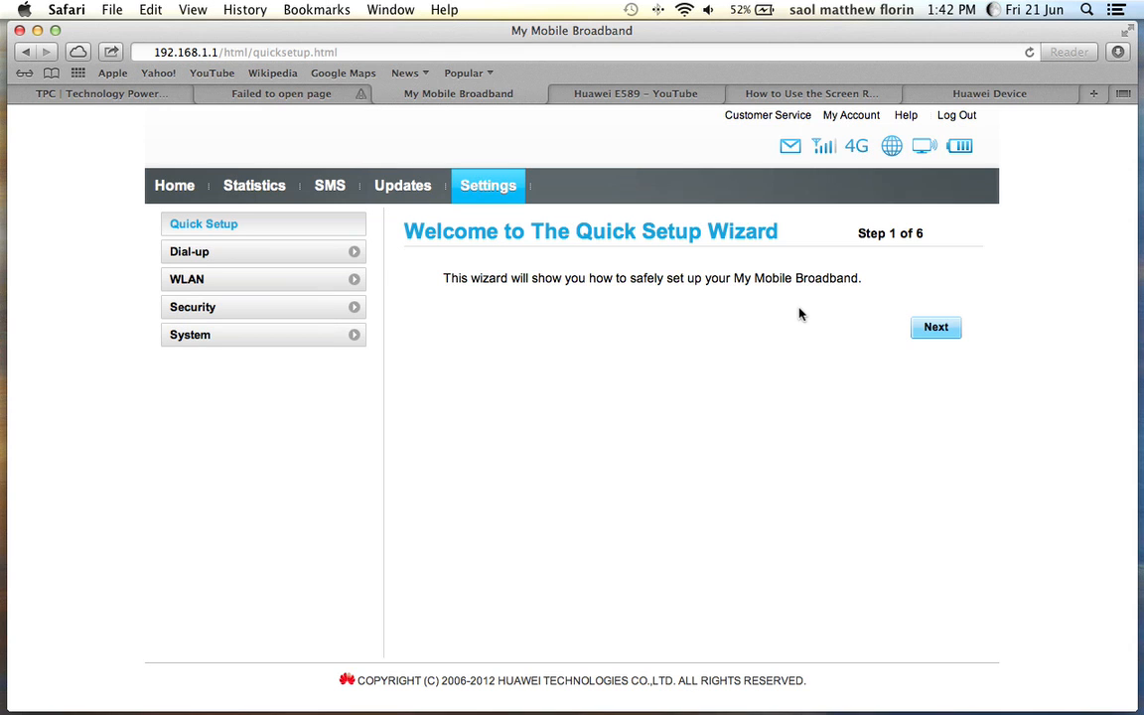
mouse_move(747, 334)
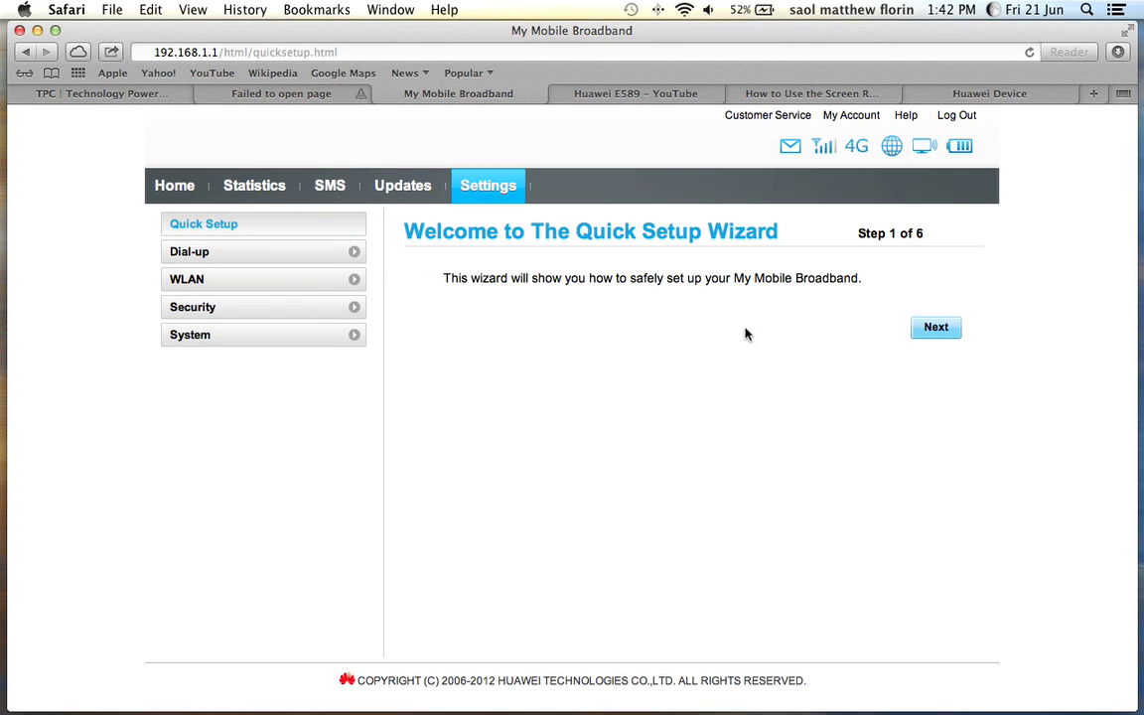
mouse_move(203, 250)
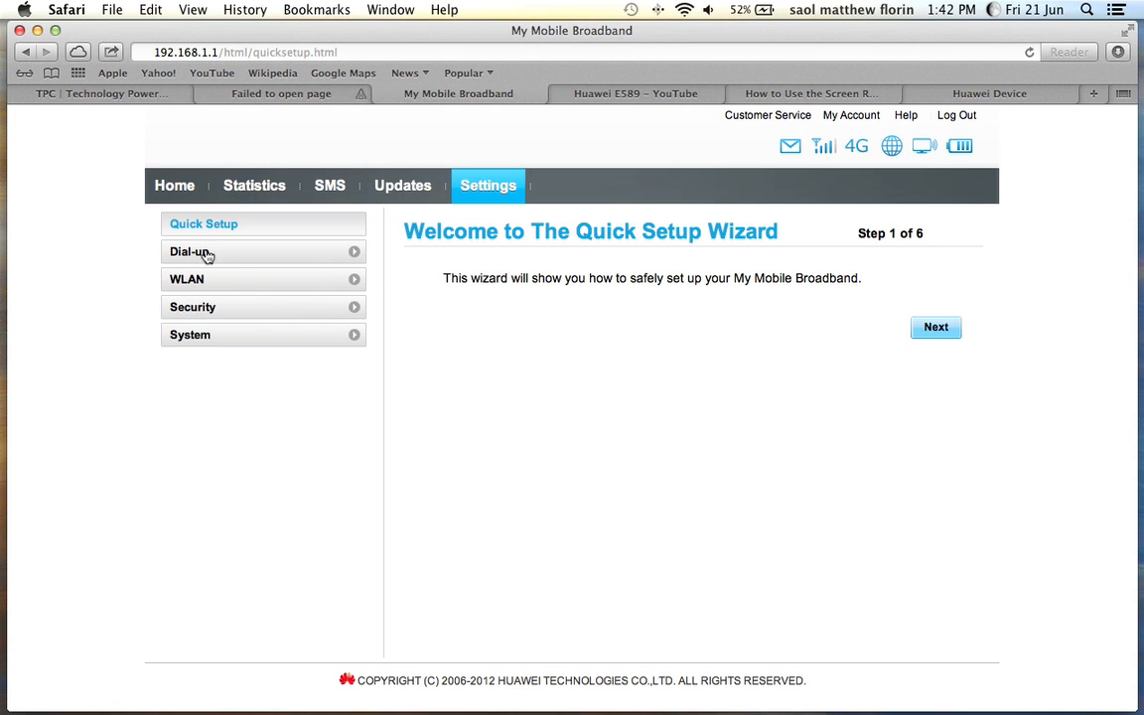
mouse_move(354, 254)
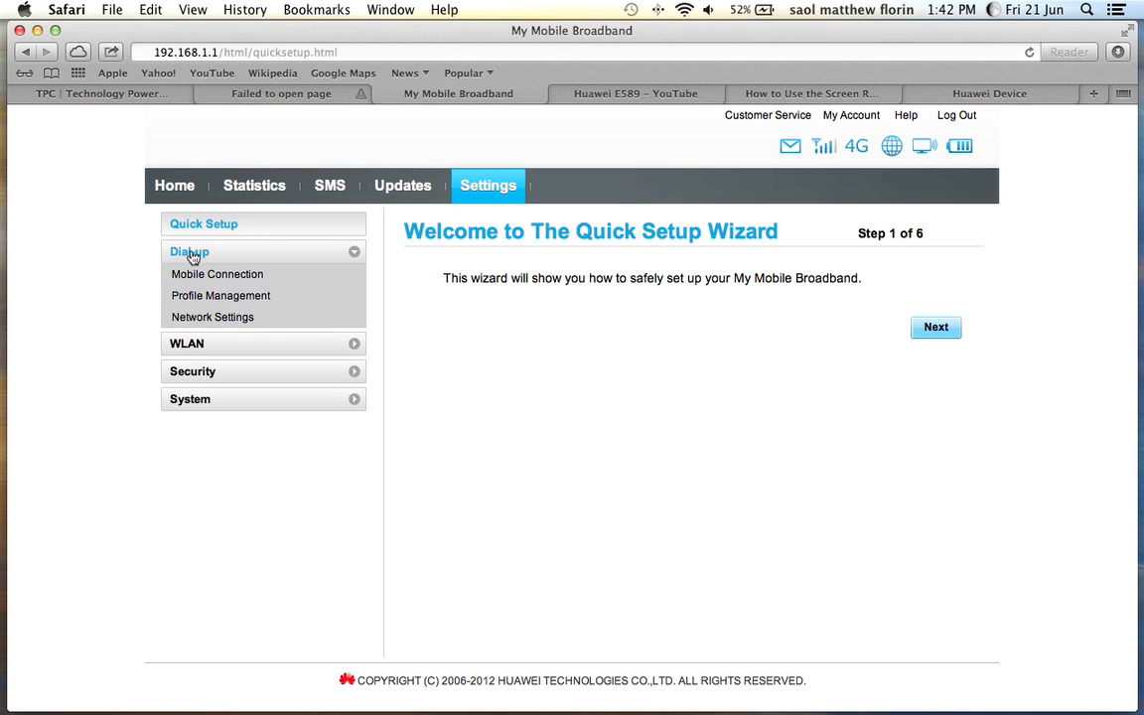
mouse_move(216, 274)
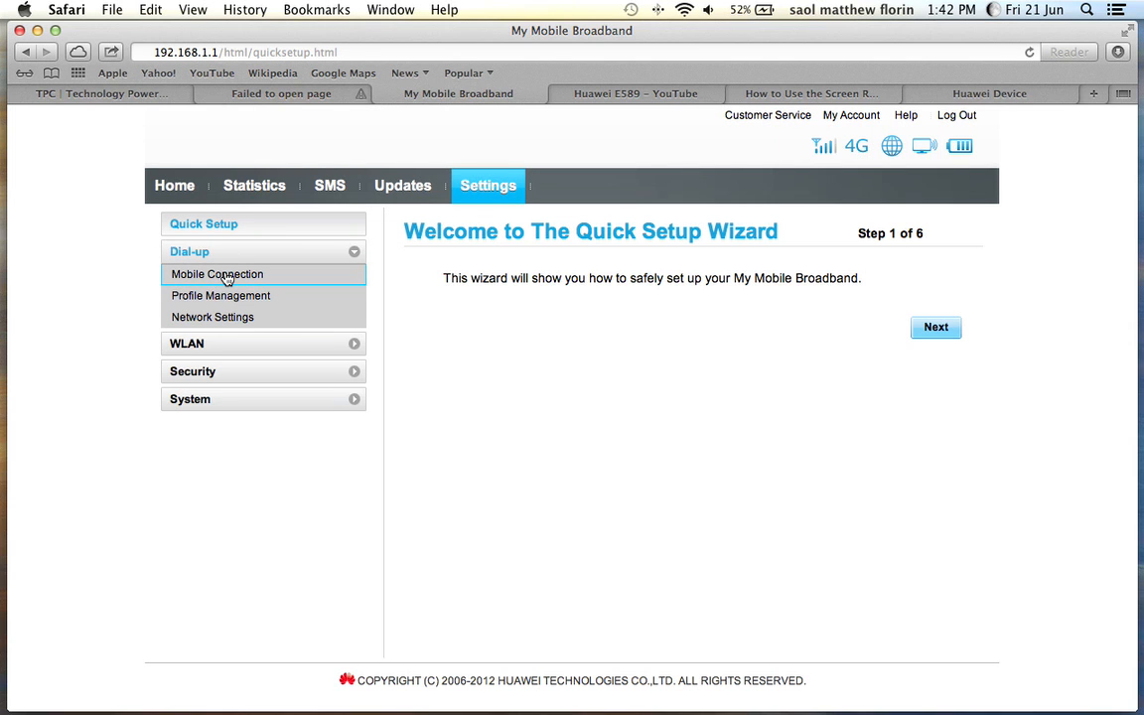
- Review Mobile Connection settings, keeping connection mode Auto and 600-second idle time
left_click(216, 274)
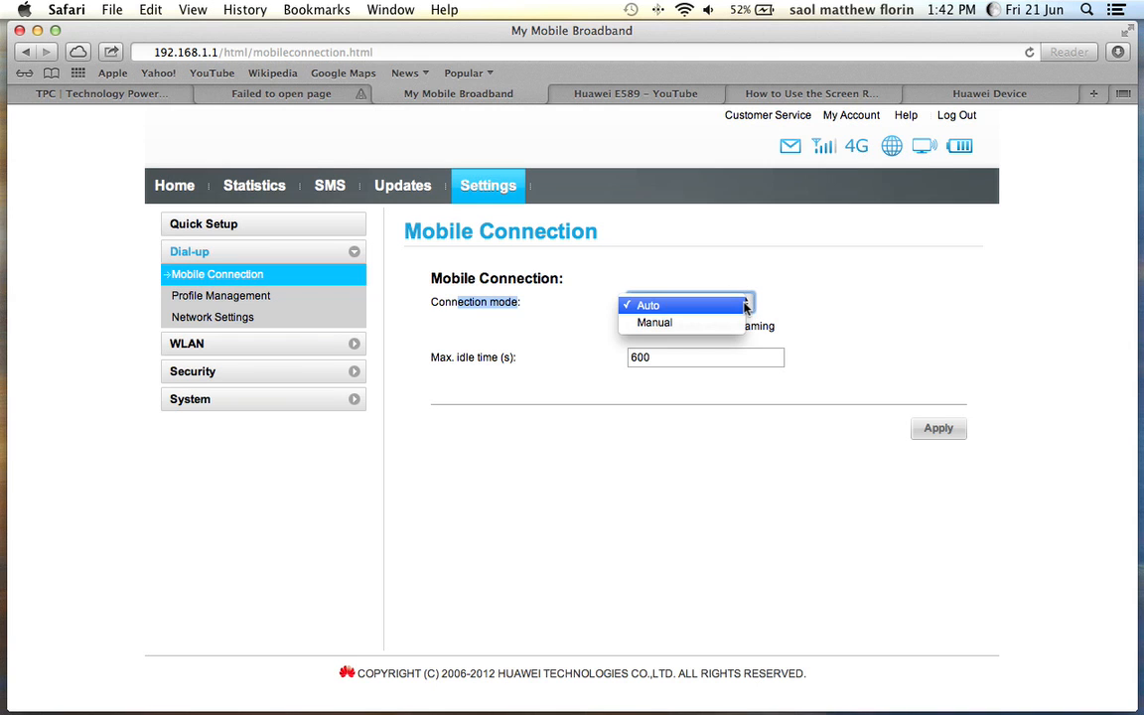
left_click(647, 306)
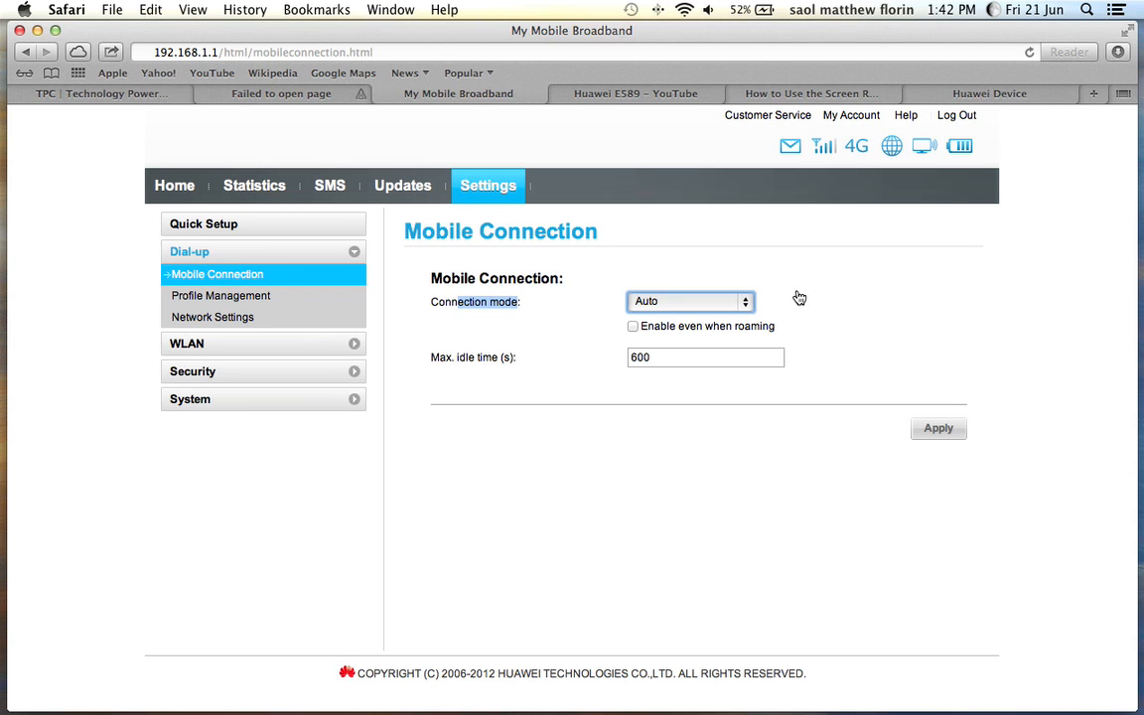
left_click(220, 294)
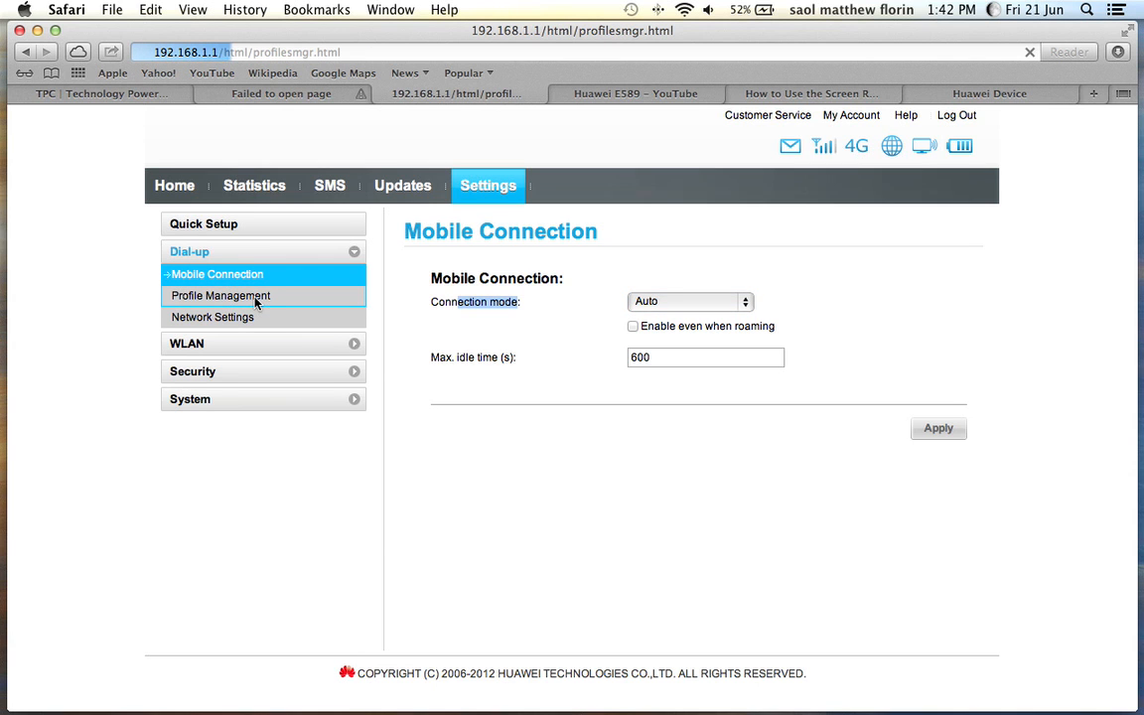
- Review the default Smart Bro profile and its APN in Profile Management
left_click(220, 294)
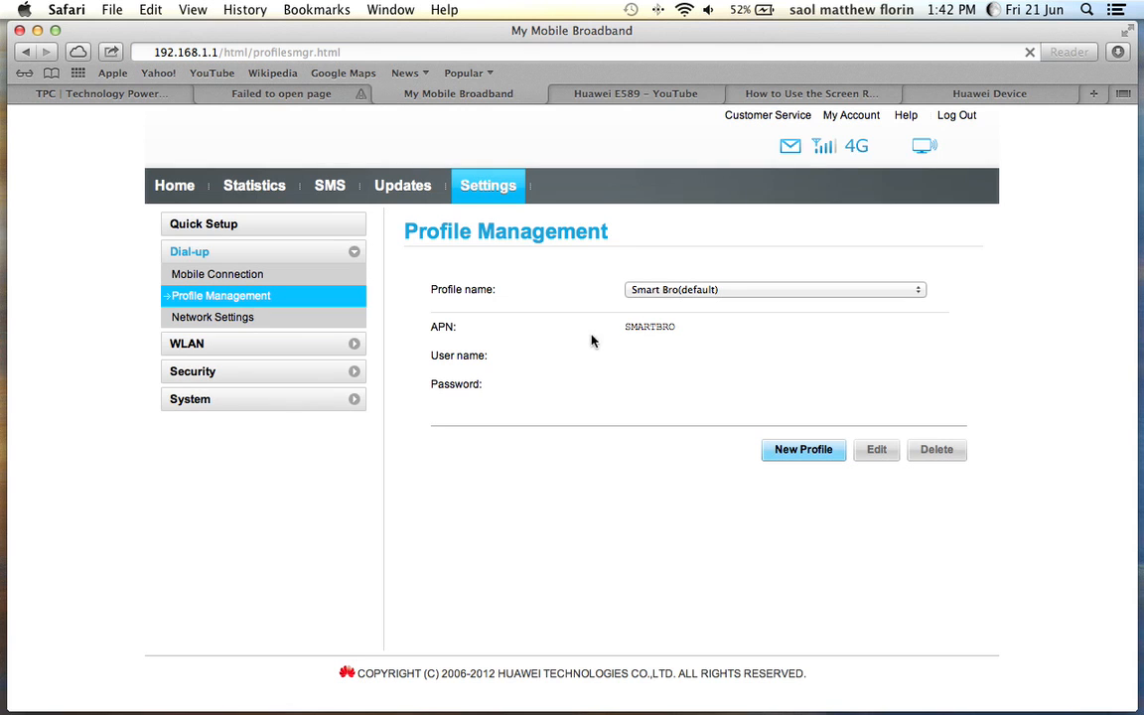
left_click(649, 326)
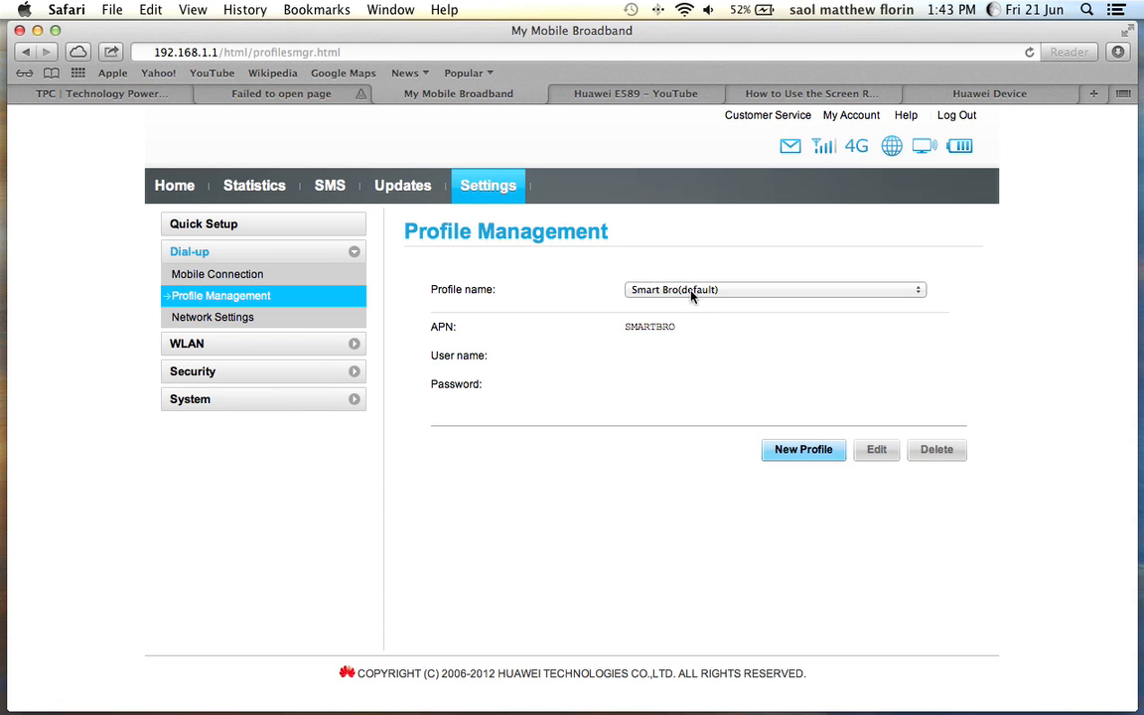
mouse_move(679, 333)
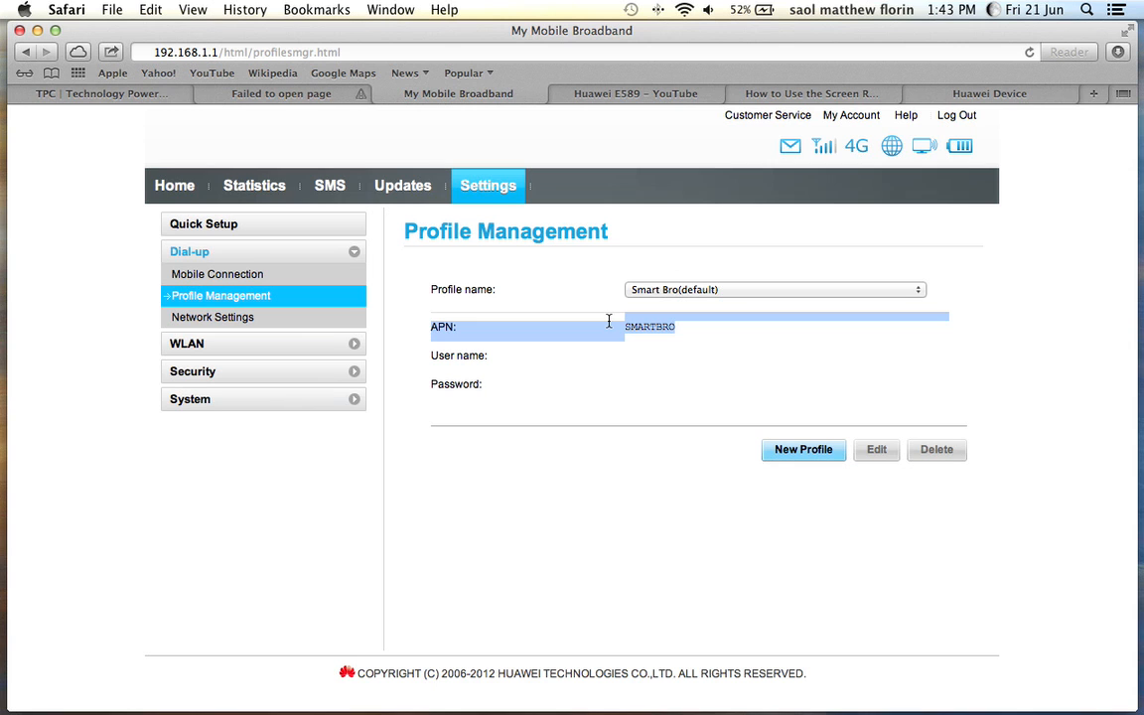
mouse_move(733, 298)
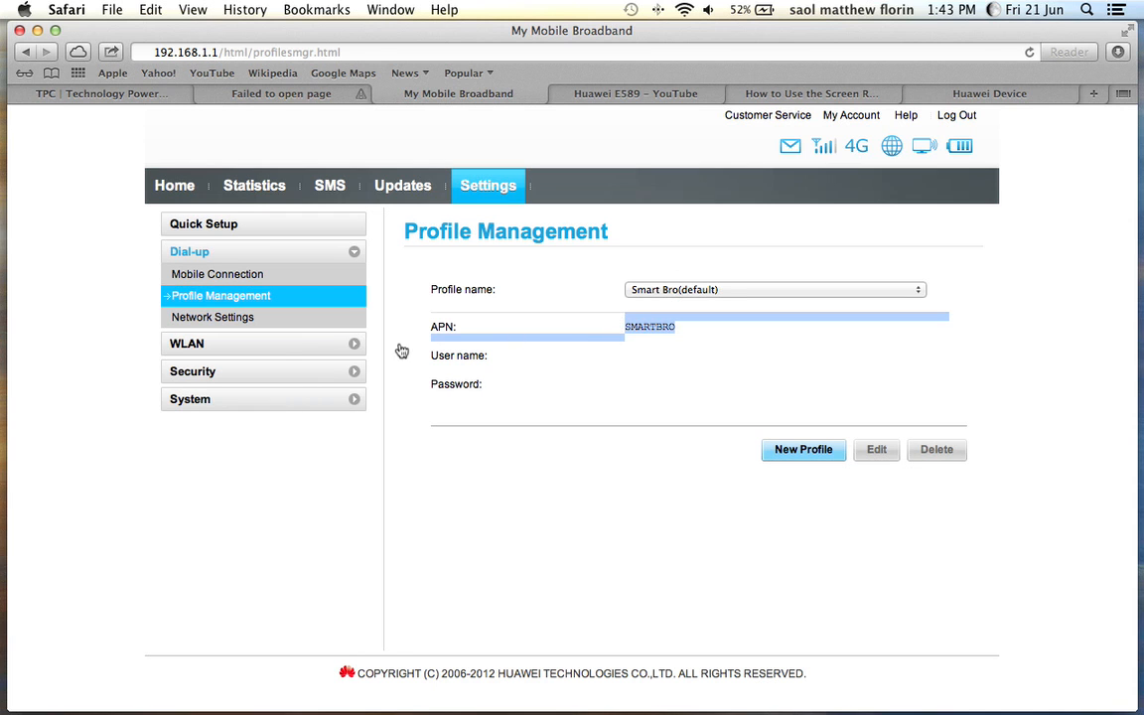
left_click(213, 318)
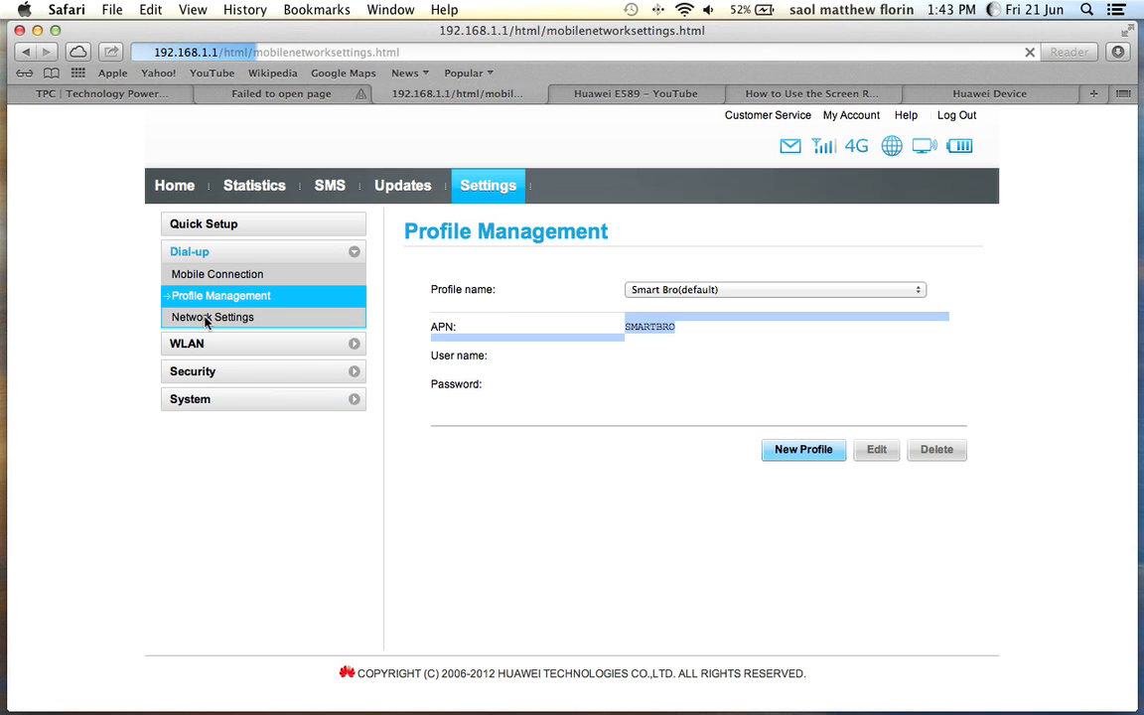
- View Network Settings with preferred mode 4G only and network search Auto
left_click(212, 318)
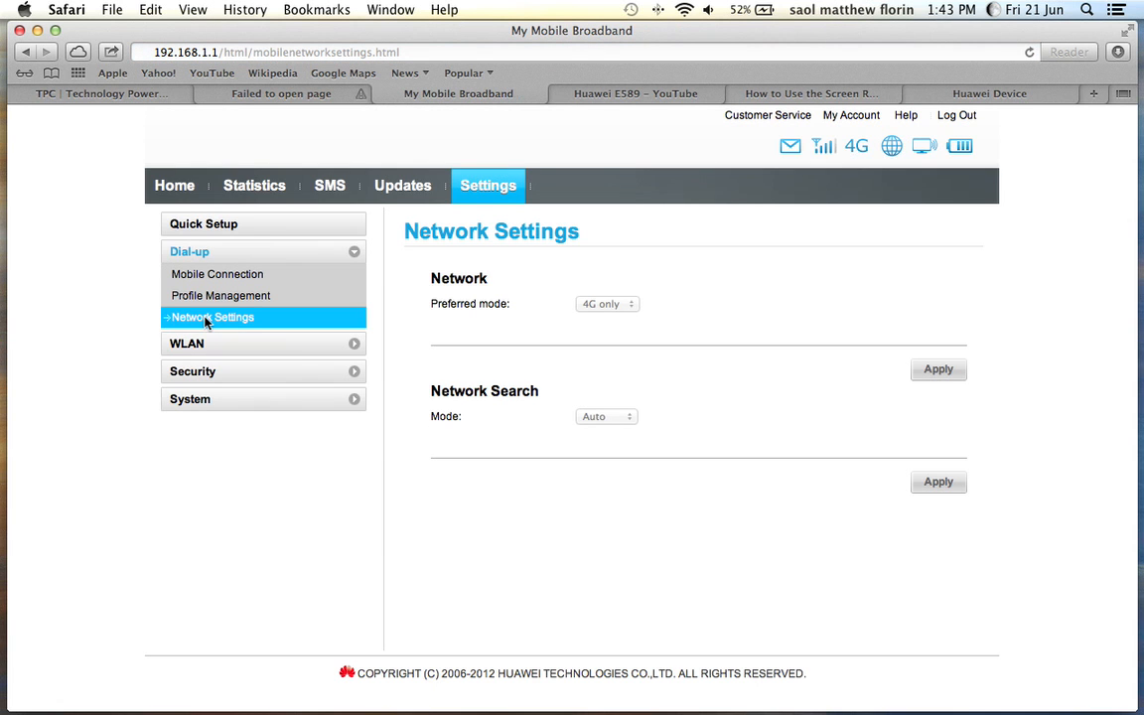
mouse_move(526, 304)
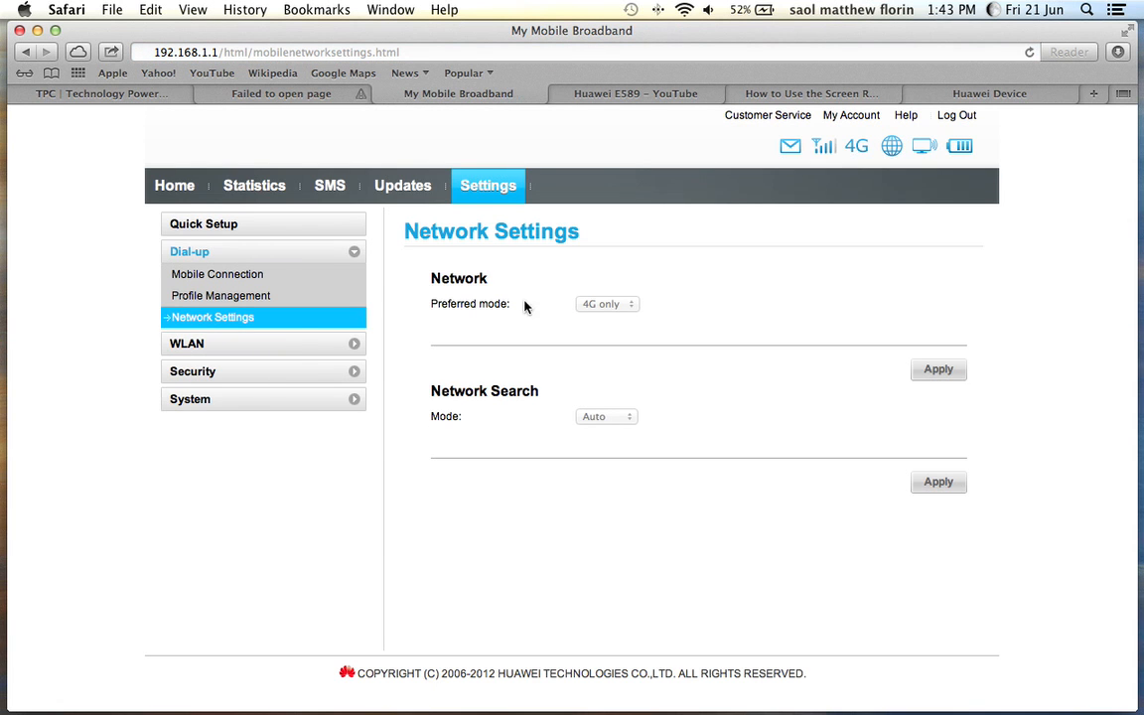
mouse_move(614, 311)
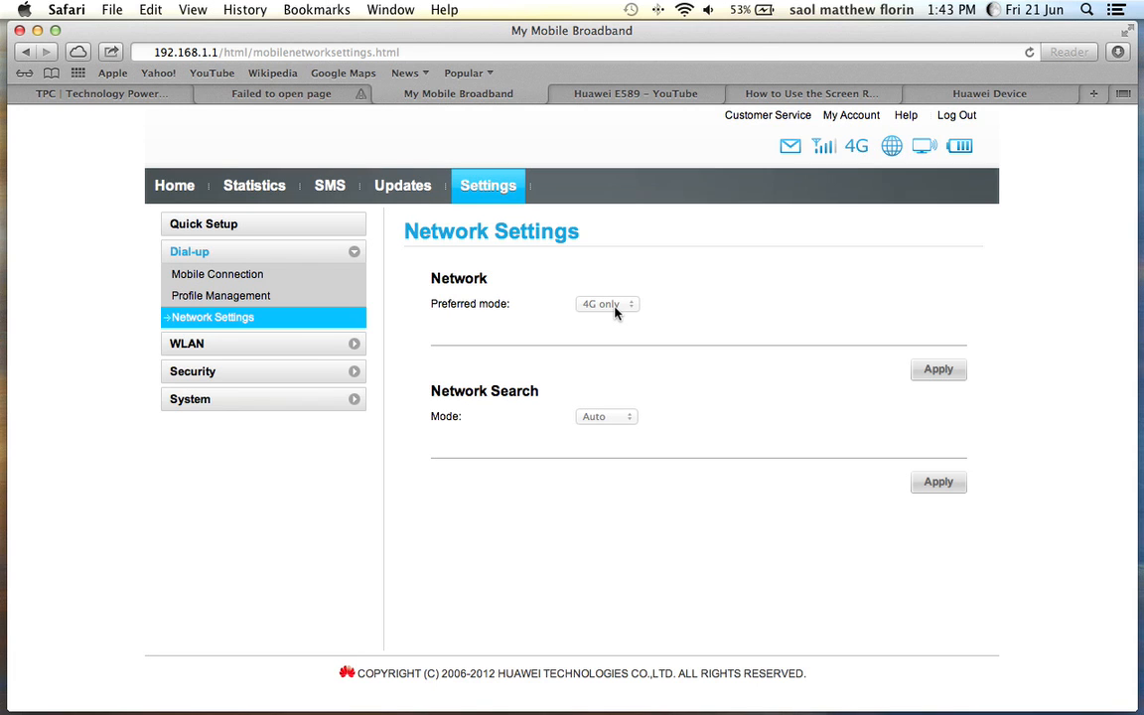
mouse_move(209, 336)
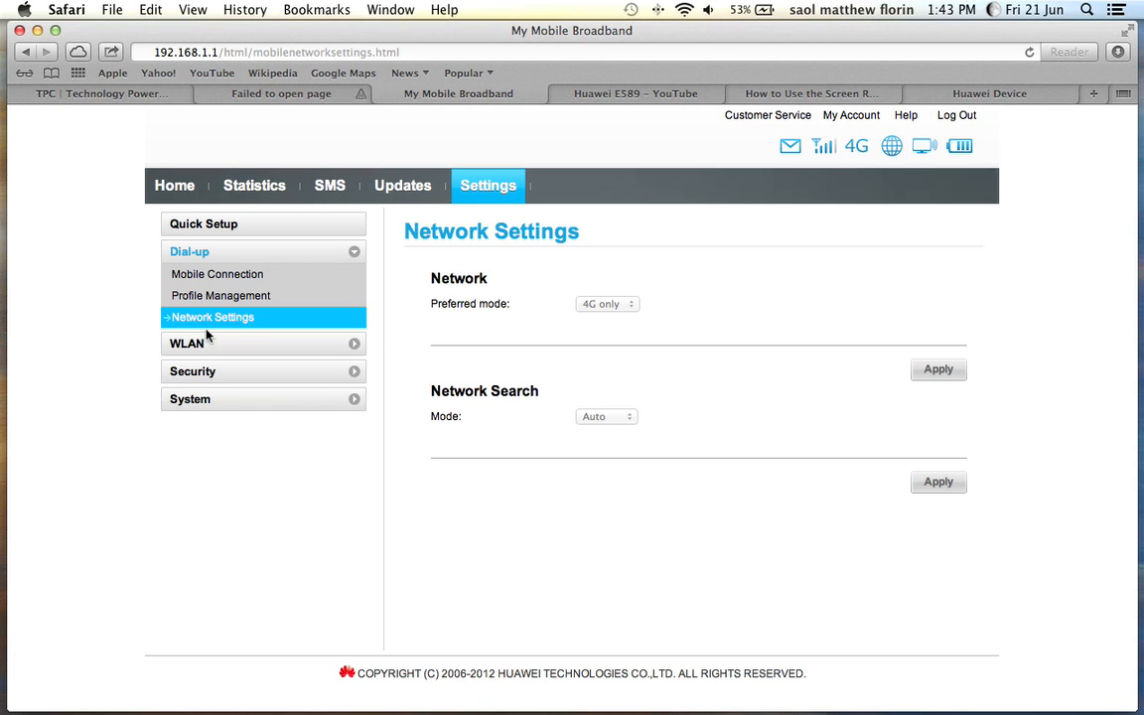
mouse_move(389, 290)
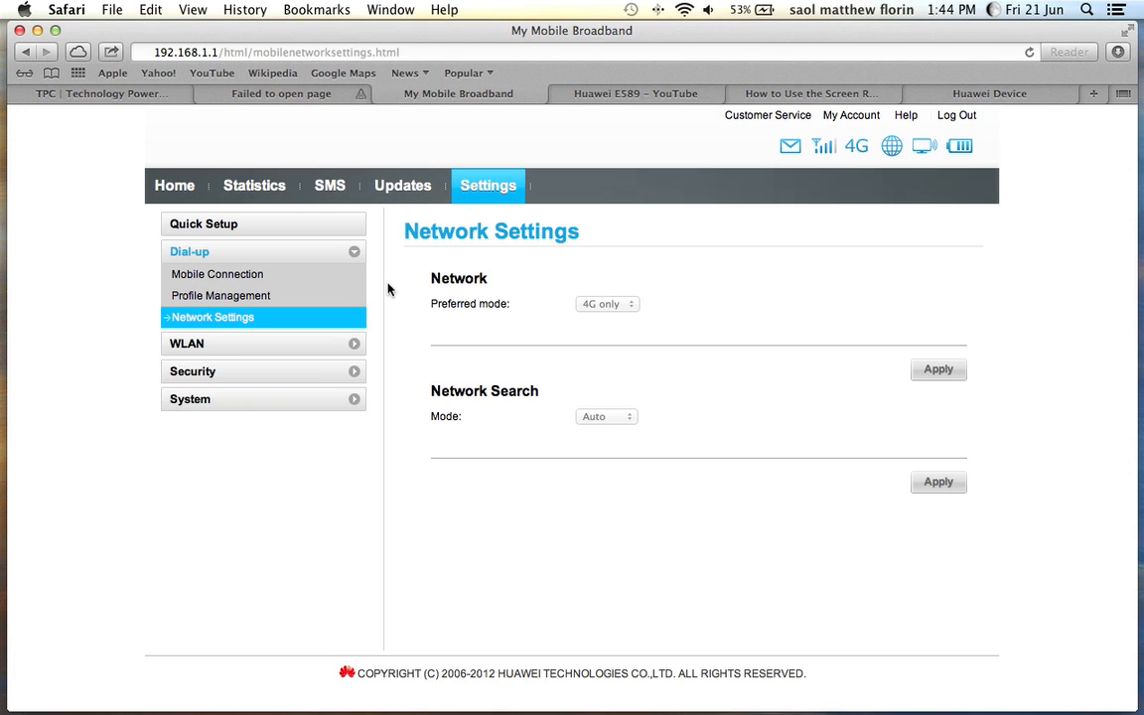
mouse_move(485, 421)
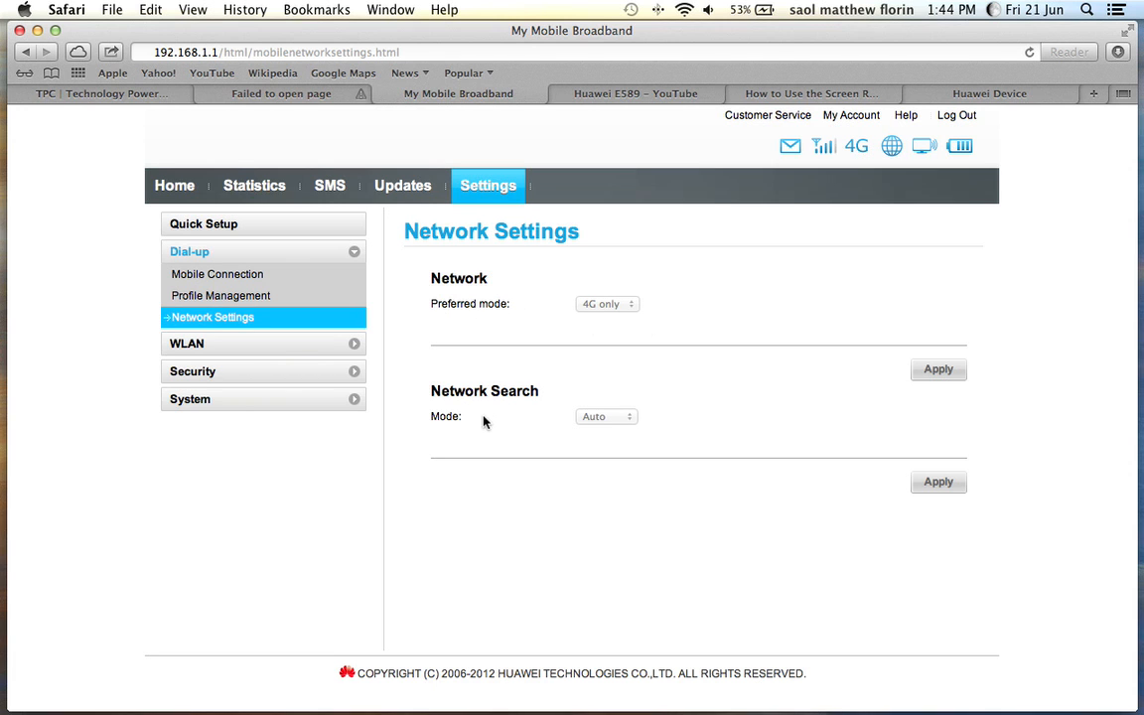
mouse_move(636, 427)
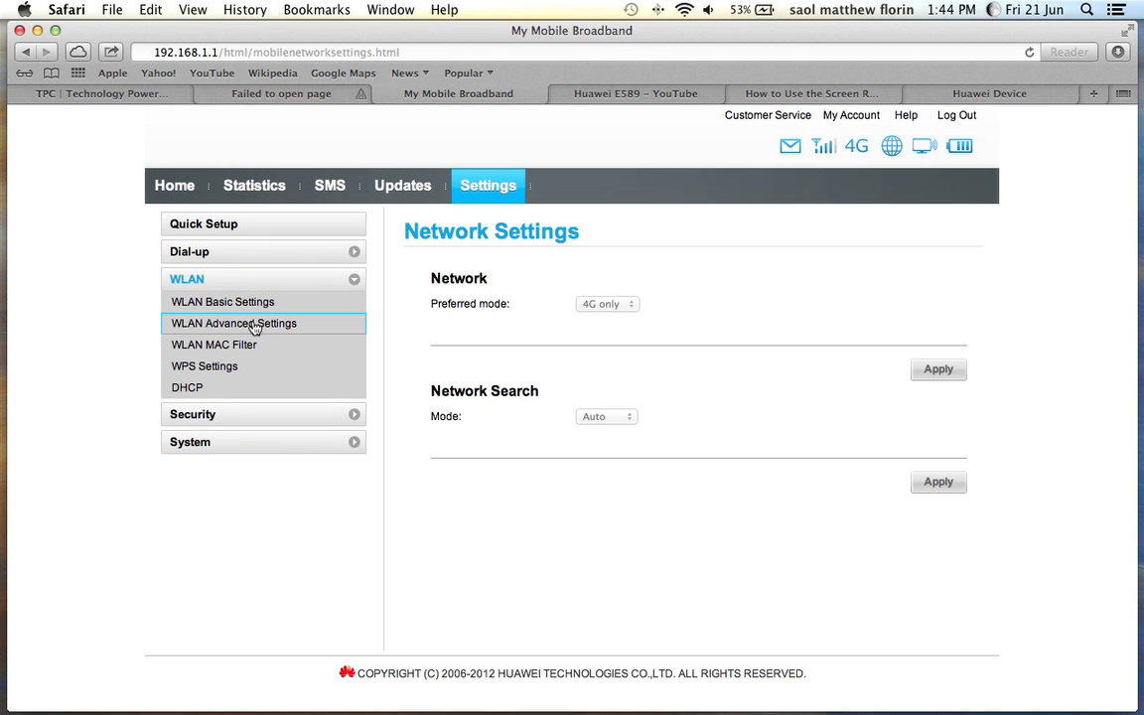
- Review WLAN Basic Settings with WPA/WPA2-PSK authentication and the pre-shared key field
left_click(222, 302)
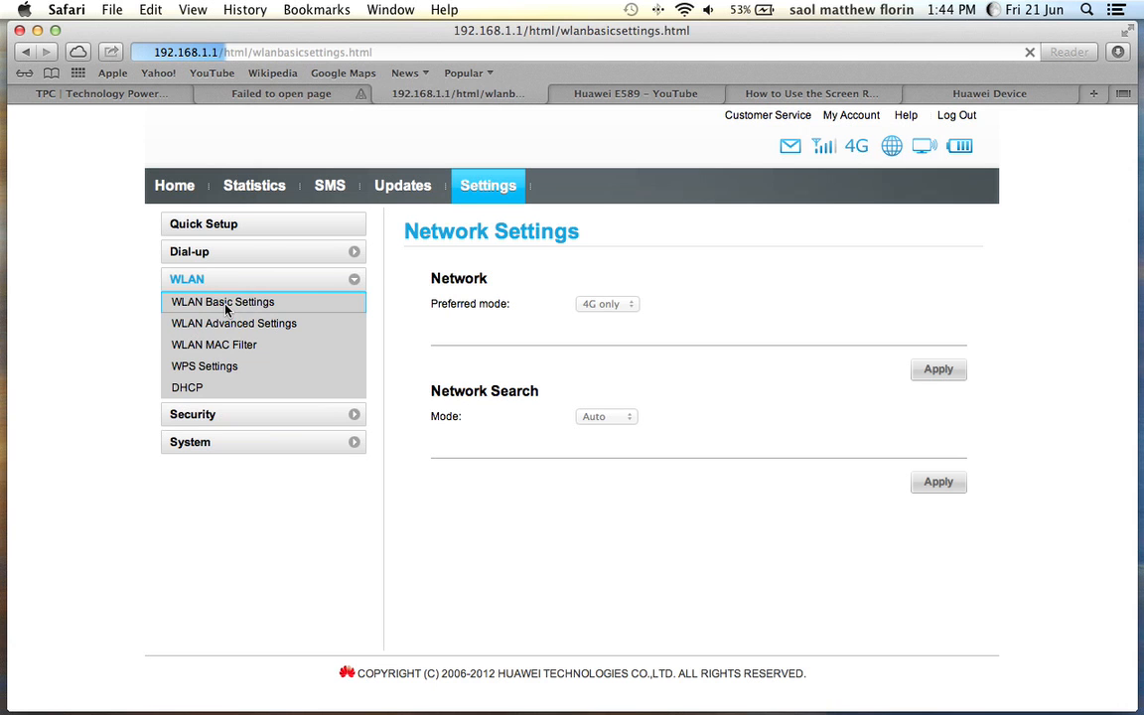
left_click(223, 302)
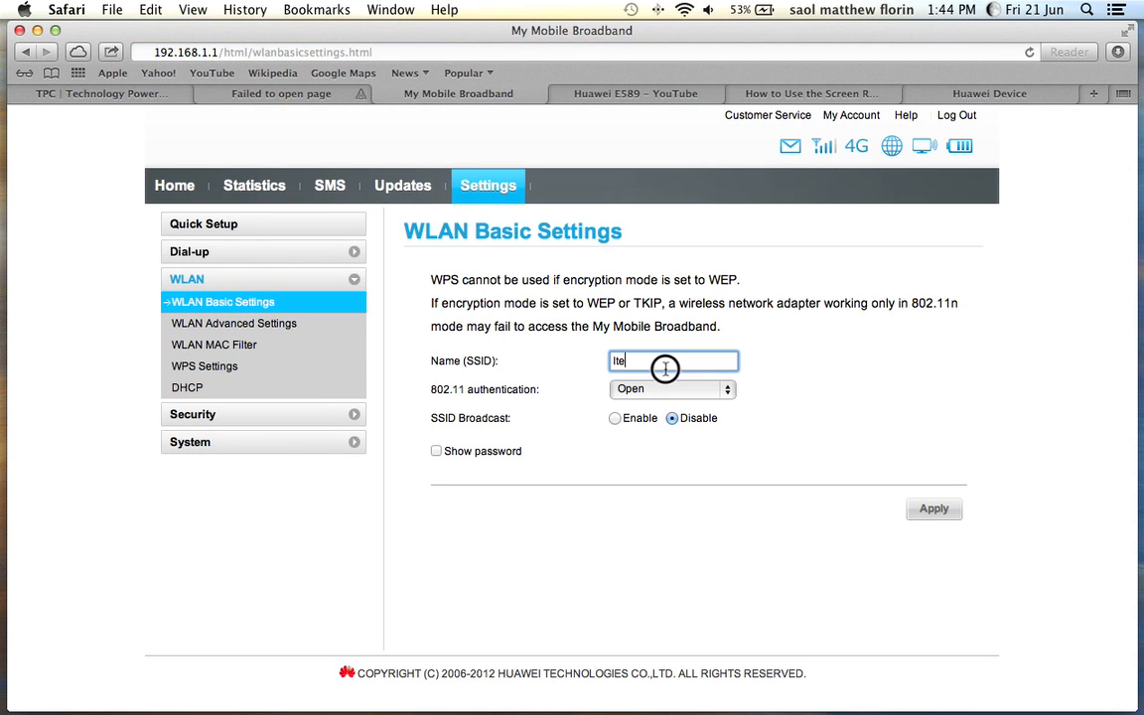
left_click(671, 387)
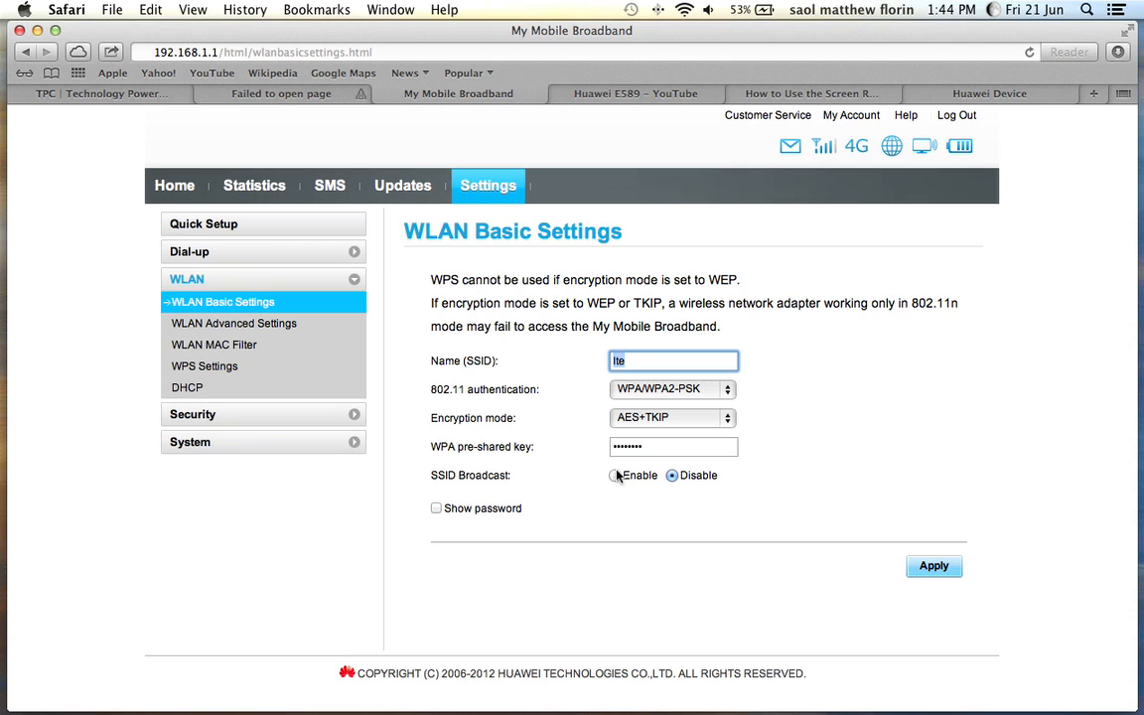
left_click(674, 445)
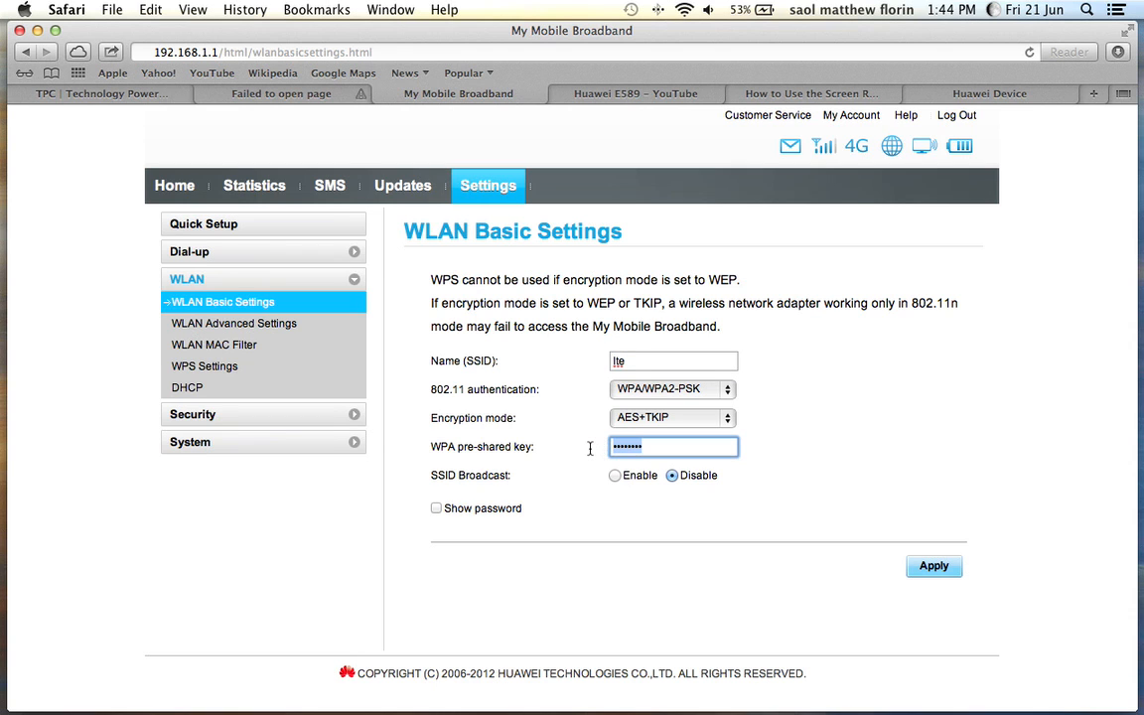
mouse_move(538, 488)
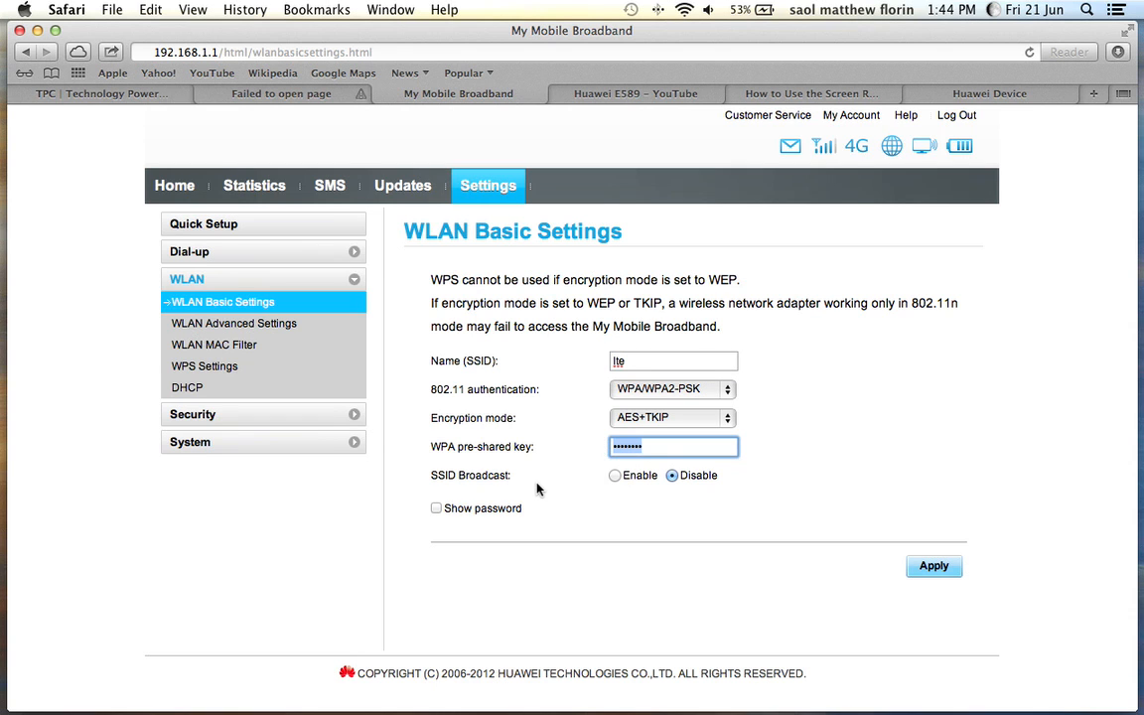
mouse_move(604, 489)
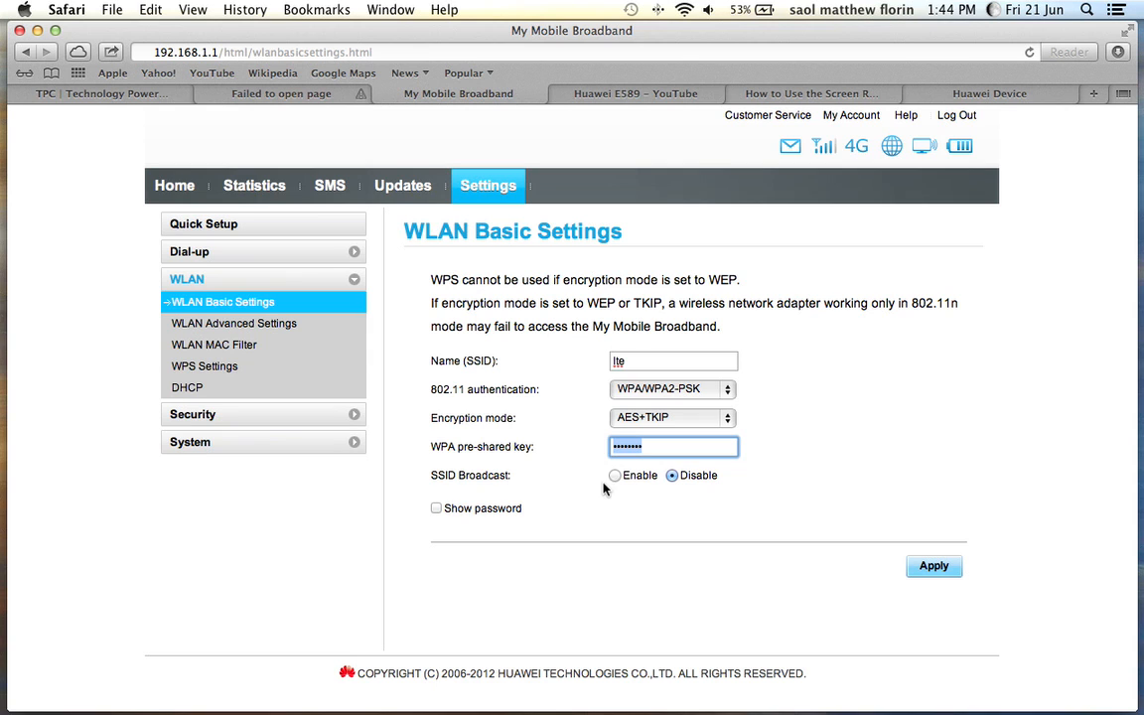
mouse_move(683, 493)
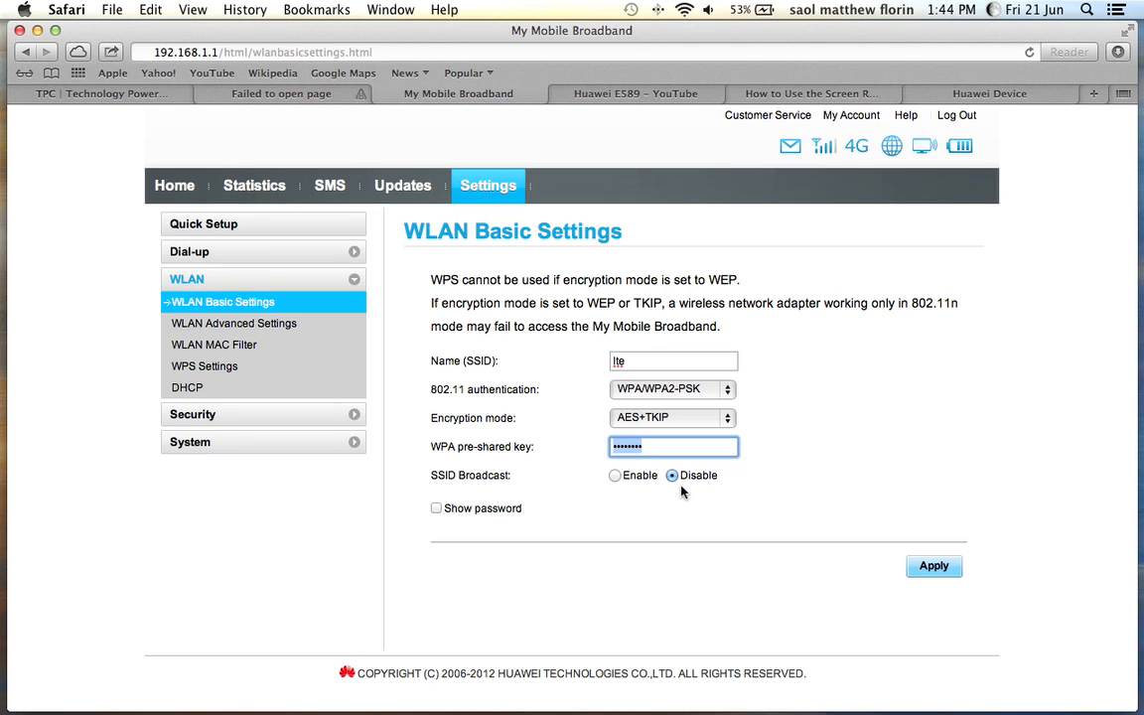
mouse_move(613, 483)
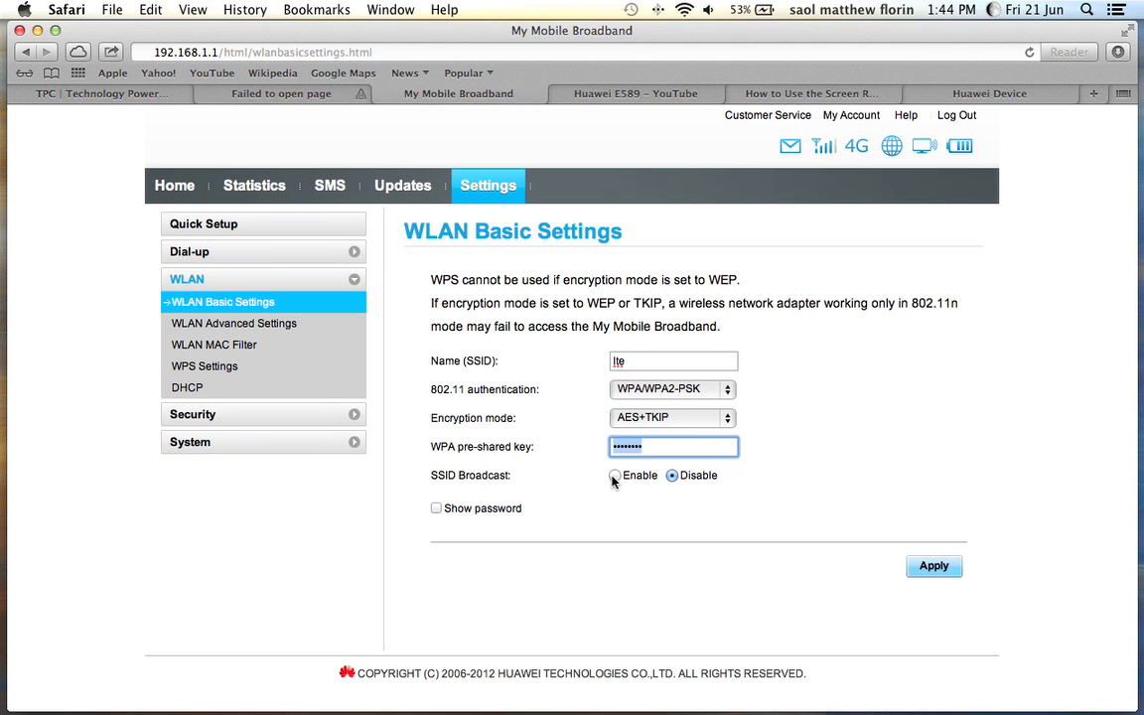
mouse_move(263, 388)
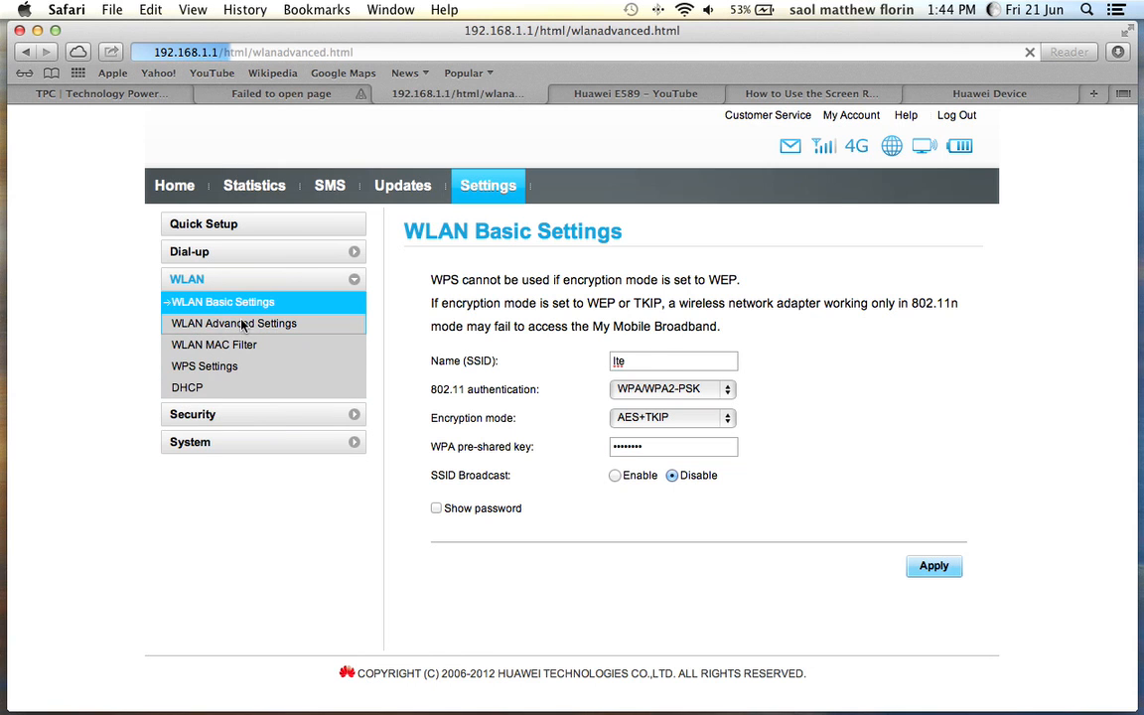
- Set the WLAN Advanced Settings country to PHILIPPINES and apply it successfully
left_click(234, 321)
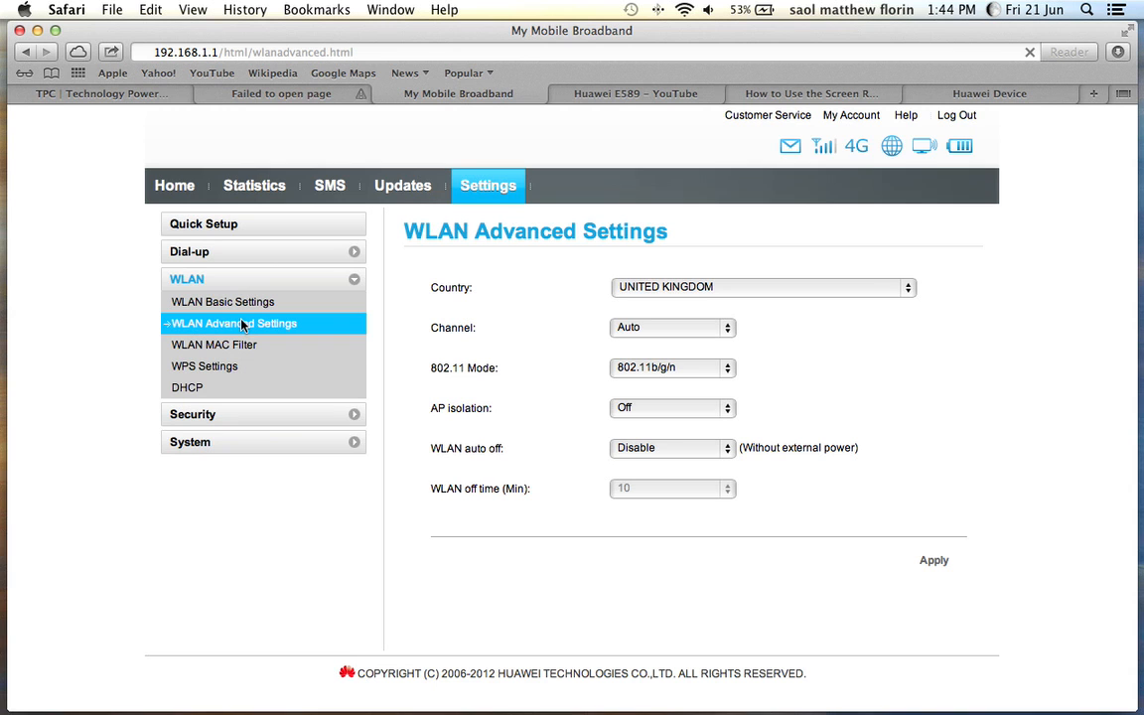
mouse_move(838, 296)
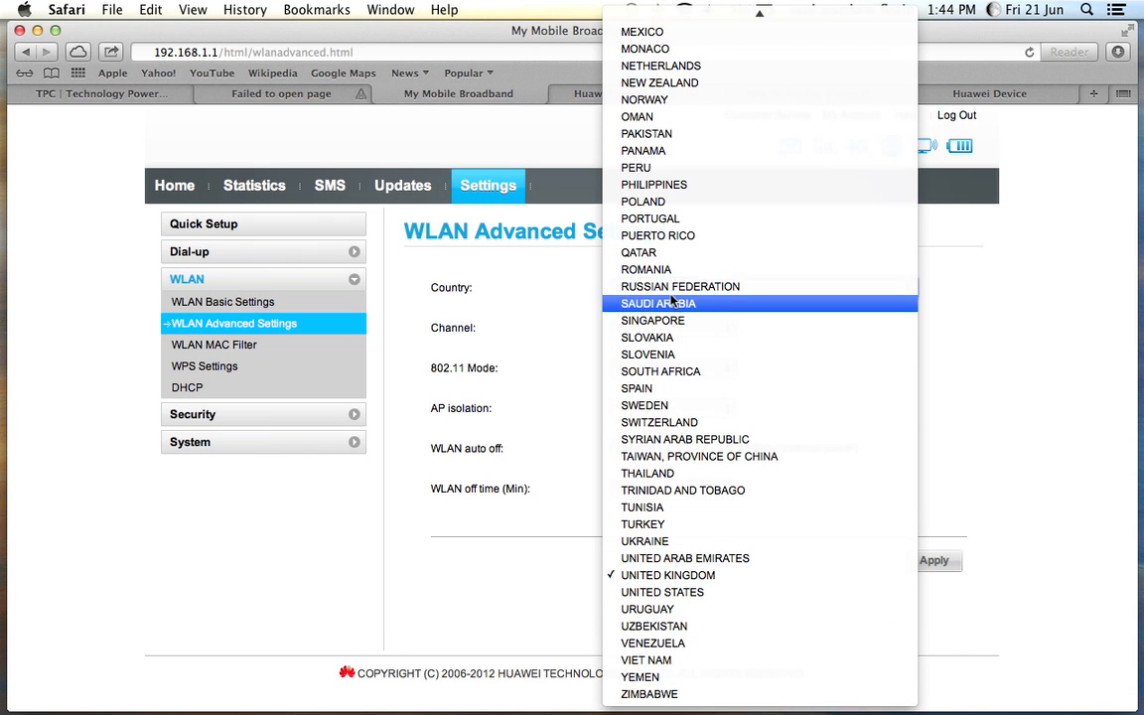
left_click(654, 185)
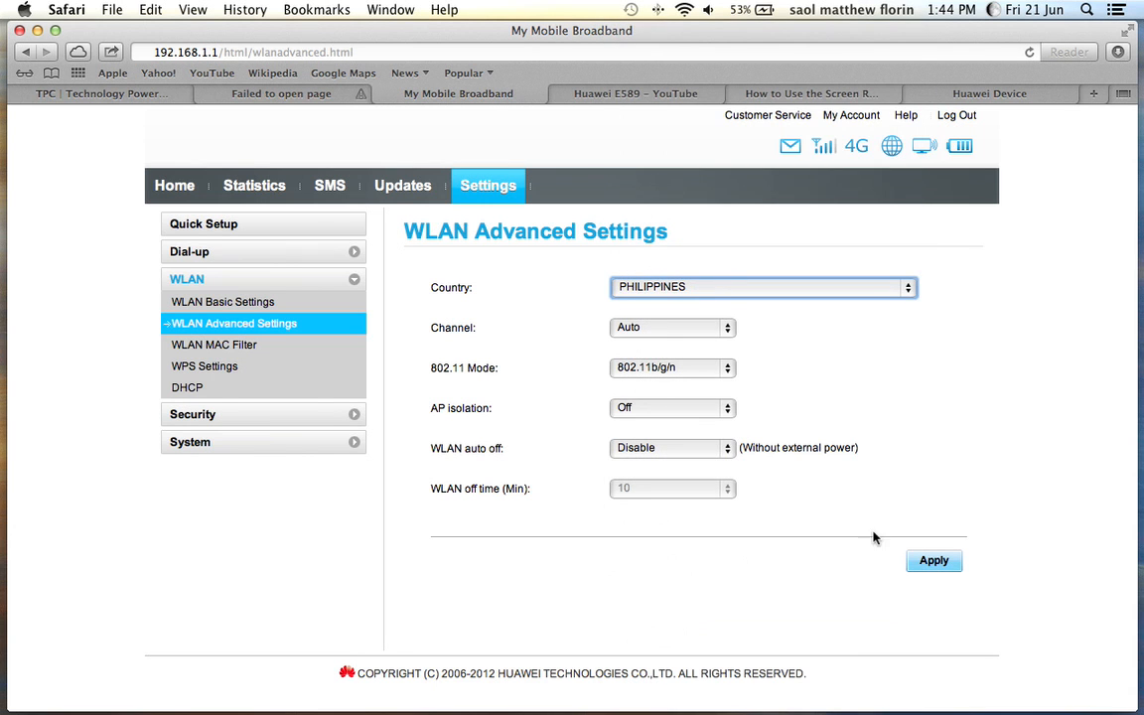
mouse_move(701, 320)
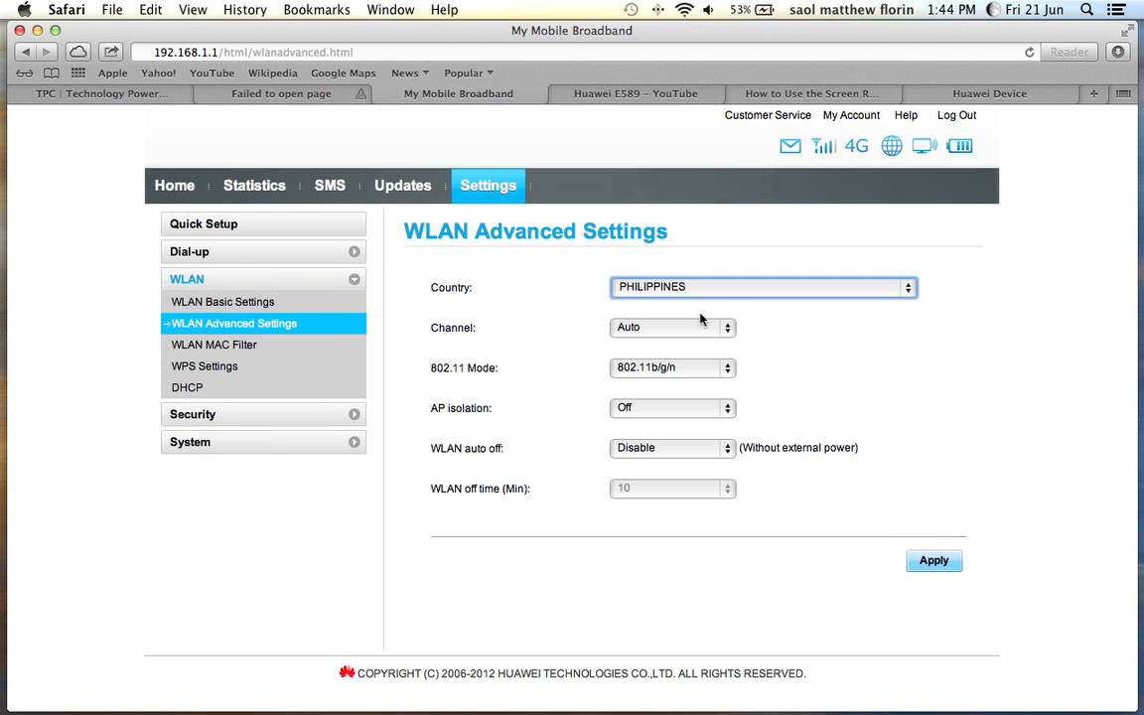
mouse_move(699, 382)
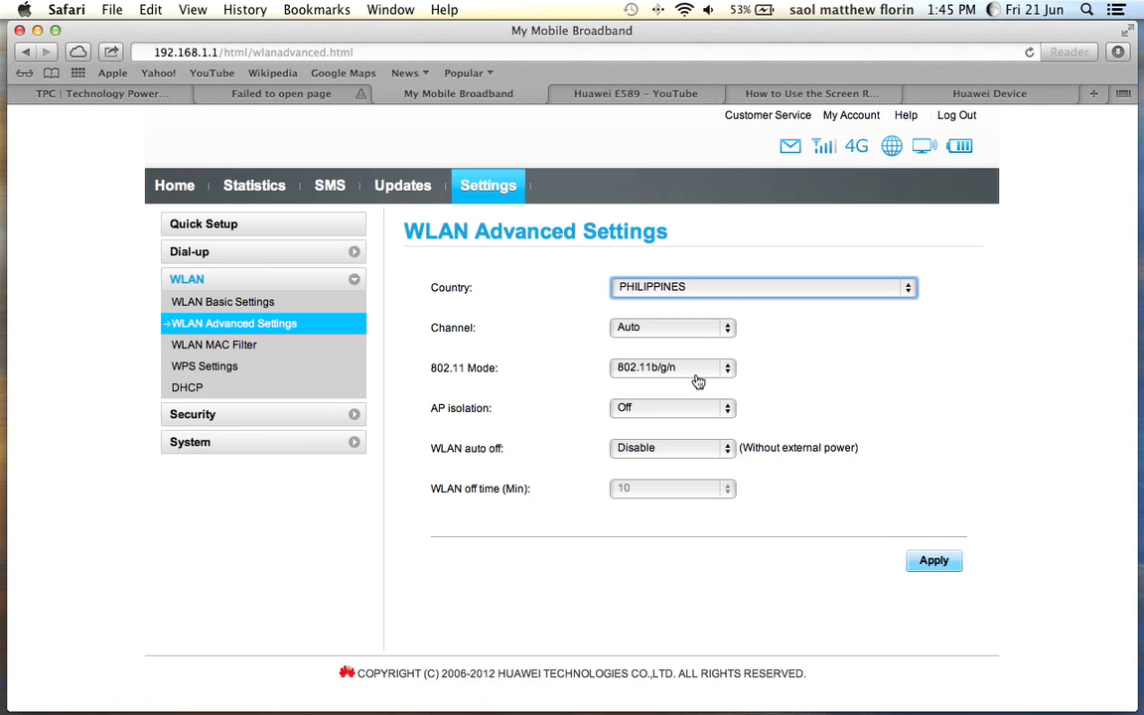
mouse_move(889, 568)
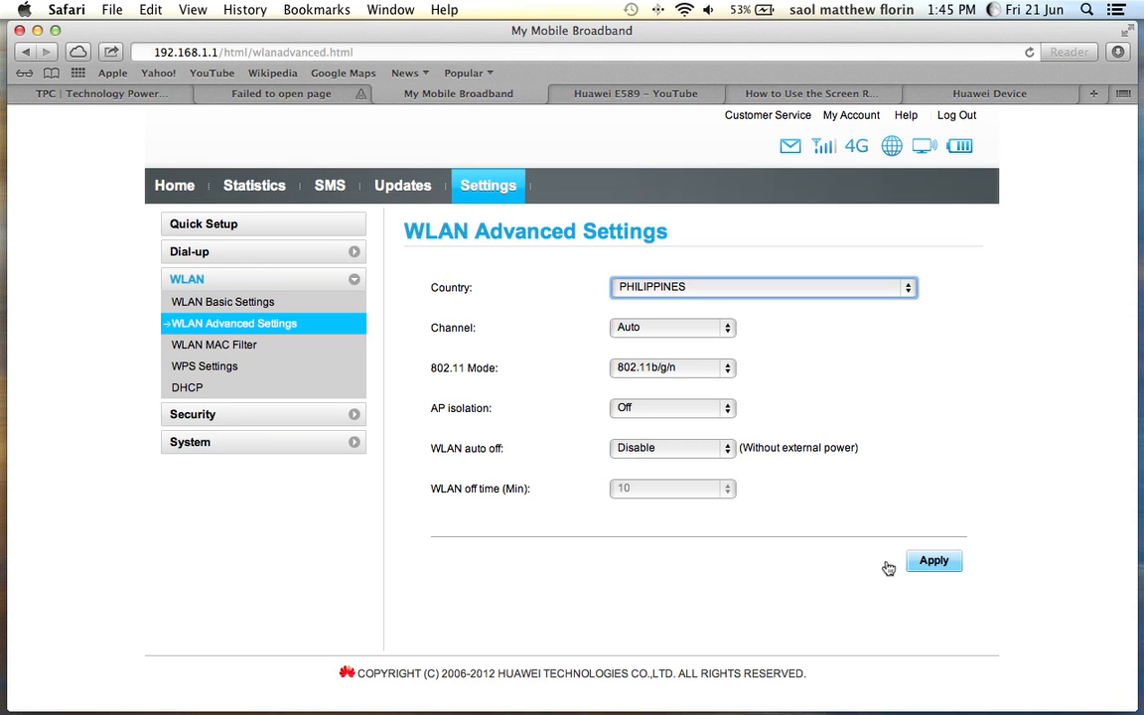
mouse_move(934, 560)
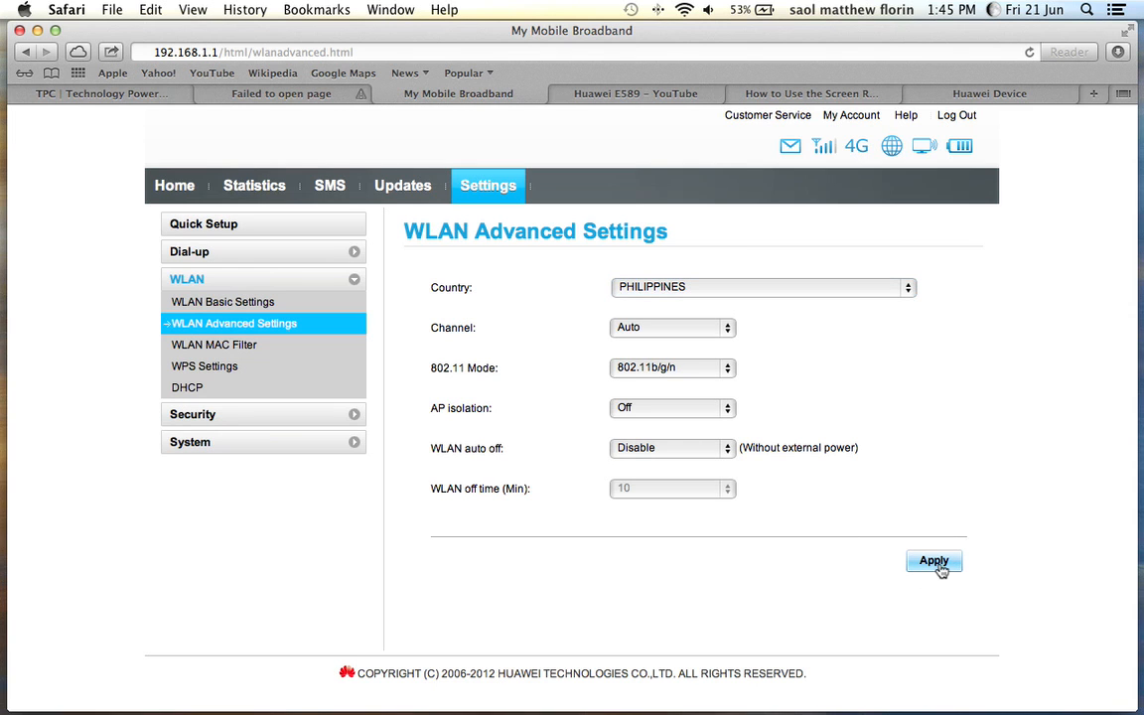
left_click(934, 560)
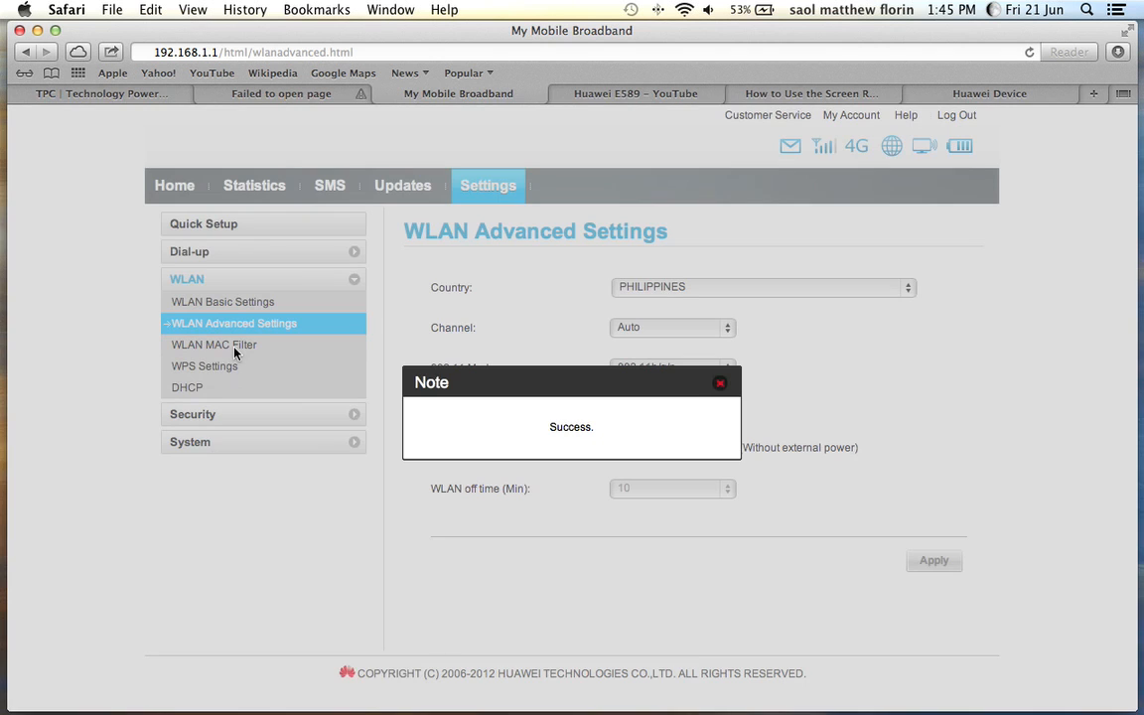
left_click(719, 384)
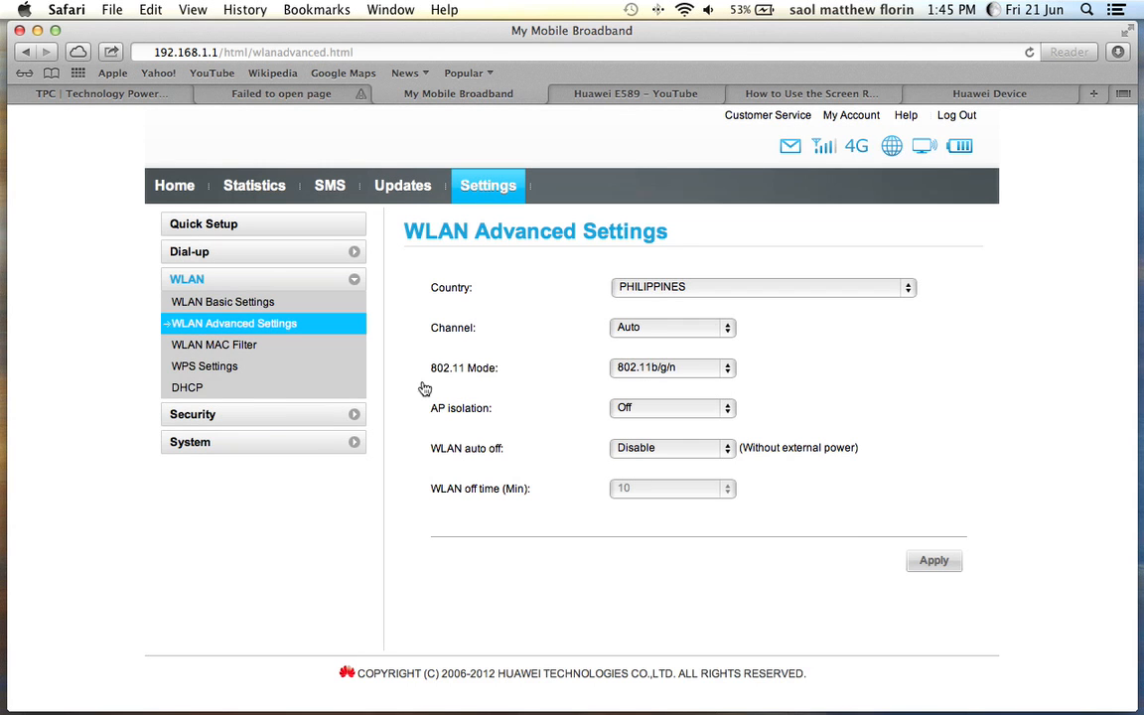
- View the WLAN MAC Filter page with filtering disabled and an empty address list
left_click(214, 345)
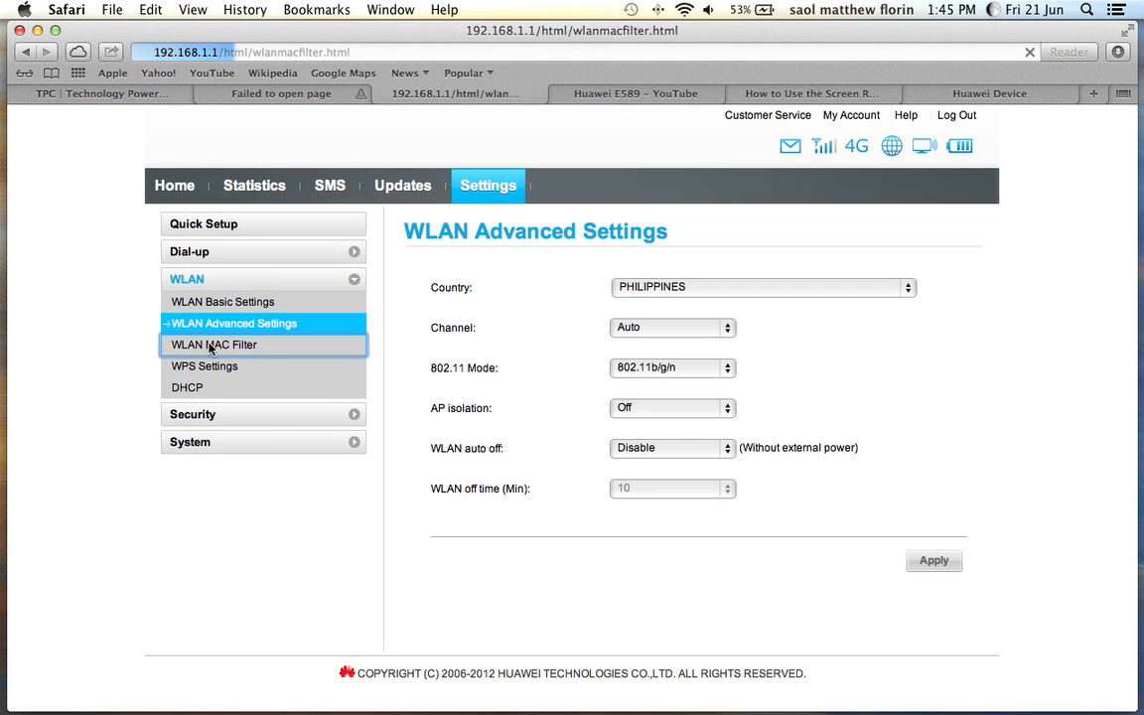
left_click(215, 346)
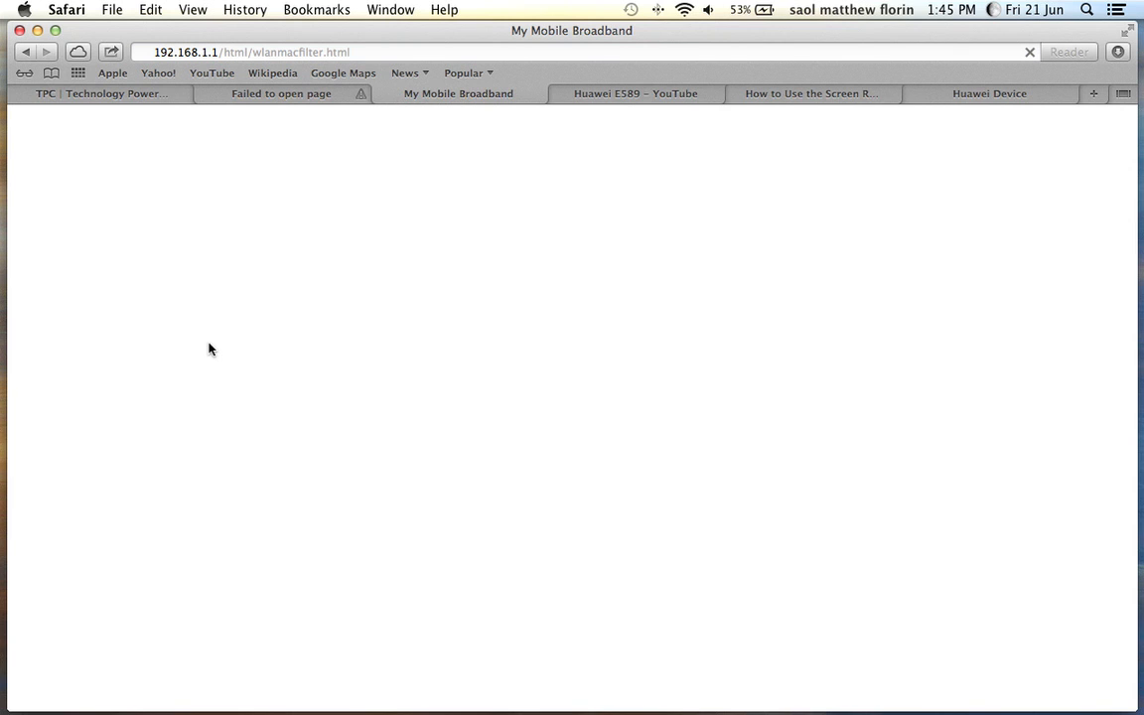
mouse_move(634, 194)
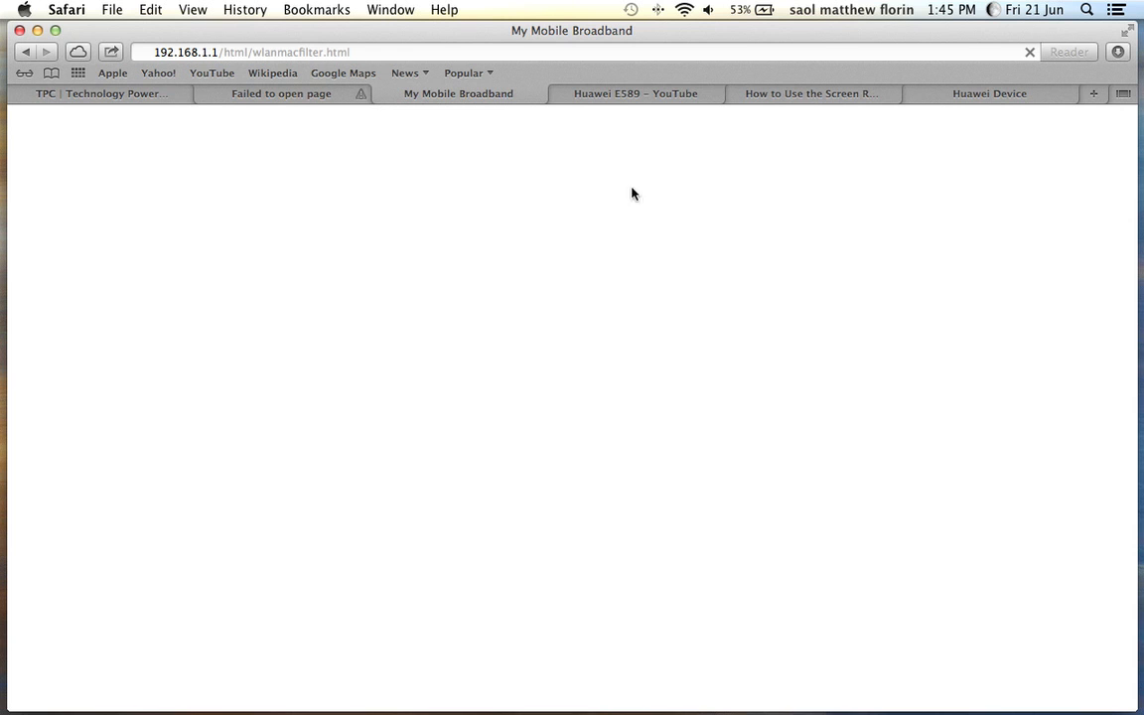
left_click(684, 10)
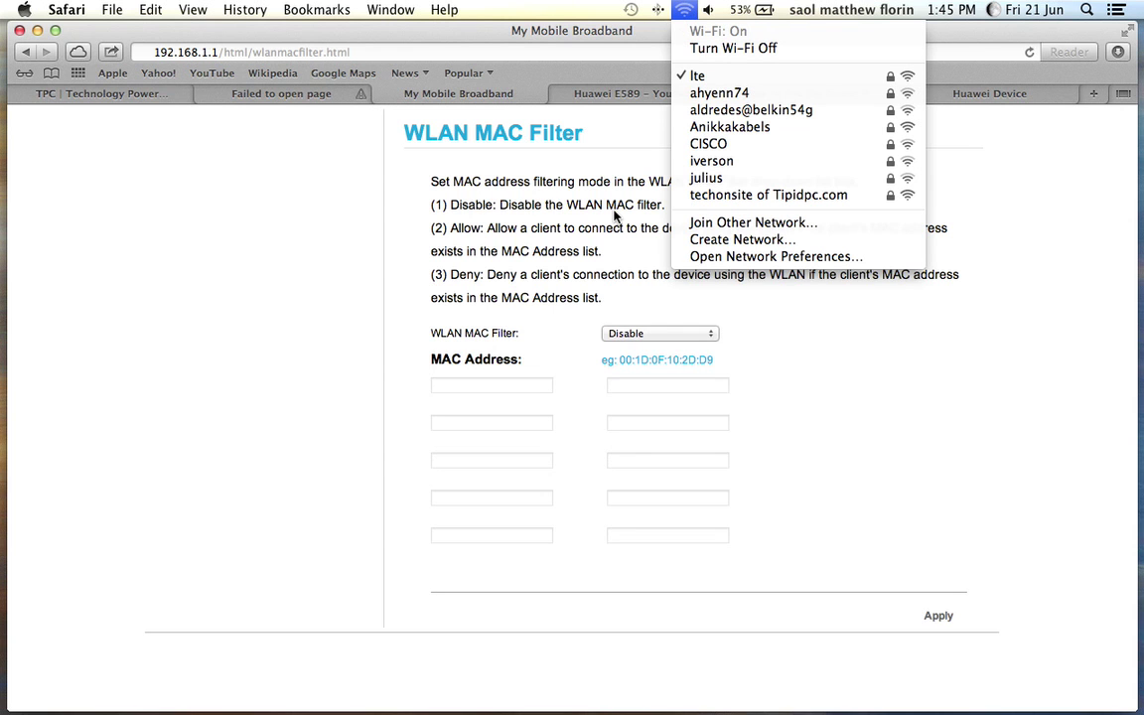
left_click(812, 381)
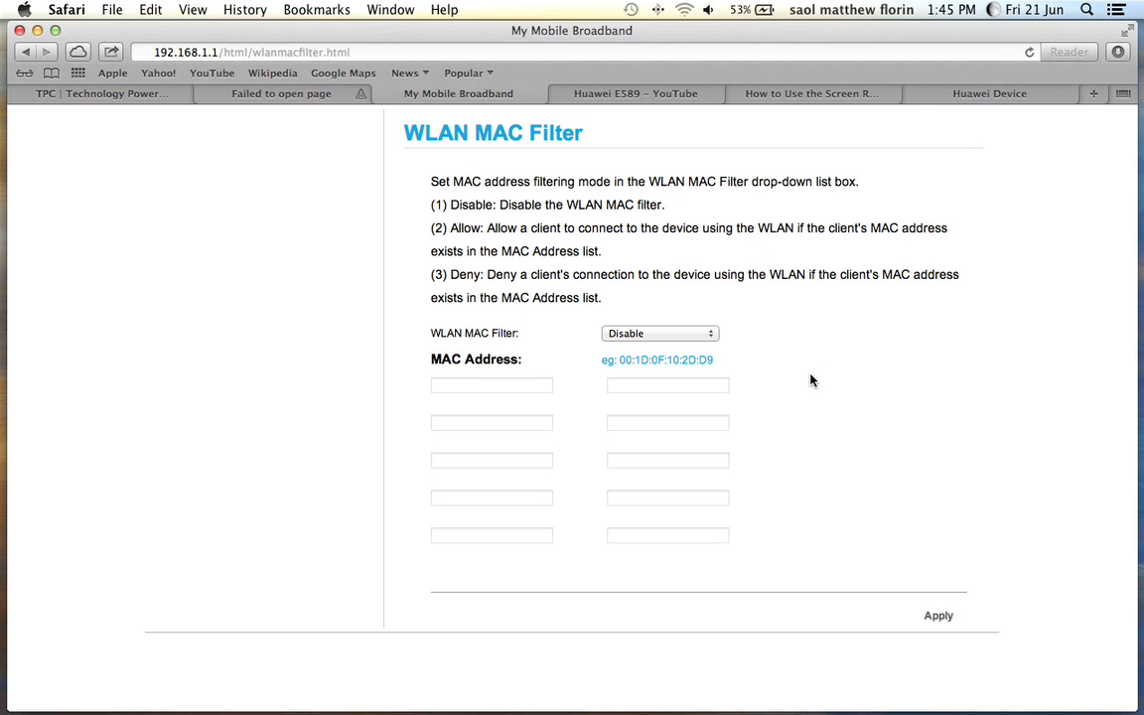
mouse_move(692, 387)
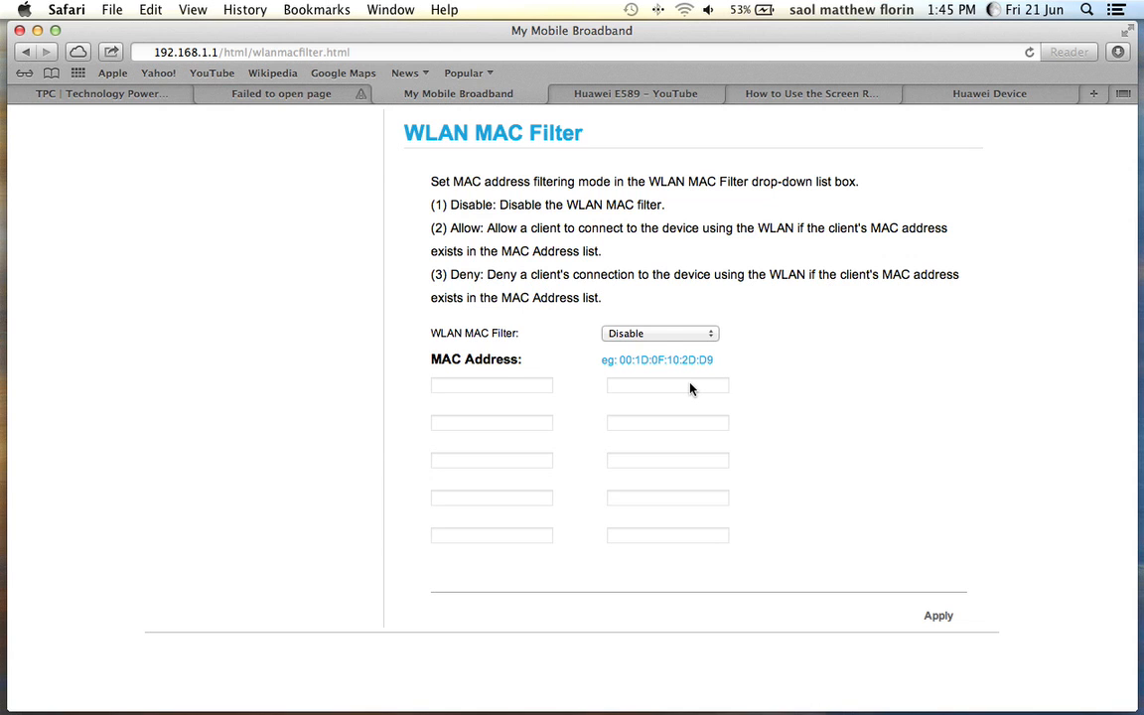
mouse_move(635, 390)
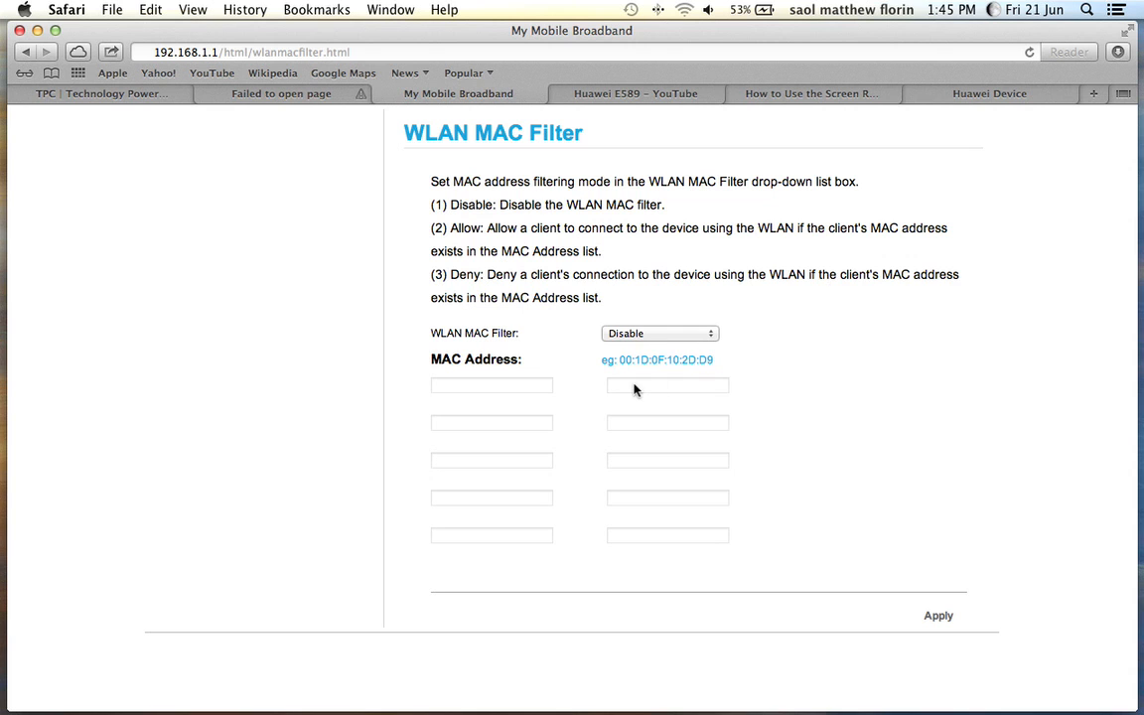
- Browse the WLAN MAC filter modes and switch the mode from Disable to Allow
left_click(659, 334)
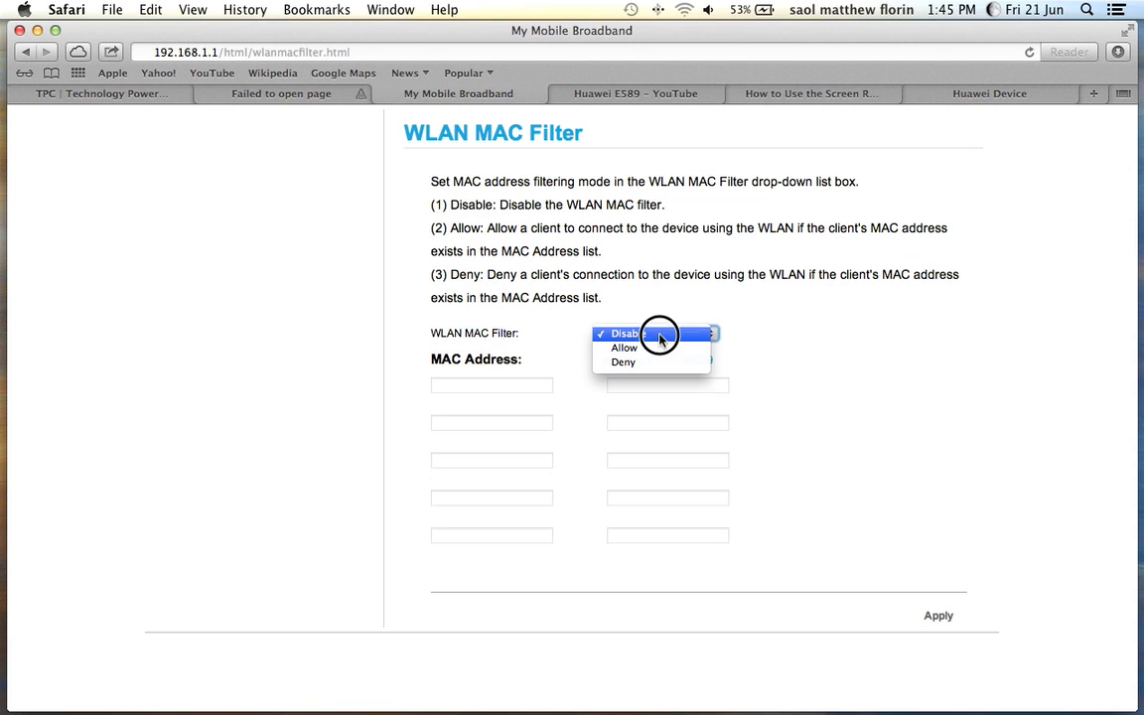
mouse_move(691, 339)
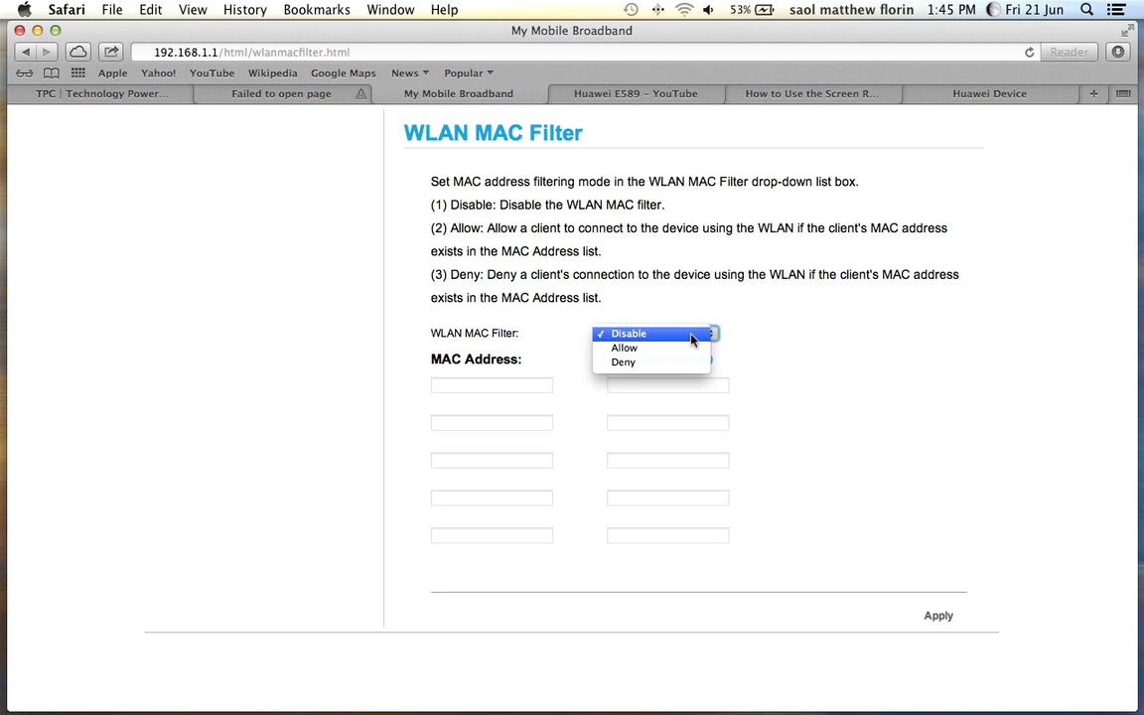
left_click(627, 334)
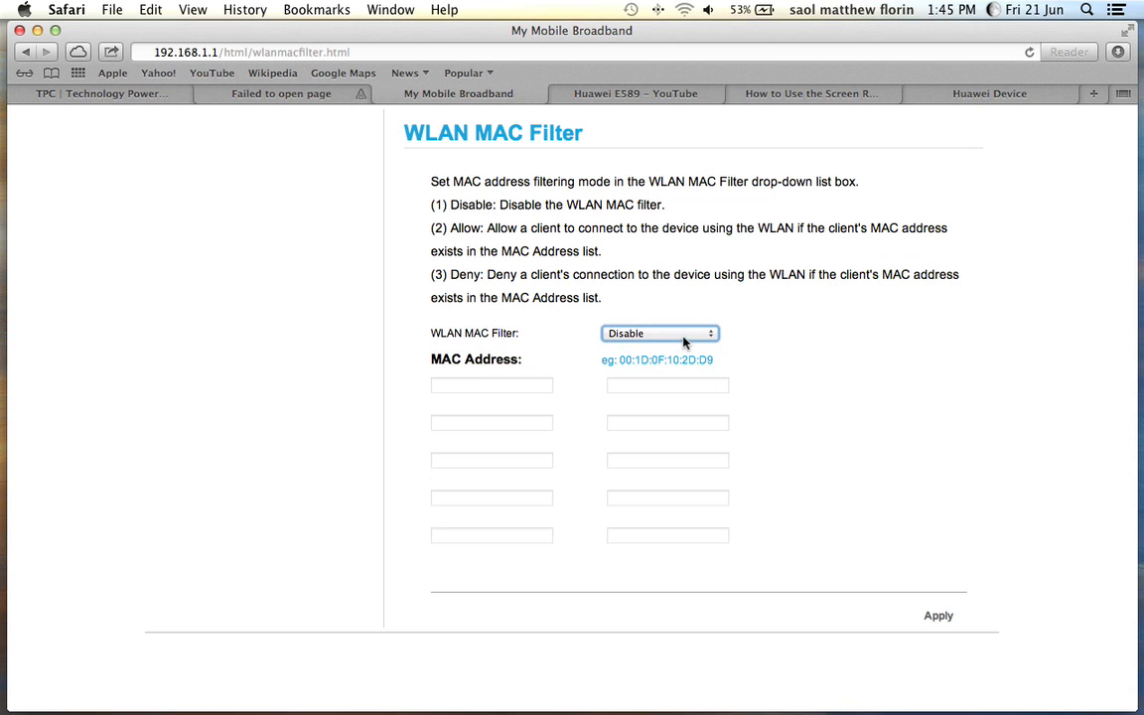
left_click(659, 334)
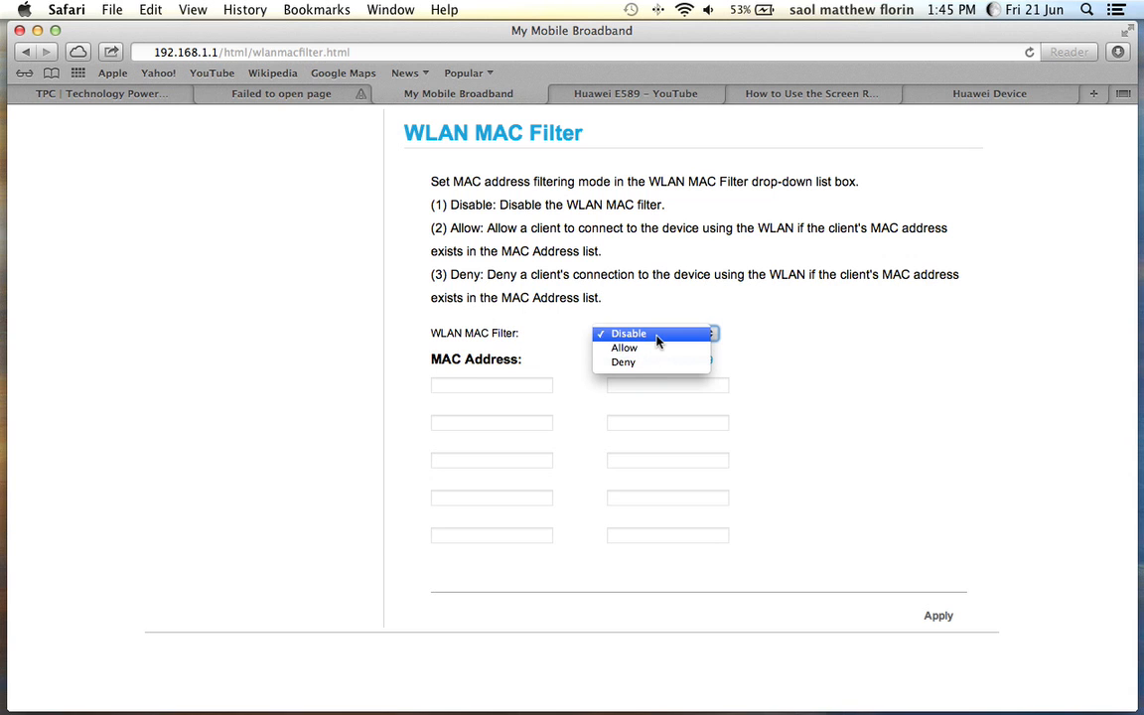
left_click(628, 334)
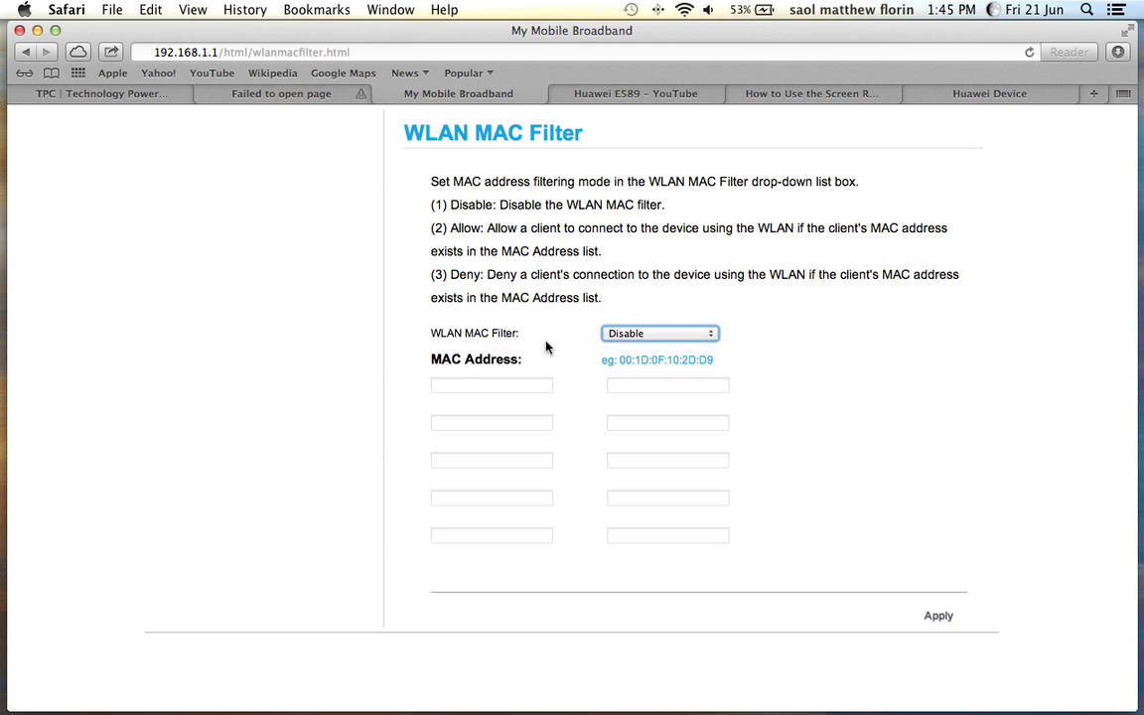
left_click(660, 334)
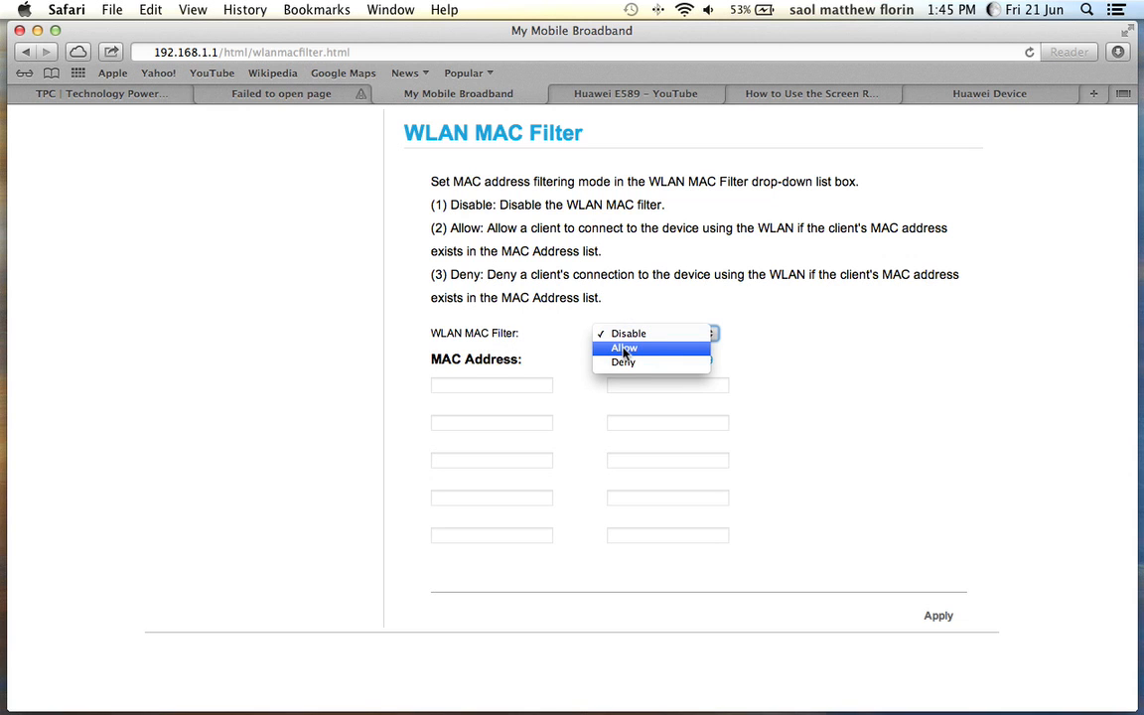
left_click(624, 348)
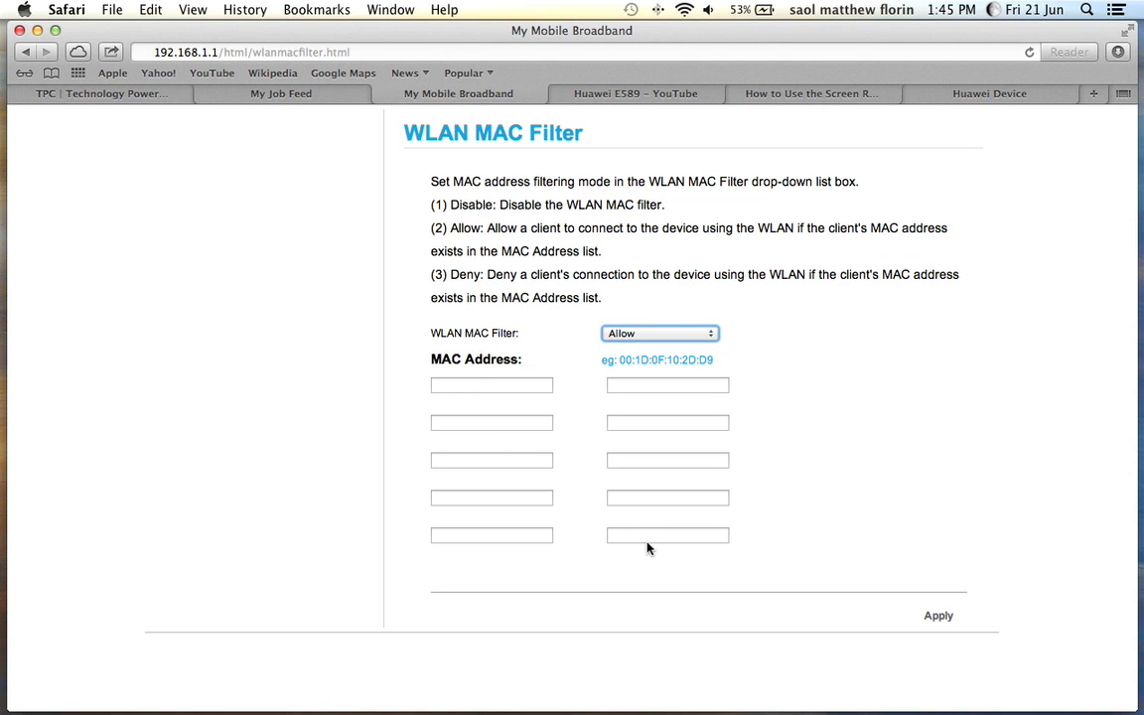
left_click(667, 385)
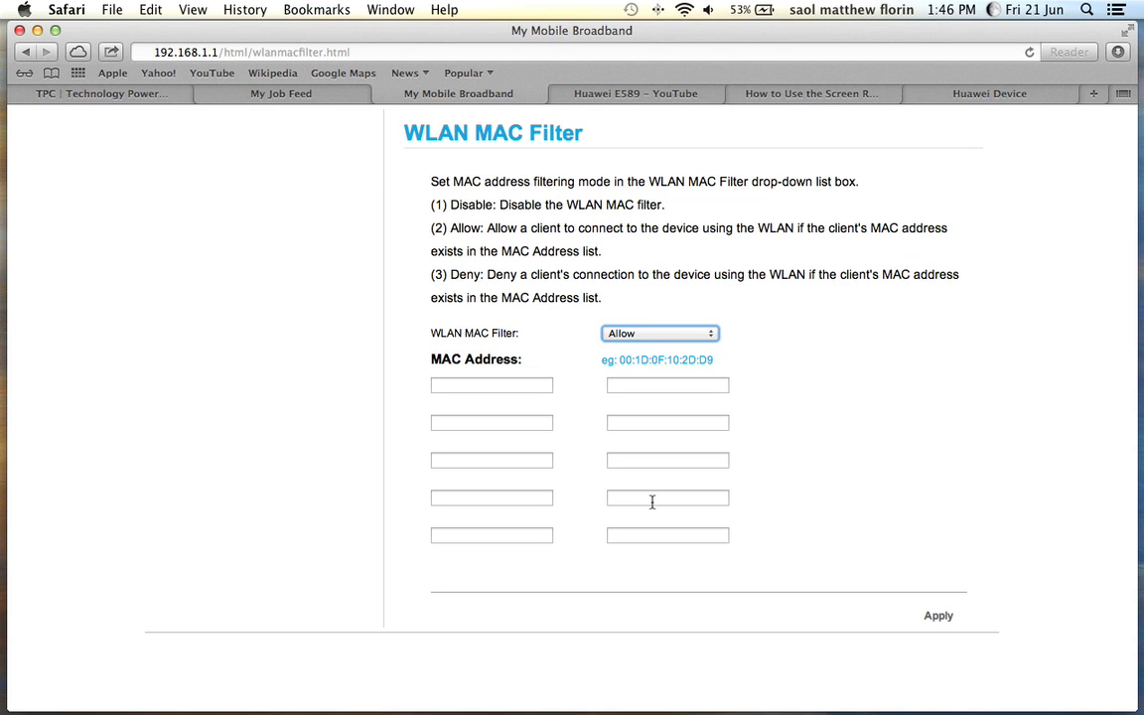
- Change the MAC filter mode to Deny and focus the MAC address entry
left_click(659, 333)
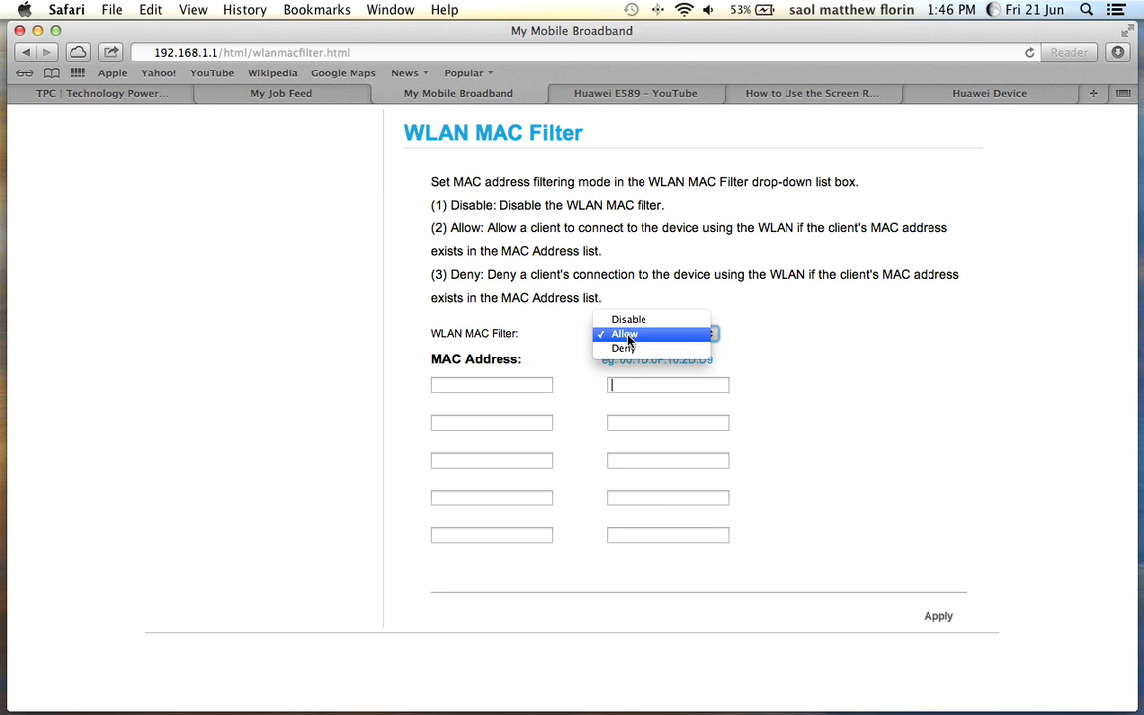
mouse_move(623, 347)
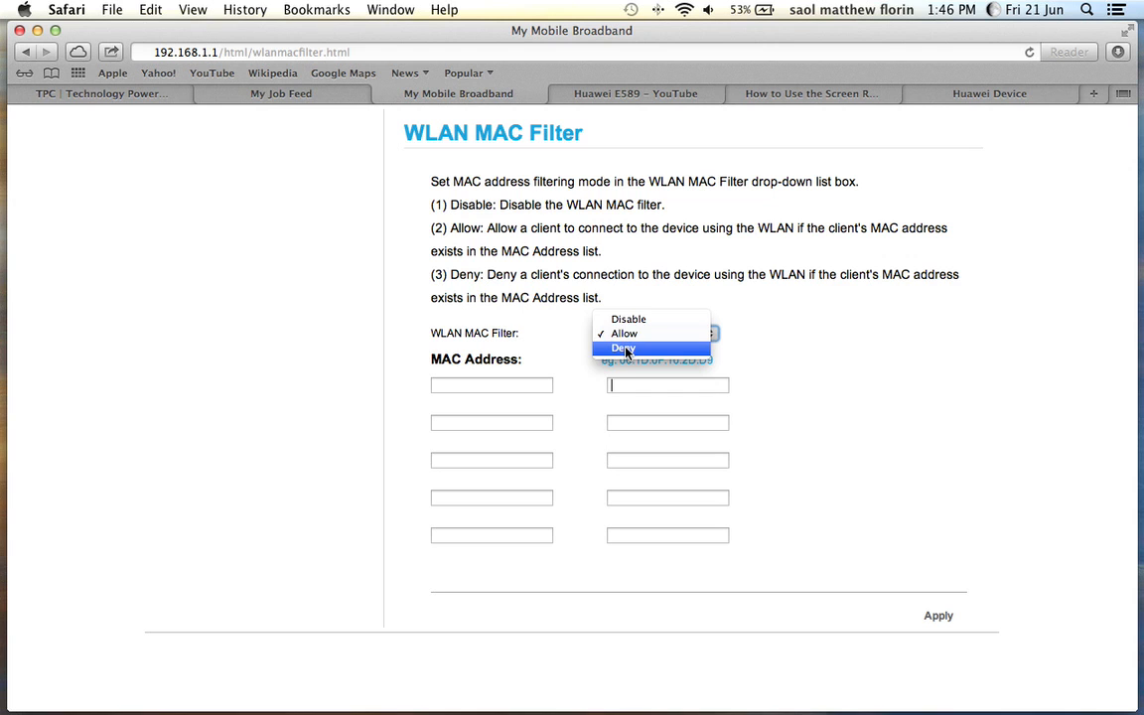
left_click(624, 347)
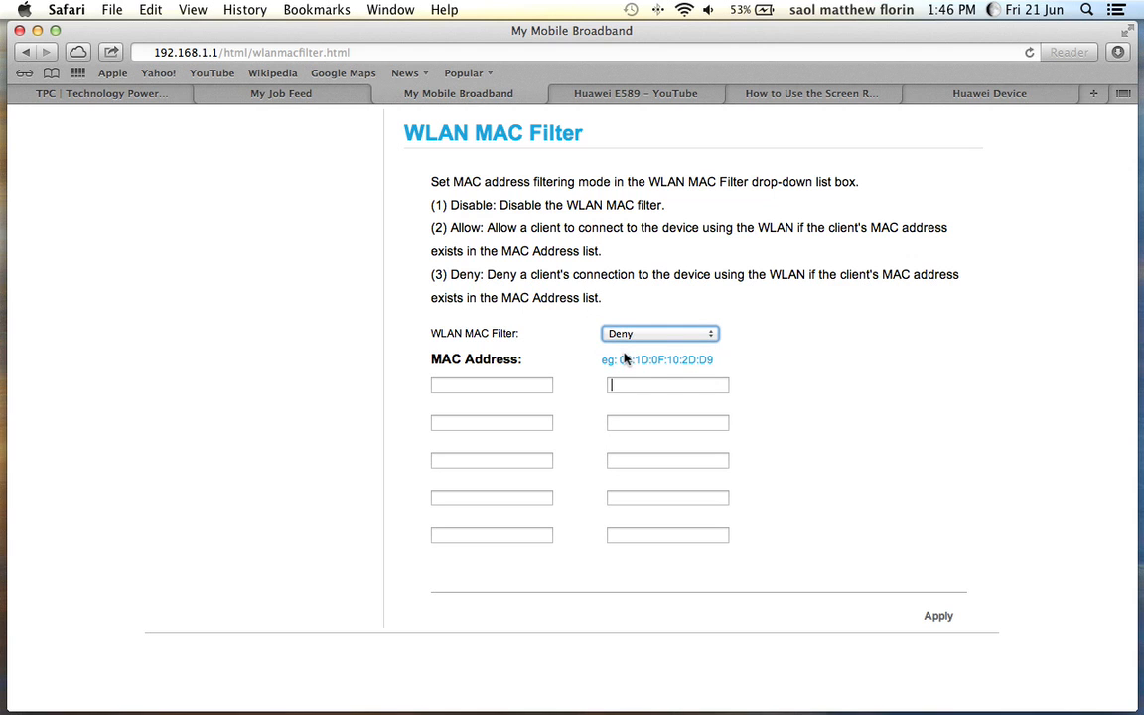
mouse_move(511, 392)
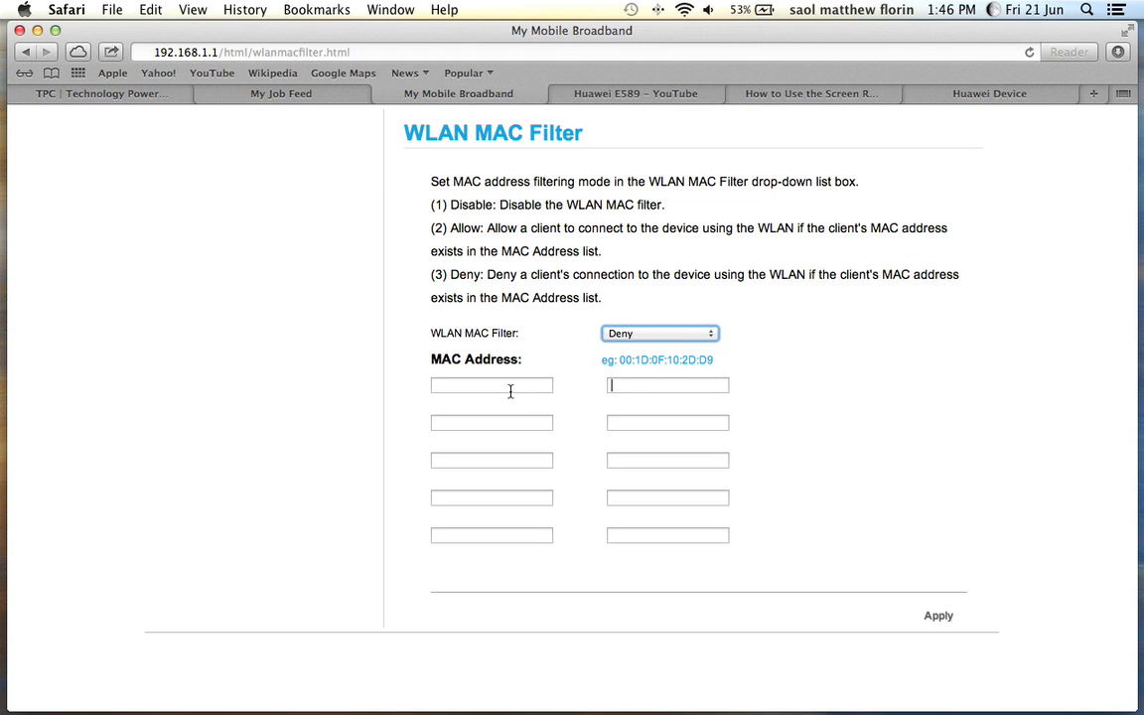
left_click(491, 385)
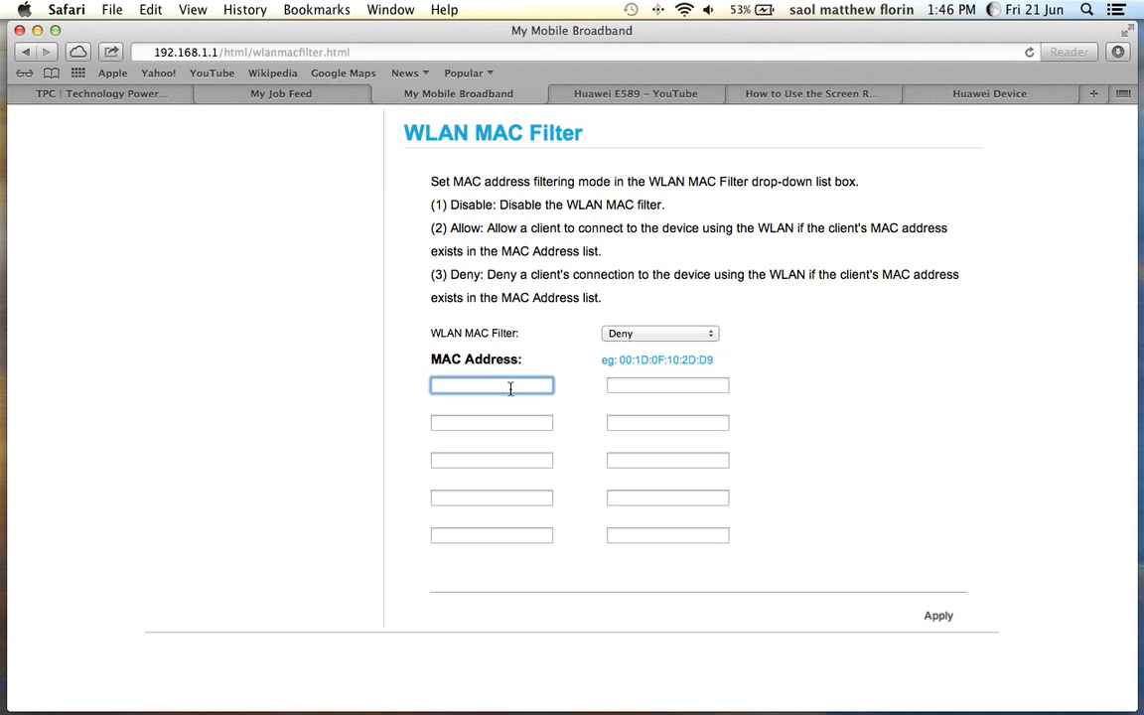
mouse_move(433, 358)
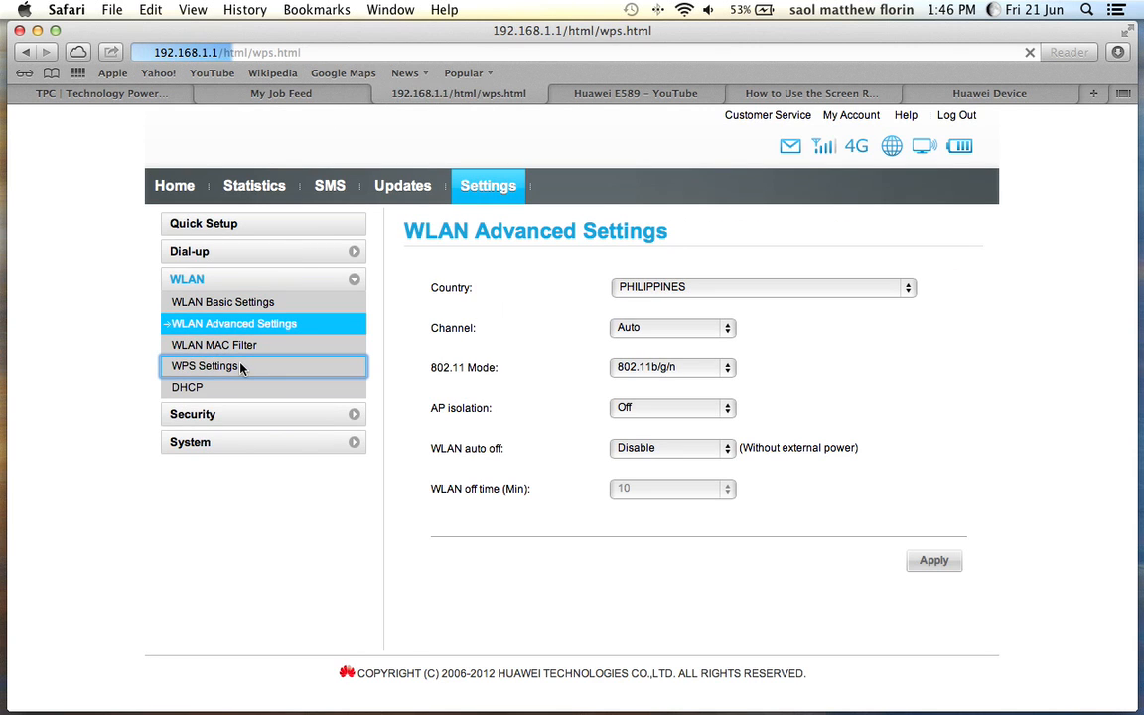
- Show the WPS Settings page with its empty PIN entry, dismissing the WPS availability note
left_click(207, 365)
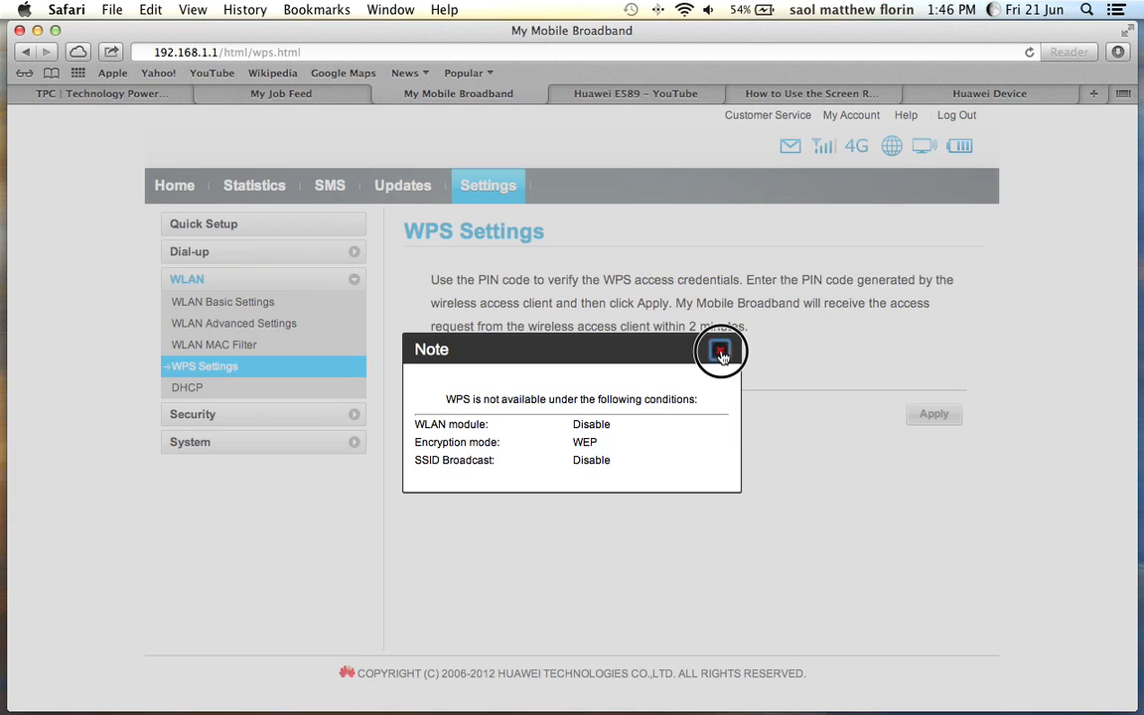
left_click(719, 350)
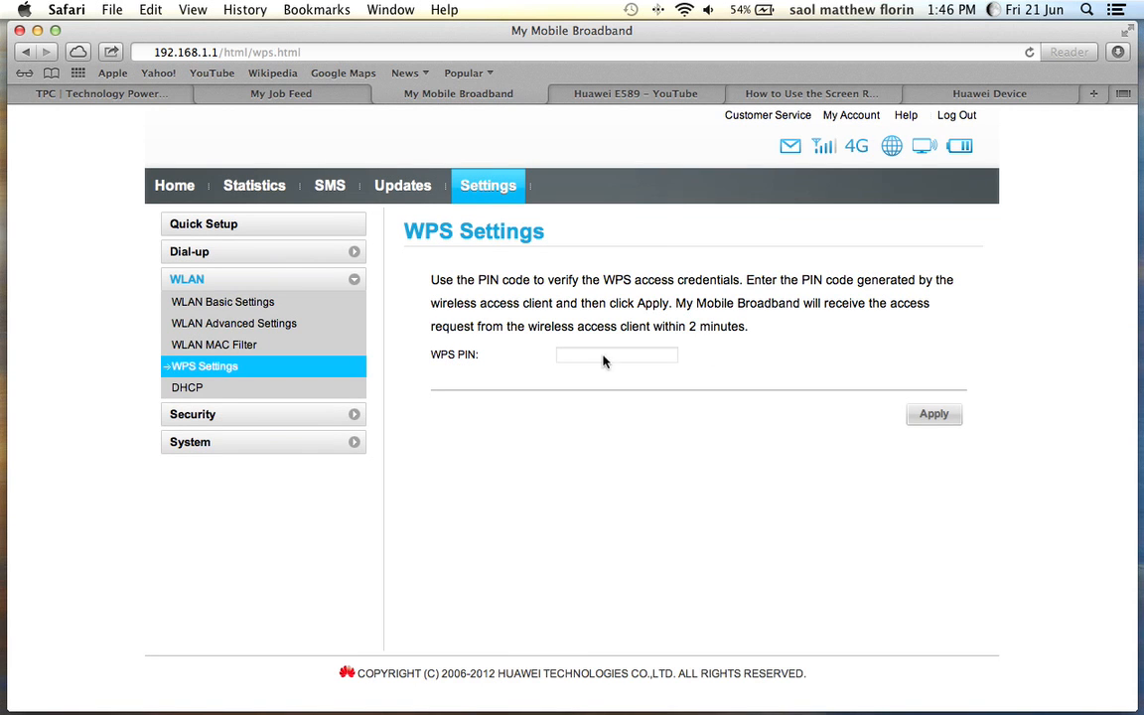
mouse_move(576, 357)
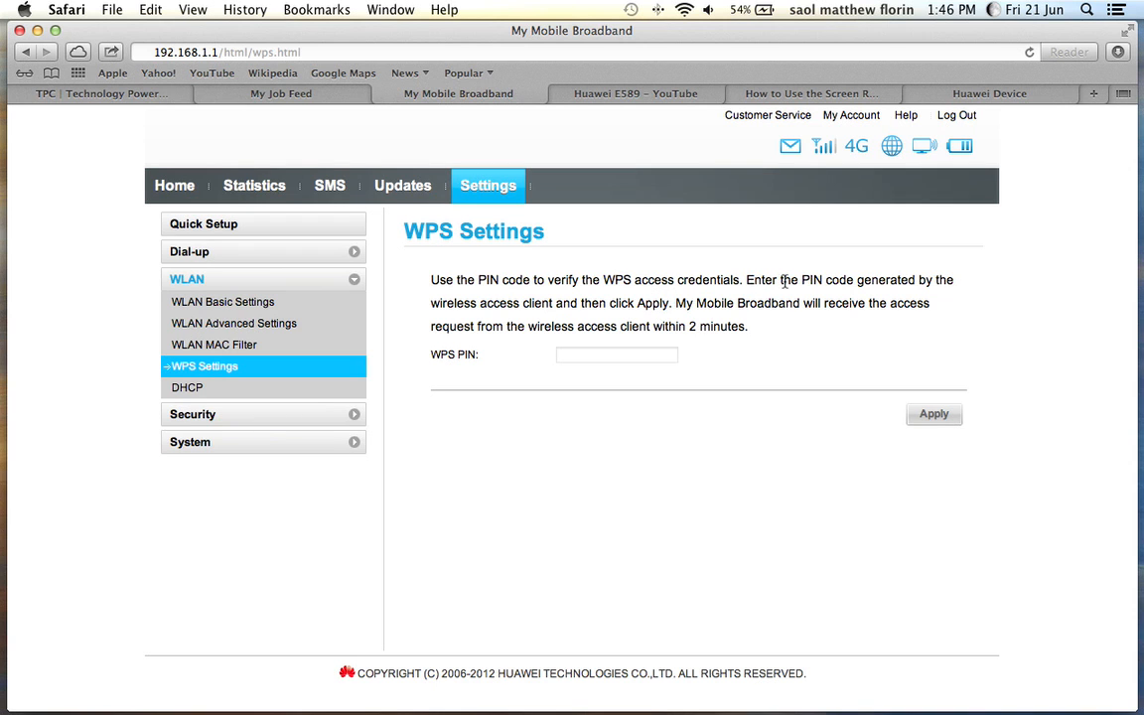
mouse_move(247, 397)
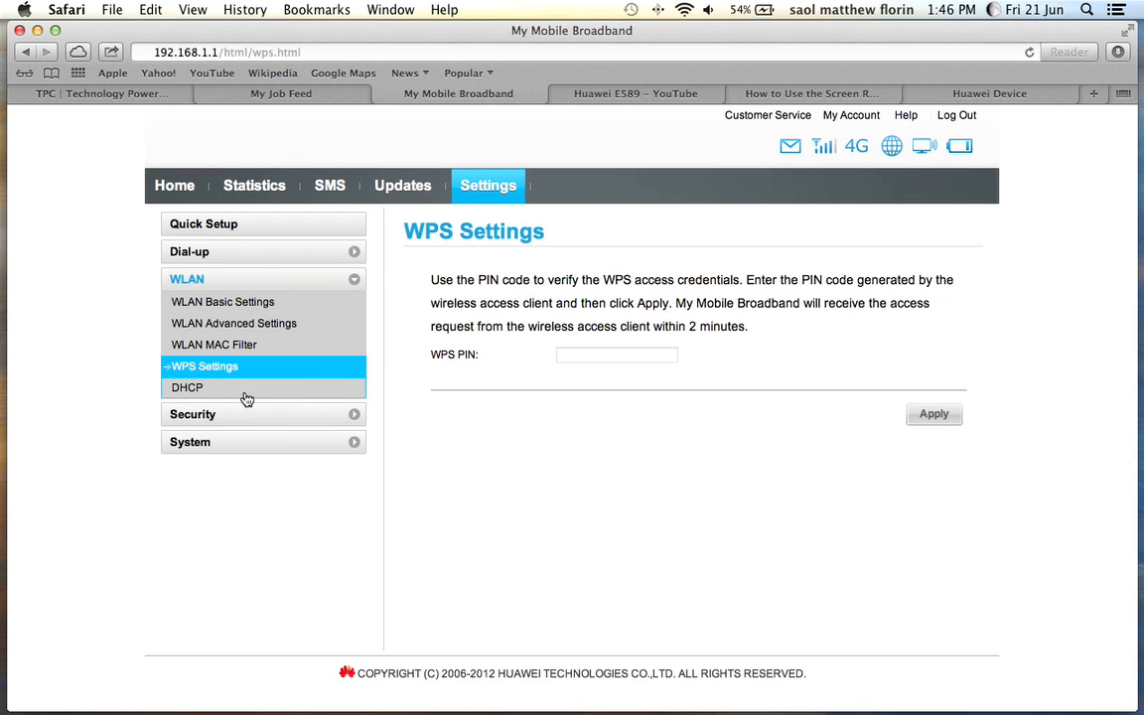
left_click(187, 388)
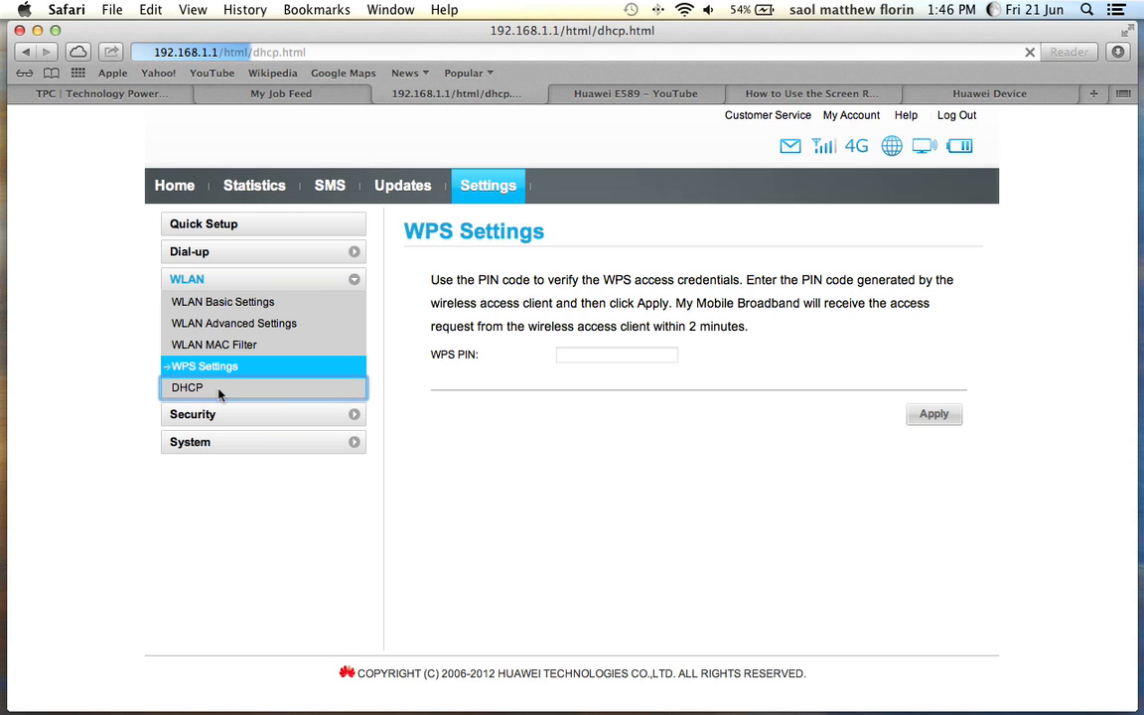
- Review the DHCP values: IP 192.168.1.1, subnet mask, range 192.168.1.100–200, lease 86400 seconds
left_click(186, 388)
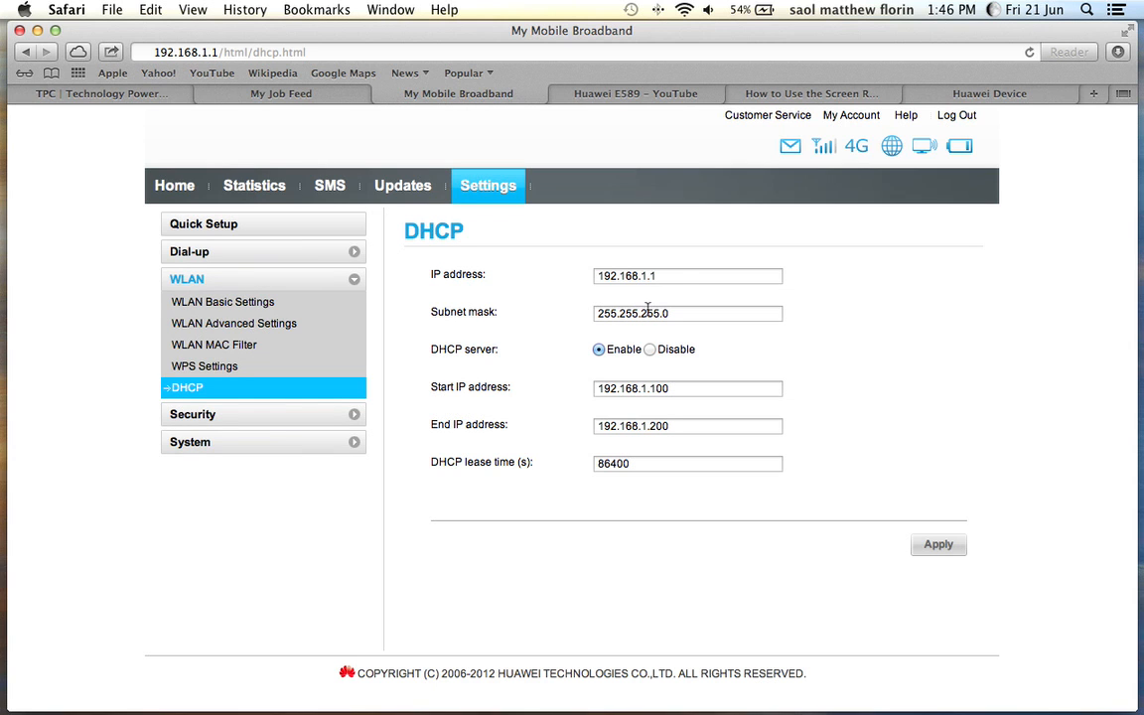
left_click(687, 274)
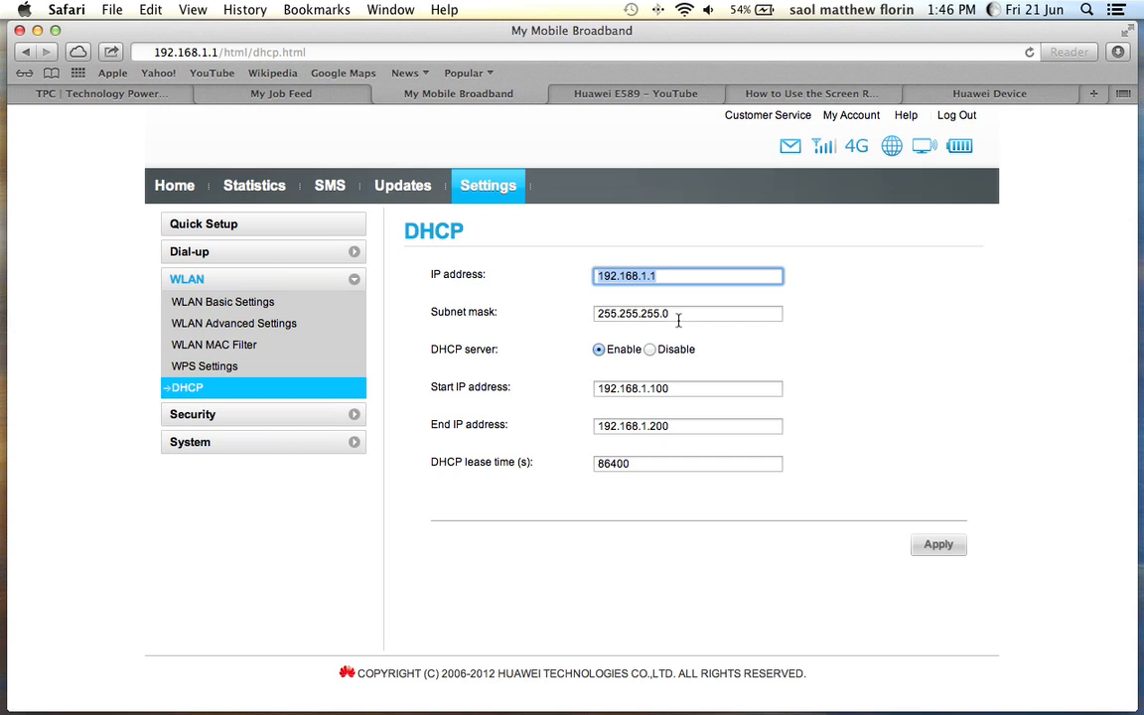
left_click(687, 314)
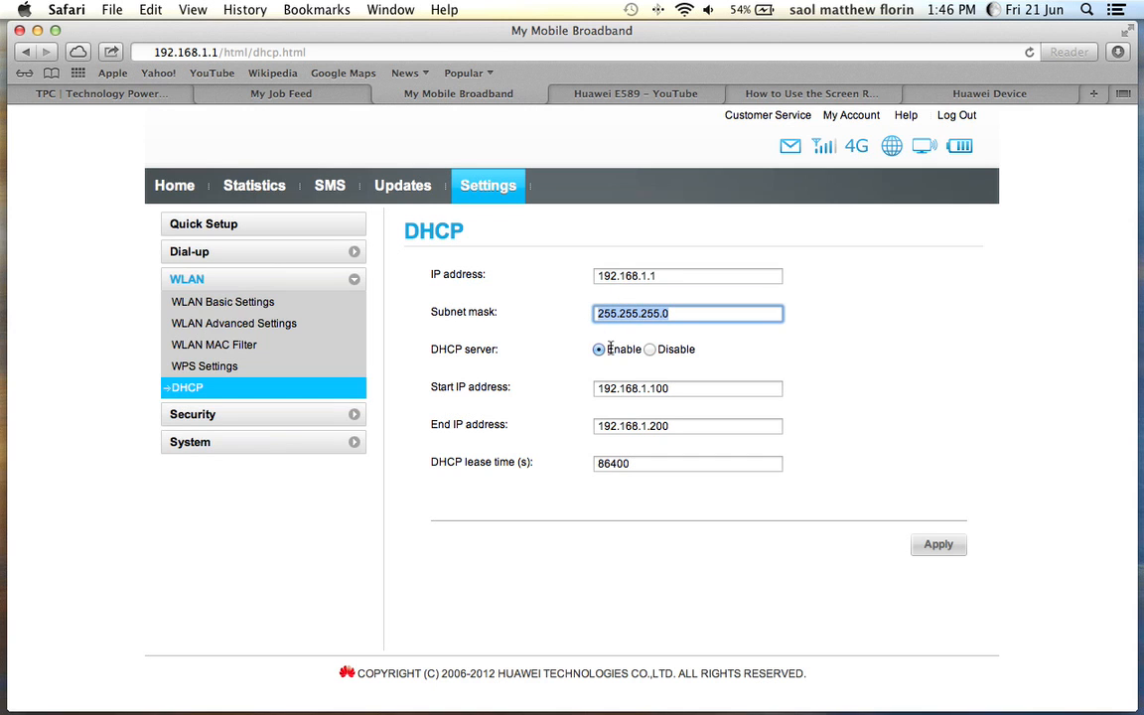
left_click(687, 387)
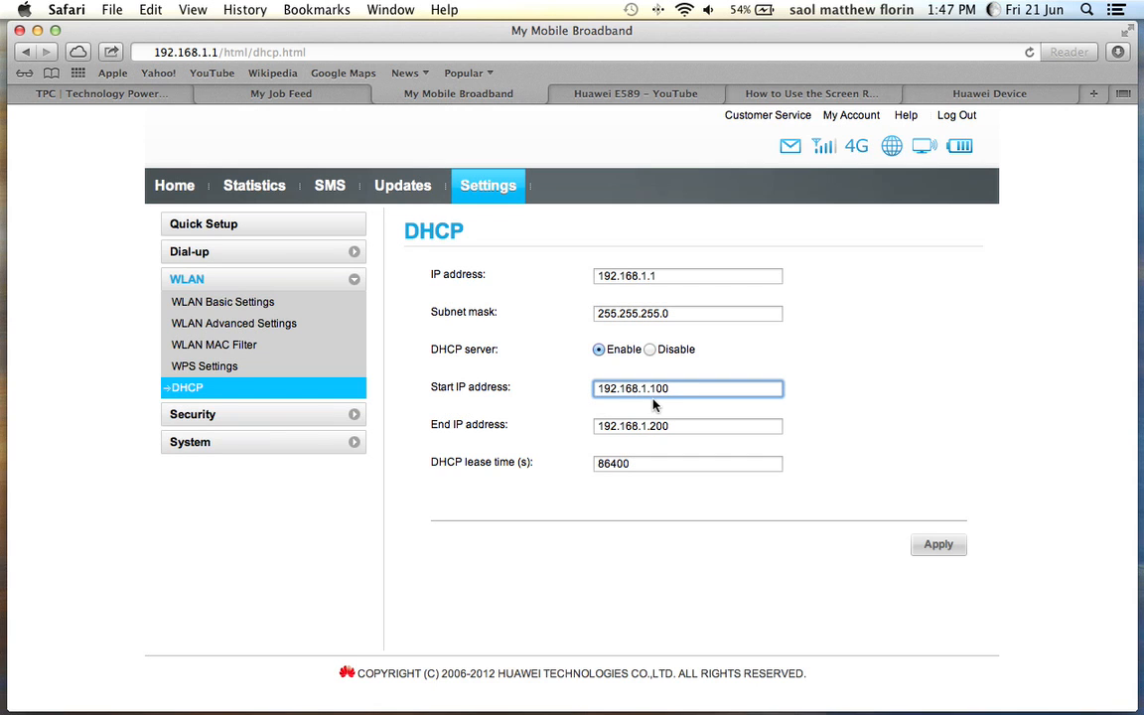
mouse_move(659, 405)
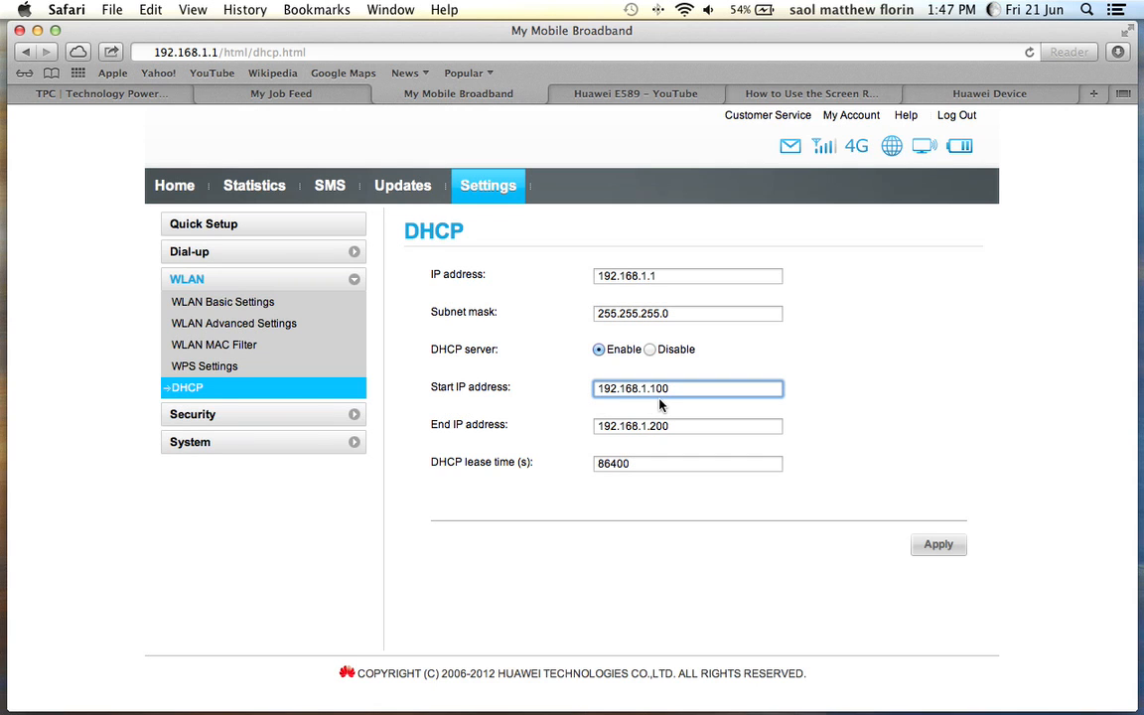
left_click(687, 425)
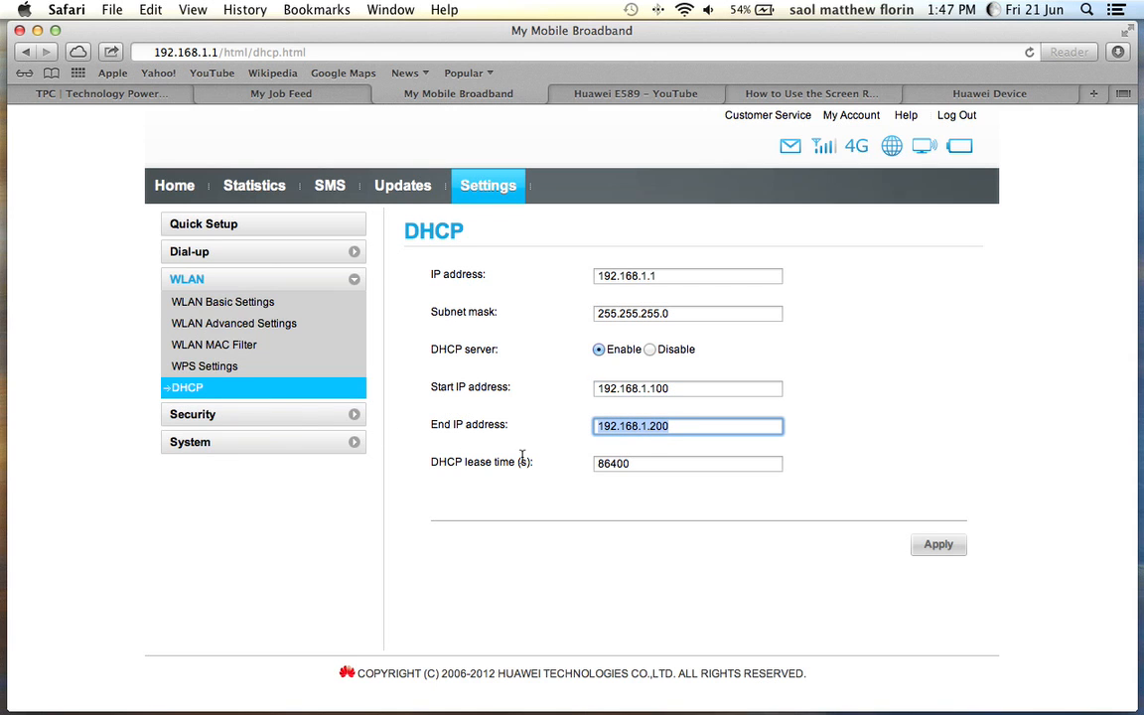
left_click(687, 463)
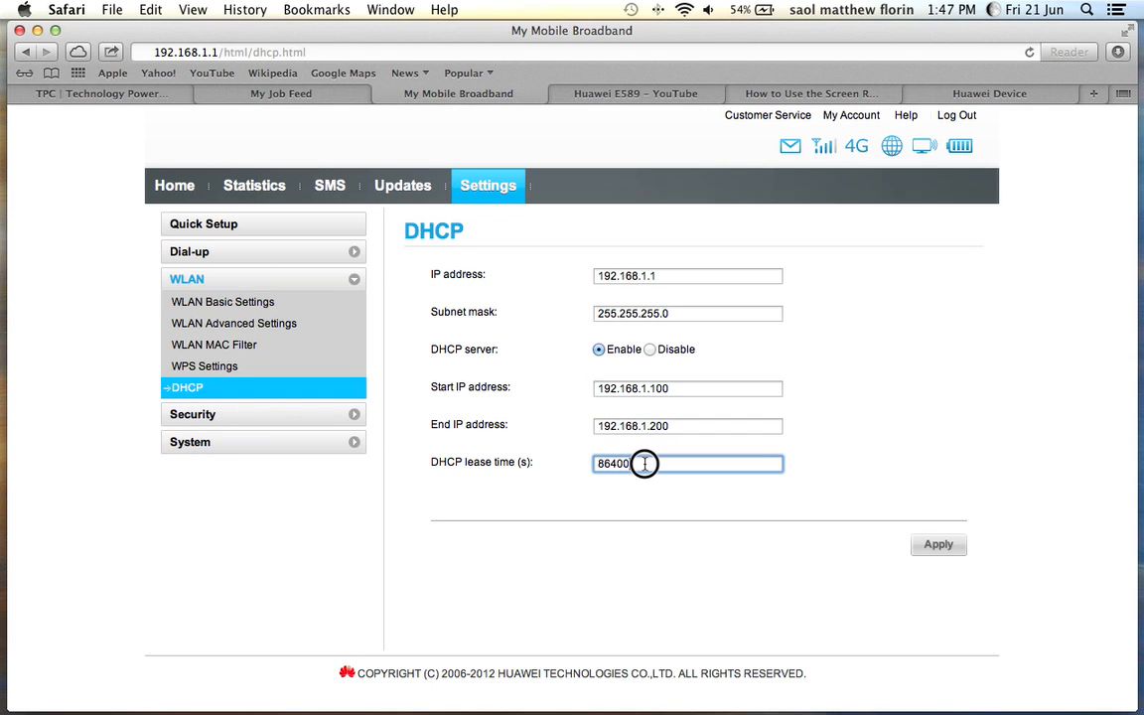
mouse_move(570, 469)
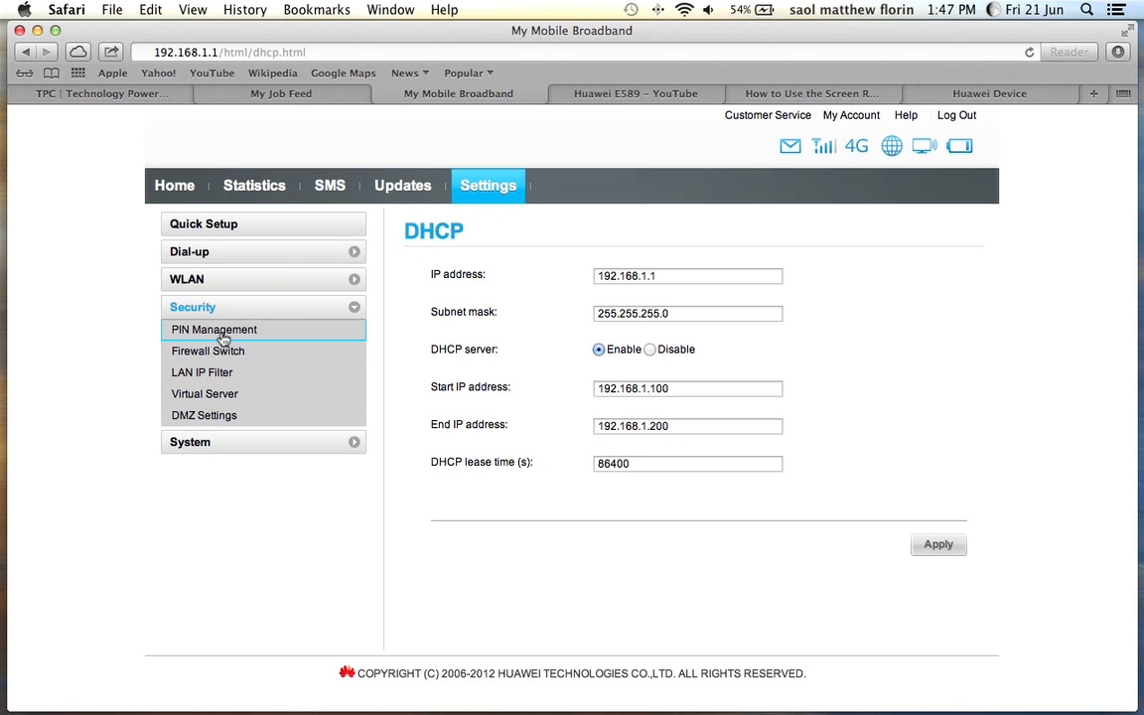
mouse_move(206, 349)
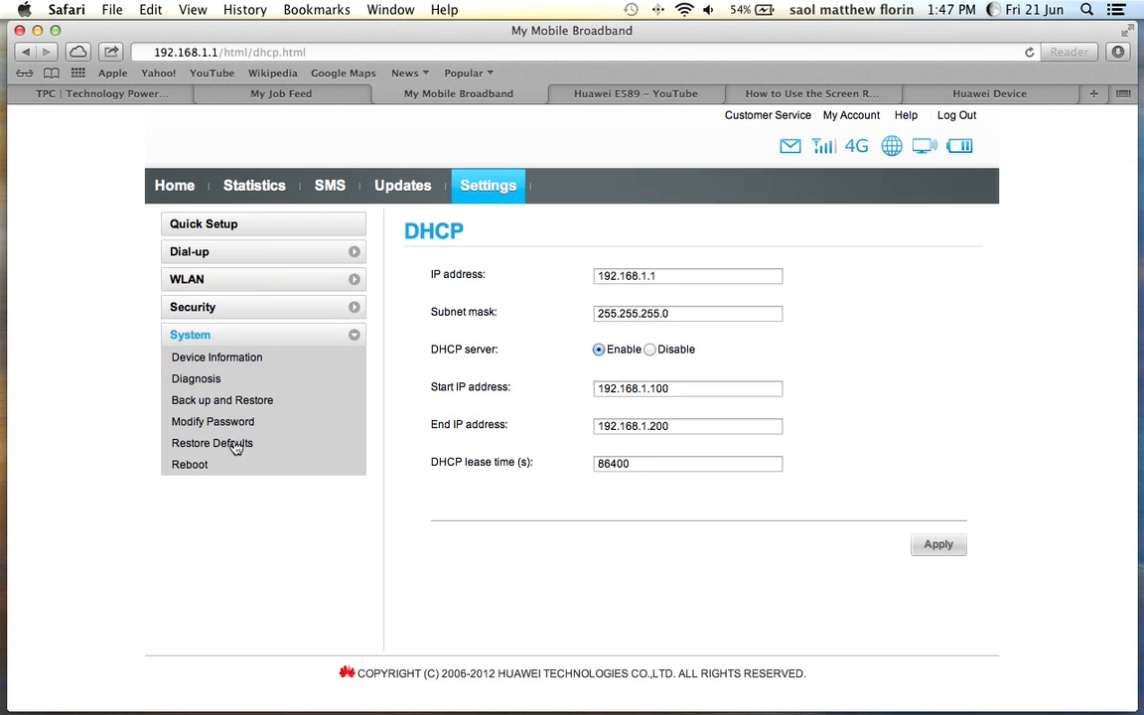
mouse_move(194, 377)
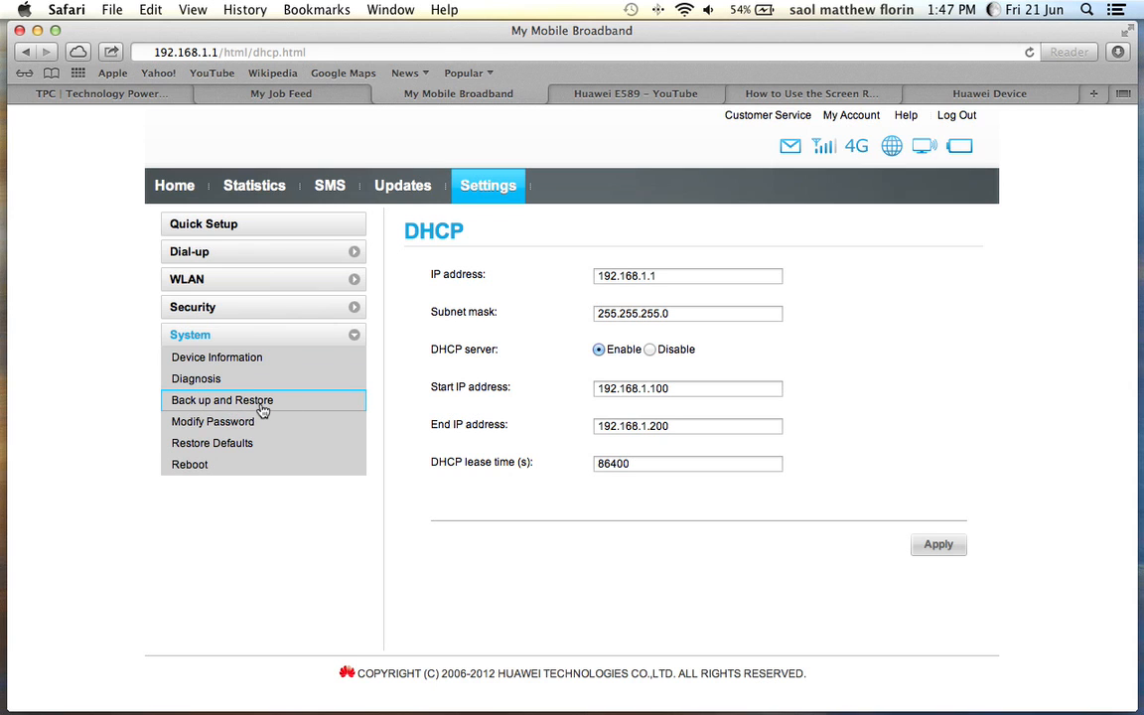
mouse_move(270, 410)
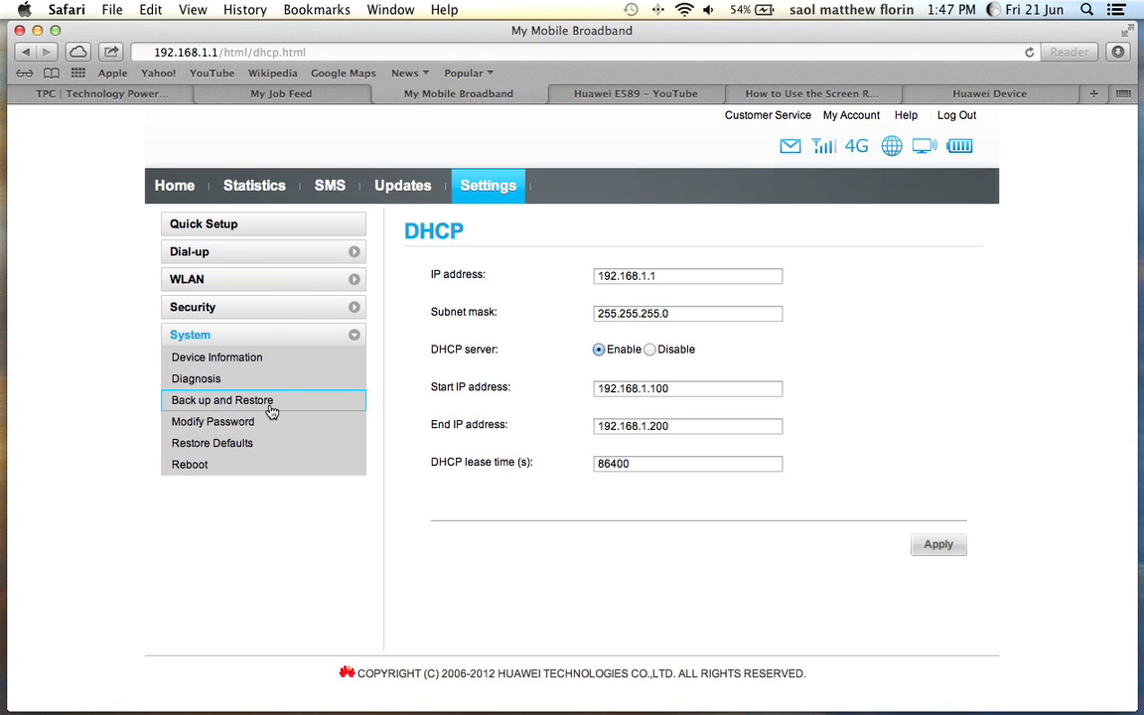
- Visit the Back up and Restore page, then the Modify Password page with empty password fields
left_click(223, 399)
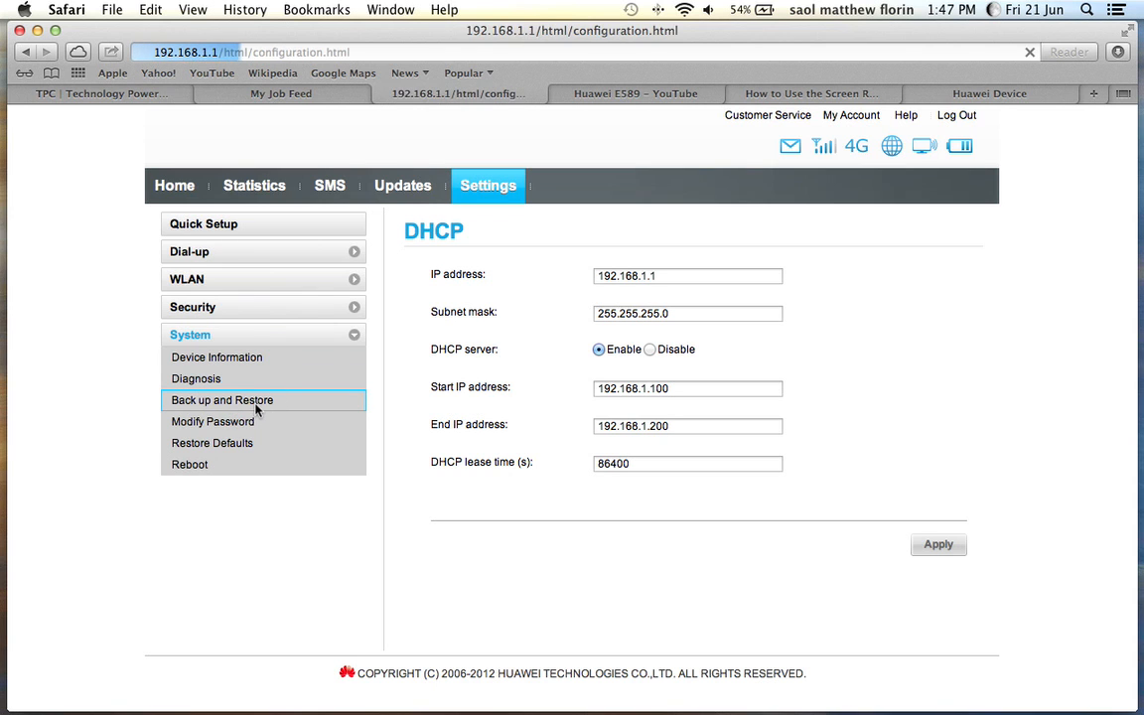
left_click(223, 399)
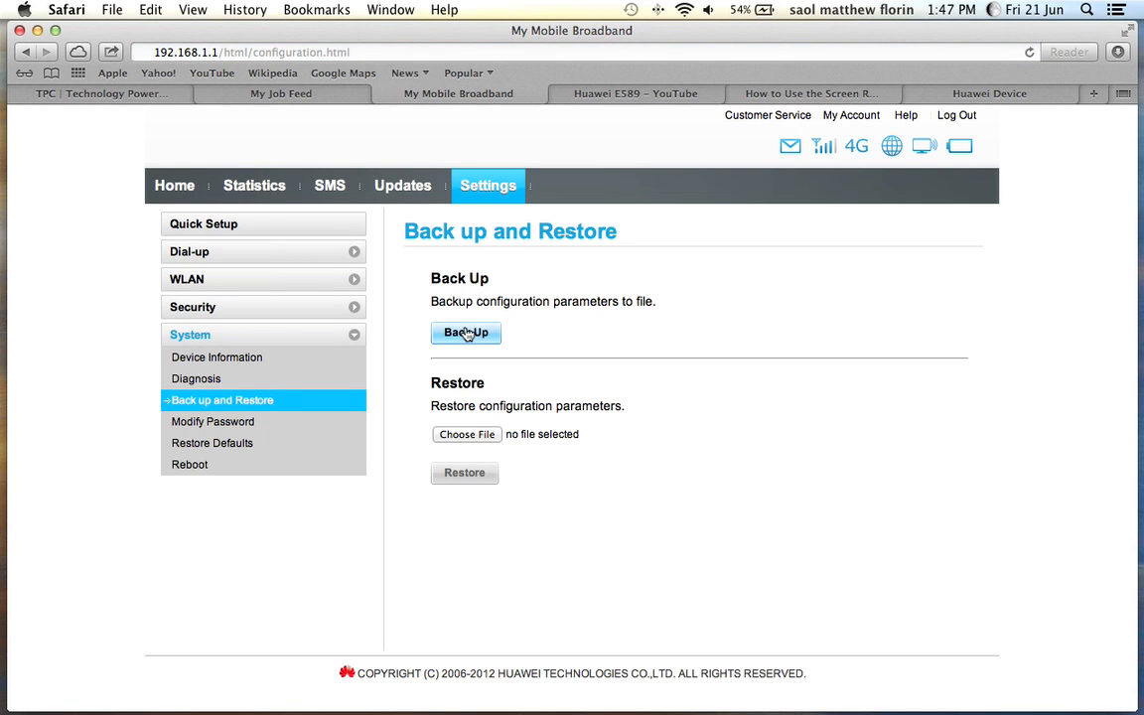
mouse_move(213, 421)
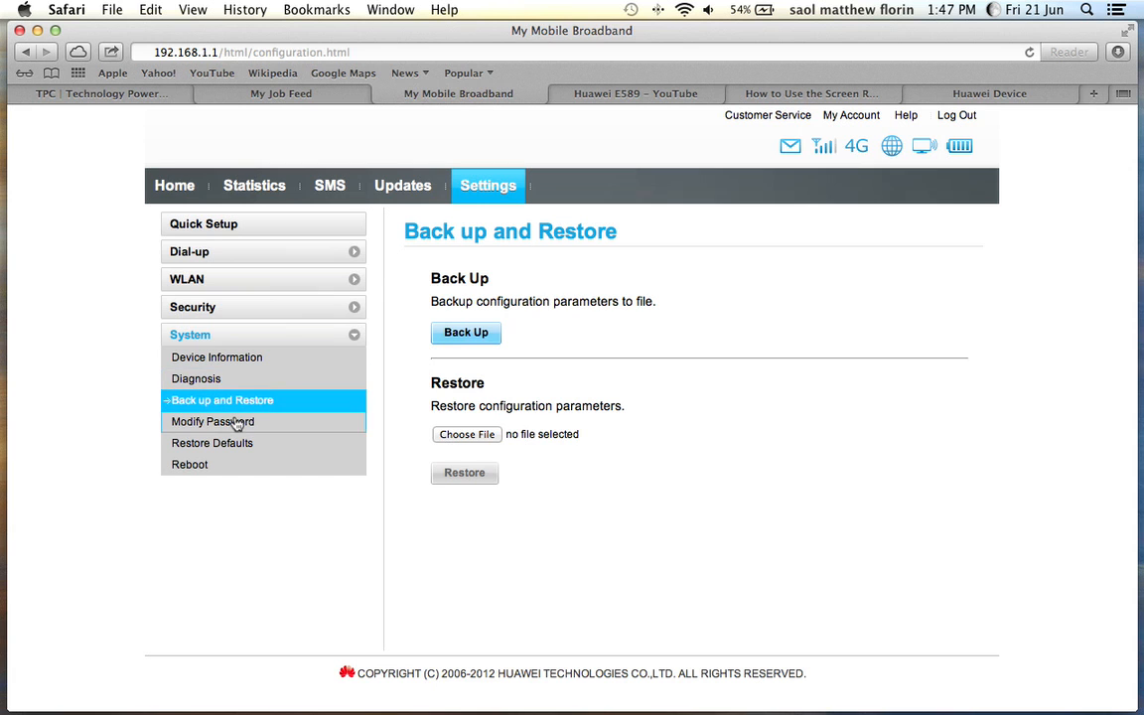
left_click(213, 421)
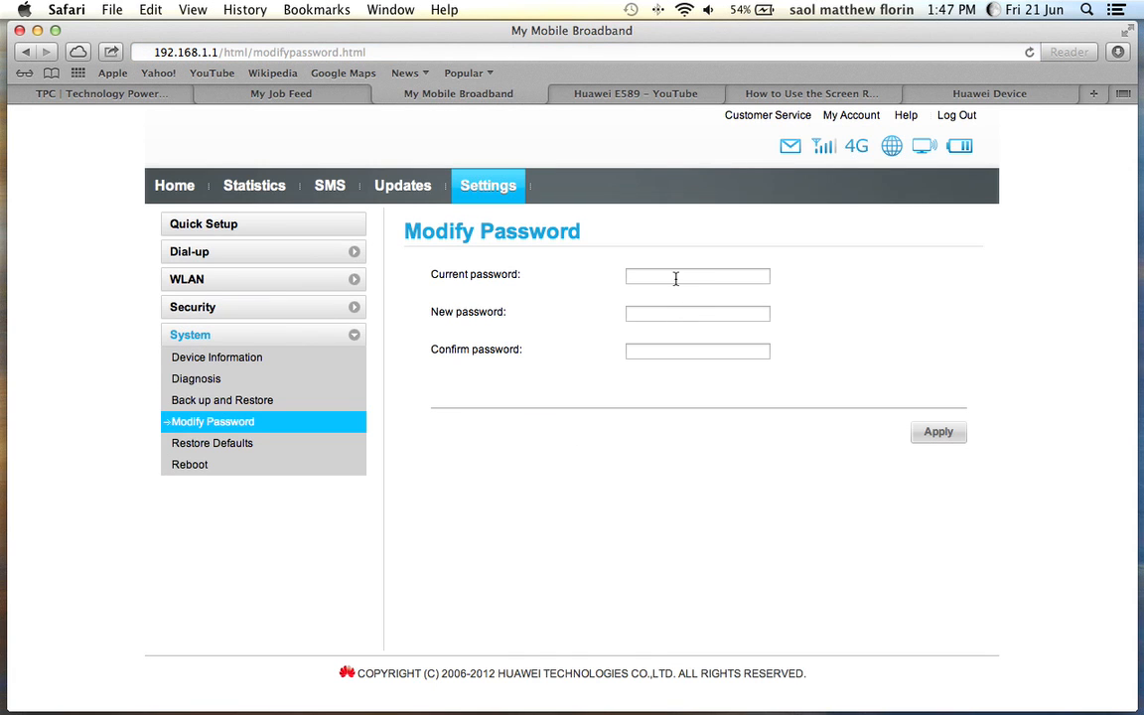
mouse_move(210, 443)
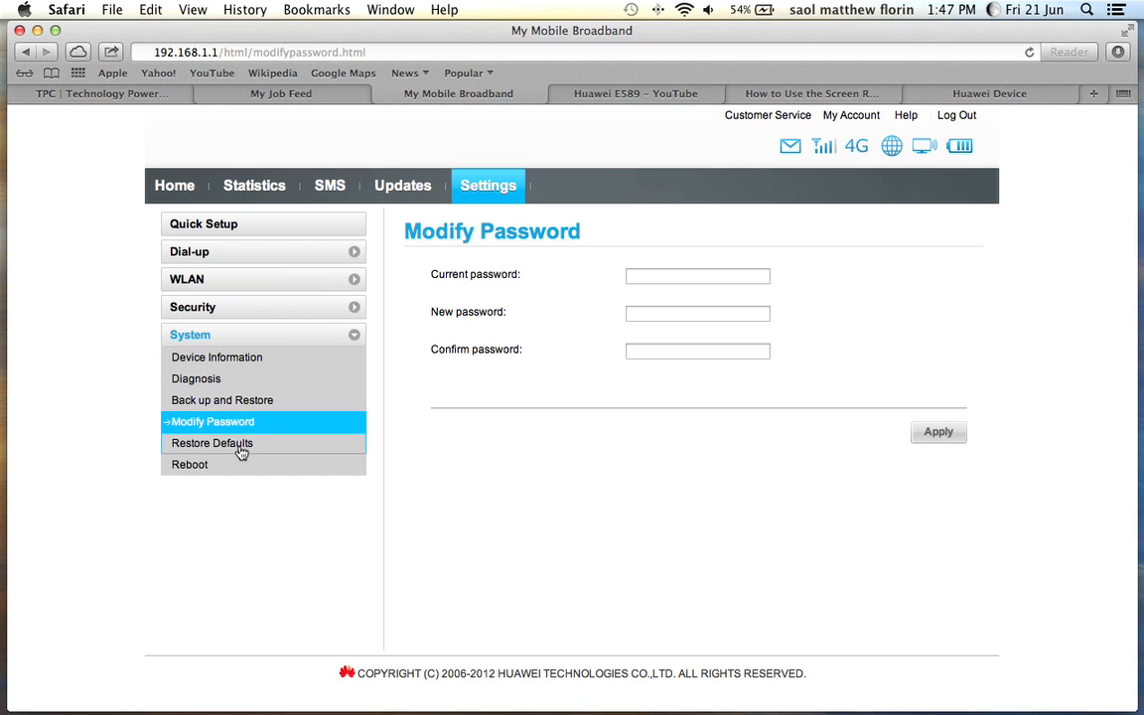
mouse_move(191, 465)
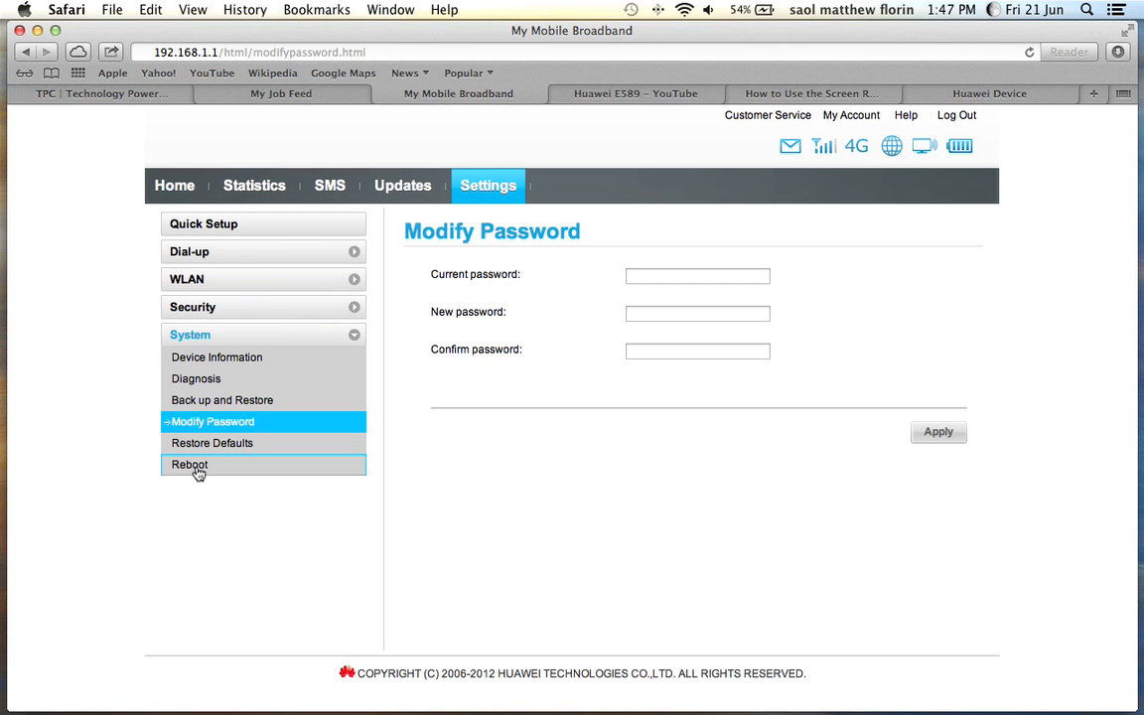
mouse_move(963, 417)
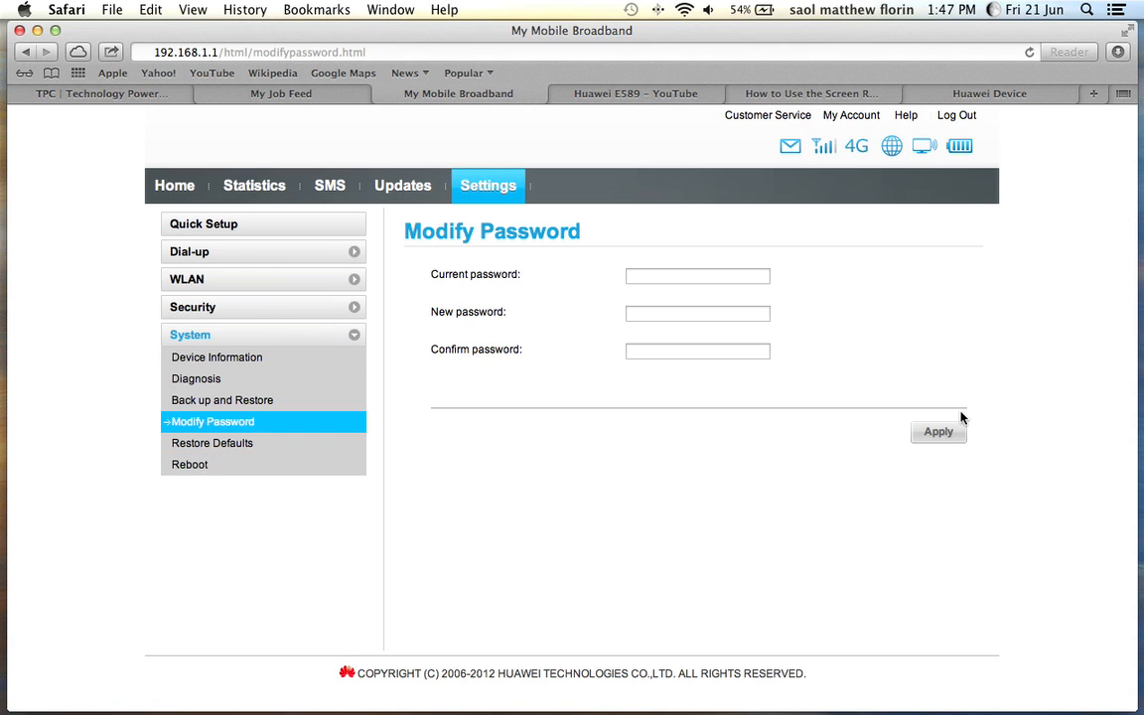
mouse_move(864, 429)
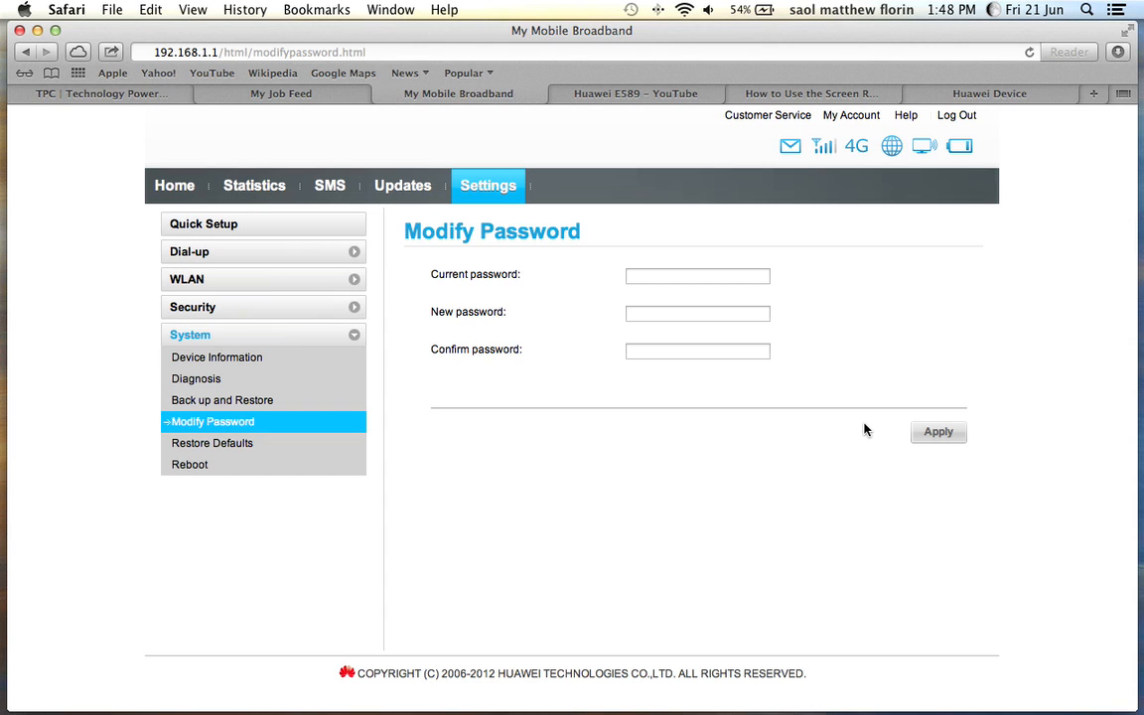
mouse_move(862, 409)
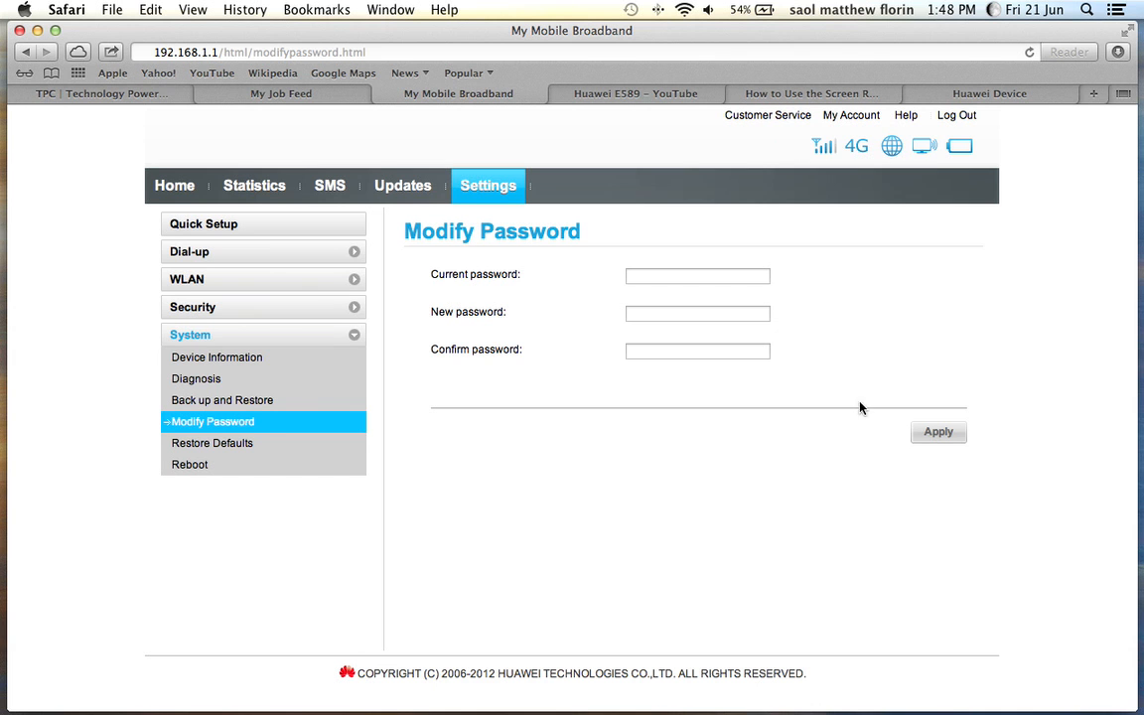